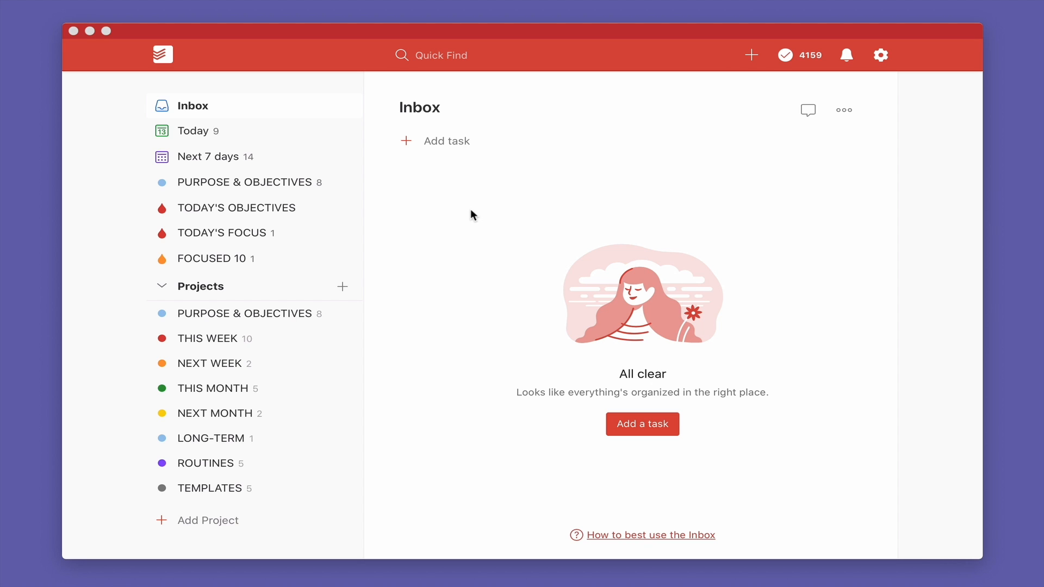
{"action": "mouse_move", "coordinate": [539, 219]}
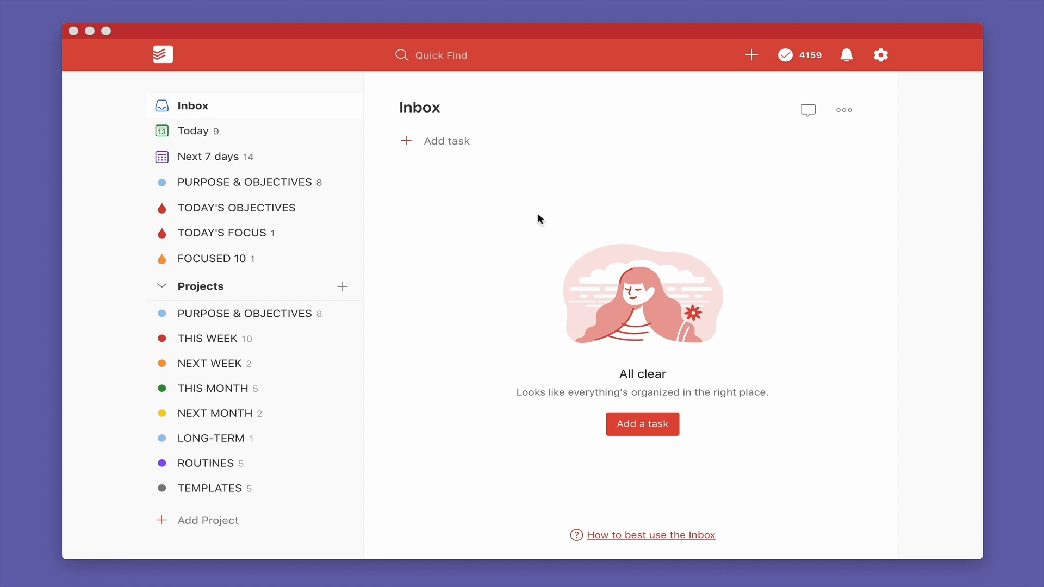
{"action": "mouse_move", "coordinate": [881, 65]}
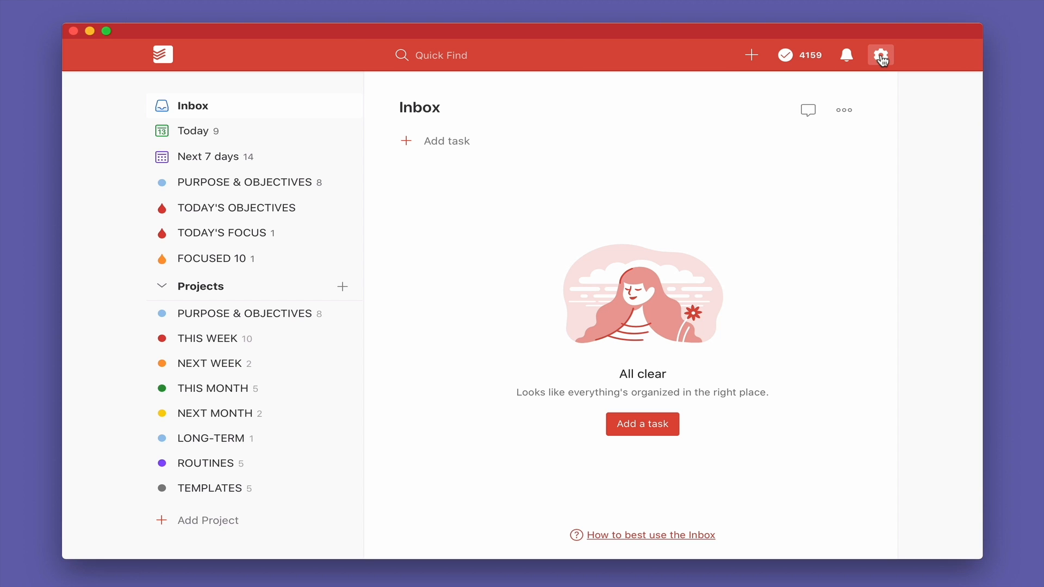
Step: Review Todoist's Integrations settings and the note about signing into the web app
{"action": "left_click", "coordinate": [879, 56]}
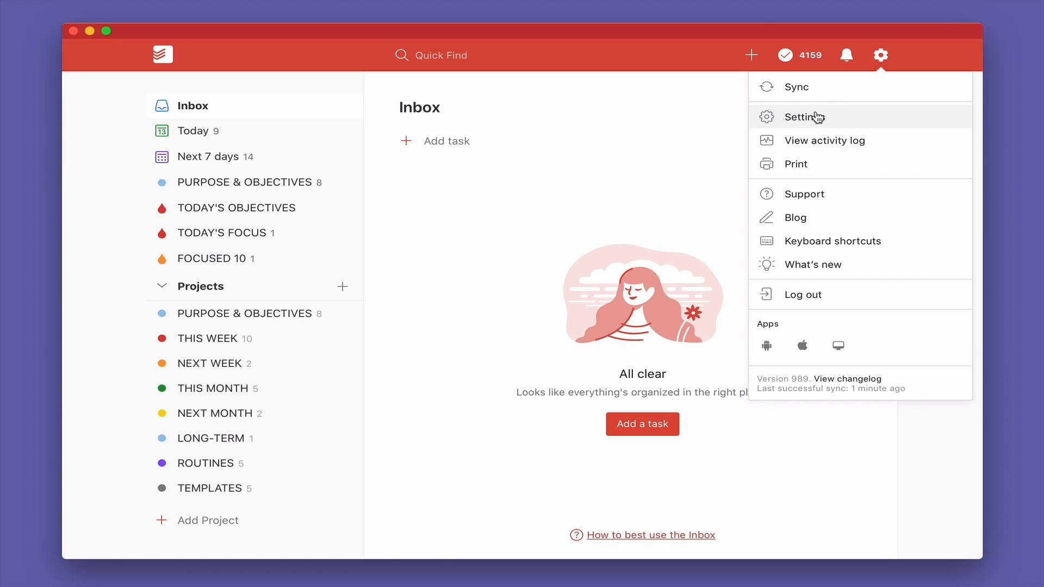
{"action": "left_click", "coordinate": [803, 117]}
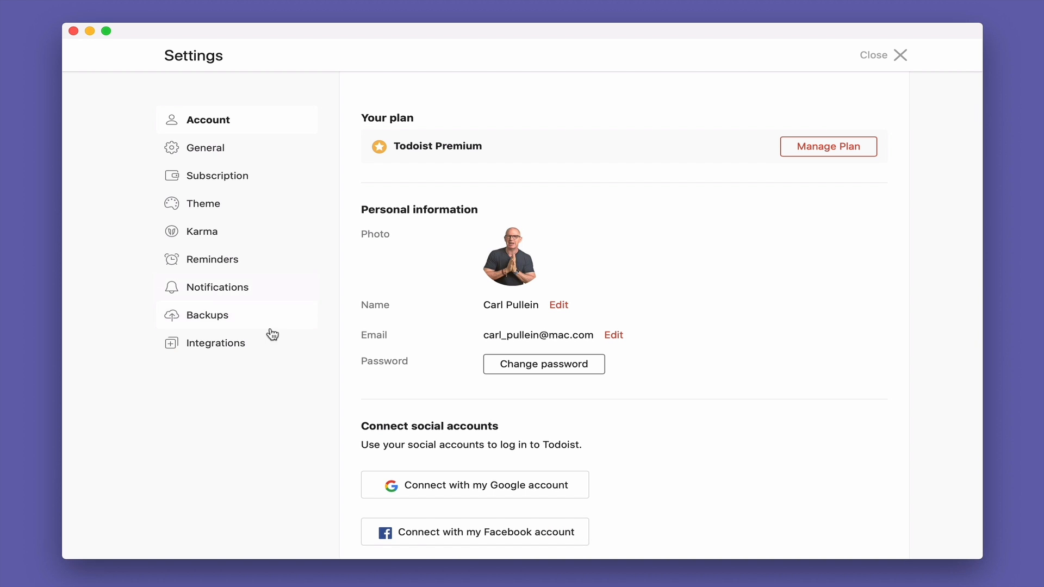
{"action": "left_click", "coordinate": [218, 342]}
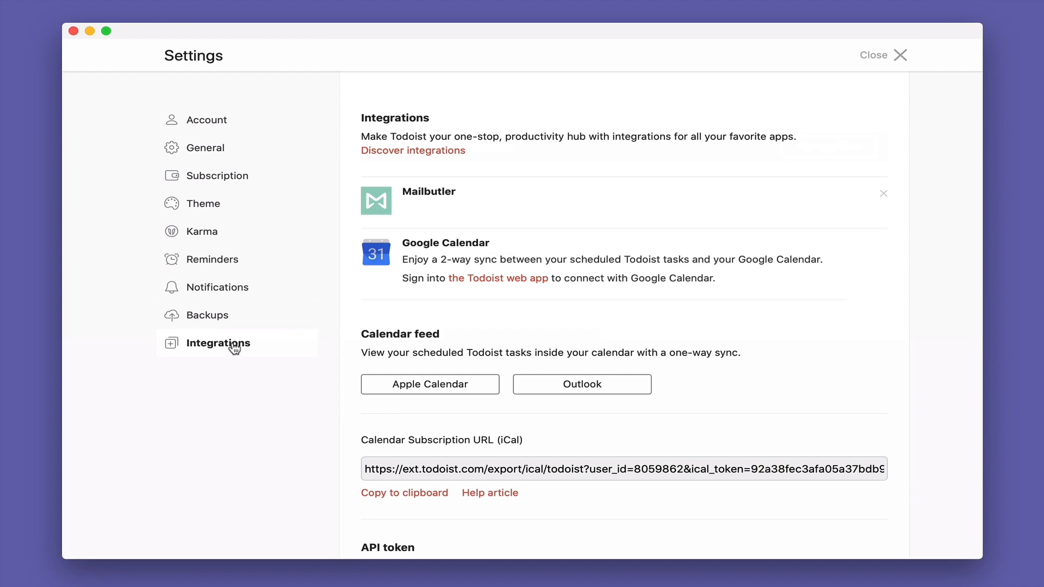
{"action": "left_click_drag", "start_coordinate": [400, 277], "coordinate": [716, 277]}
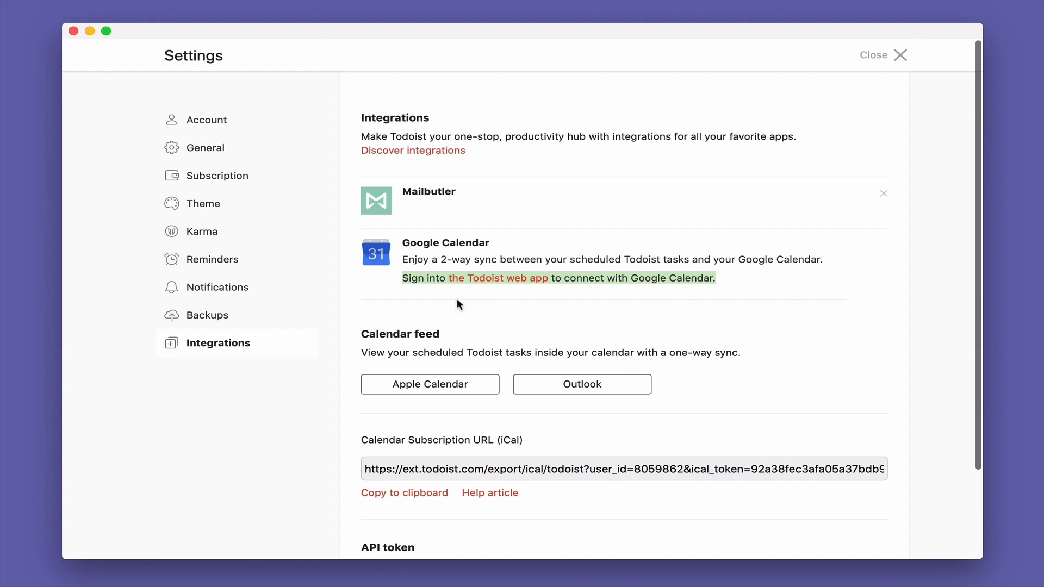
{"action": "mouse_move", "coordinate": [703, 295]}
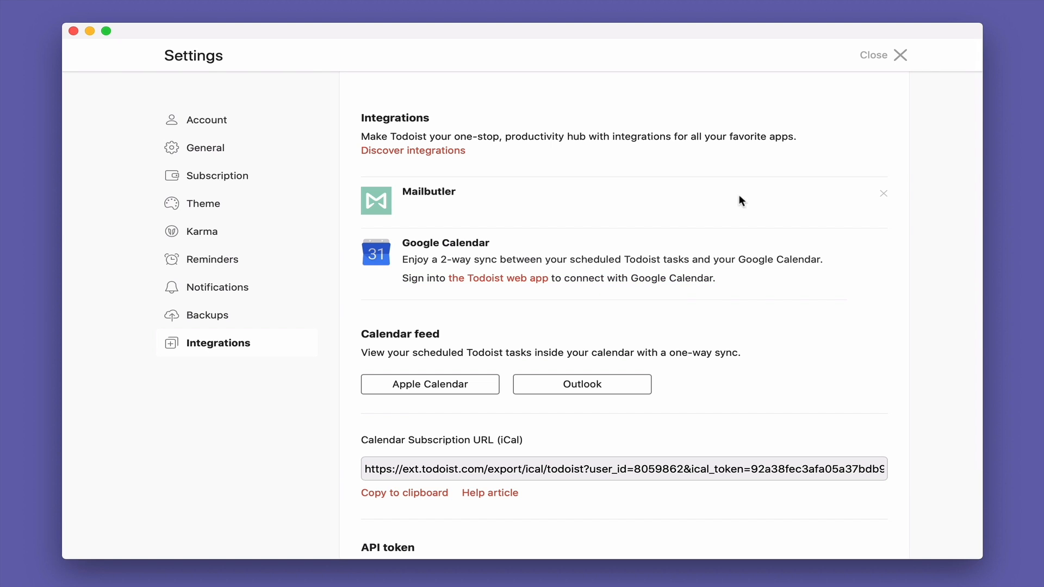
{"action": "left_click", "coordinate": [883, 54]}
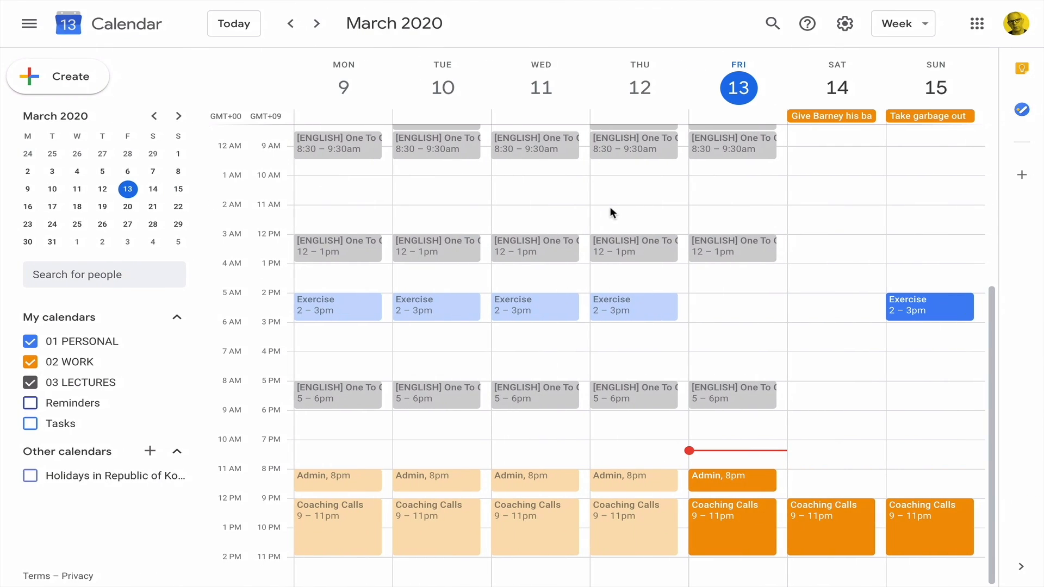
{"action": "mouse_move", "coordinate": [43, 82]}
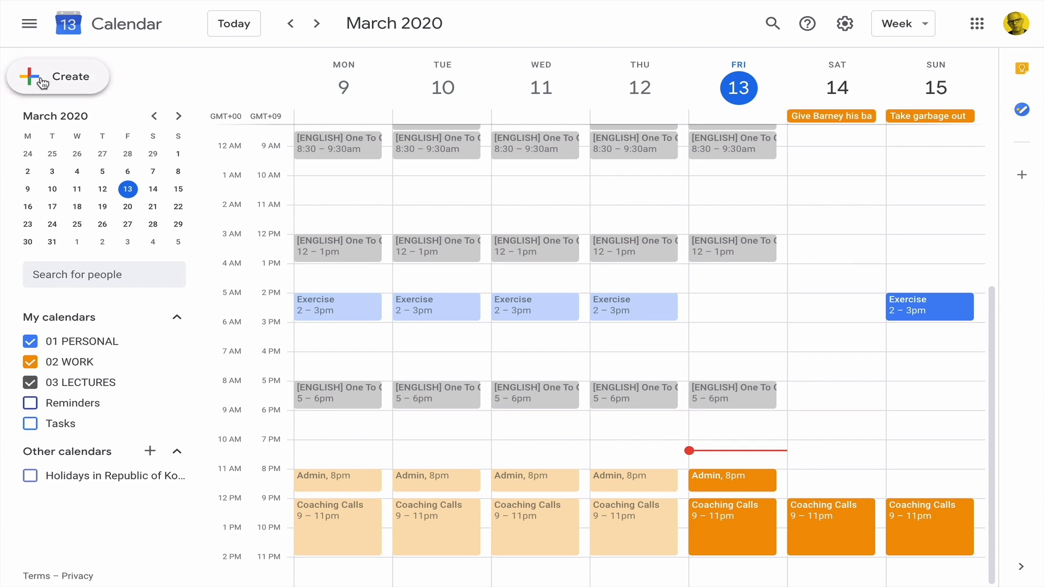
Step: Switch from Google Calendar to the Today: Todoist browser tab
{"action": "left_click", "coordinate": [28, 23]}
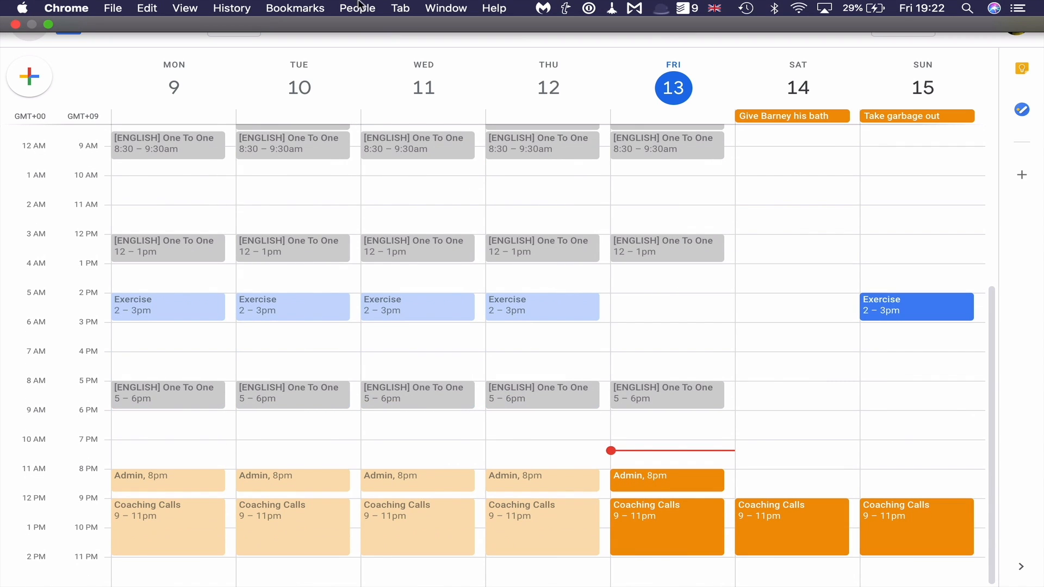
{"action": "left_click", "coordinate": [400, 8]}
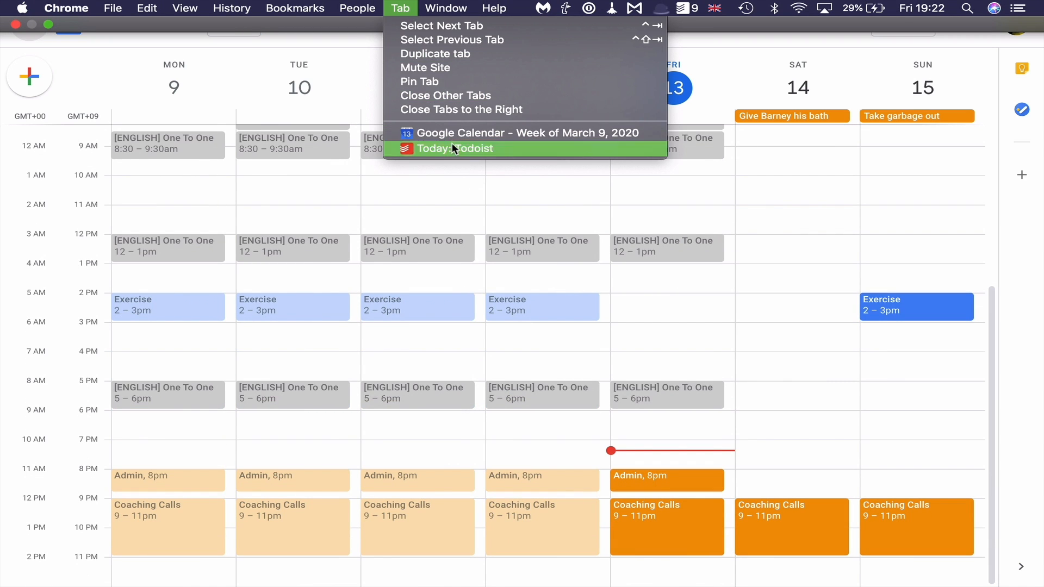
{"action": "left_click", "coordinate": [455, 149]}
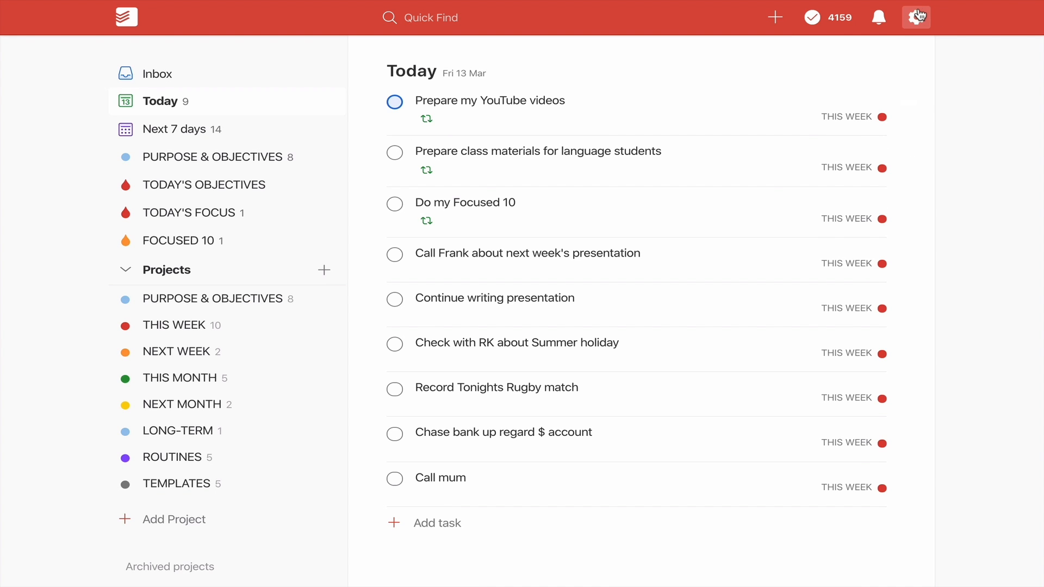
Step: Start Connect calendar under Google Calendar in Todoist's Integrations settings
{"action": "left_click", "coordinate": [917, 17]}
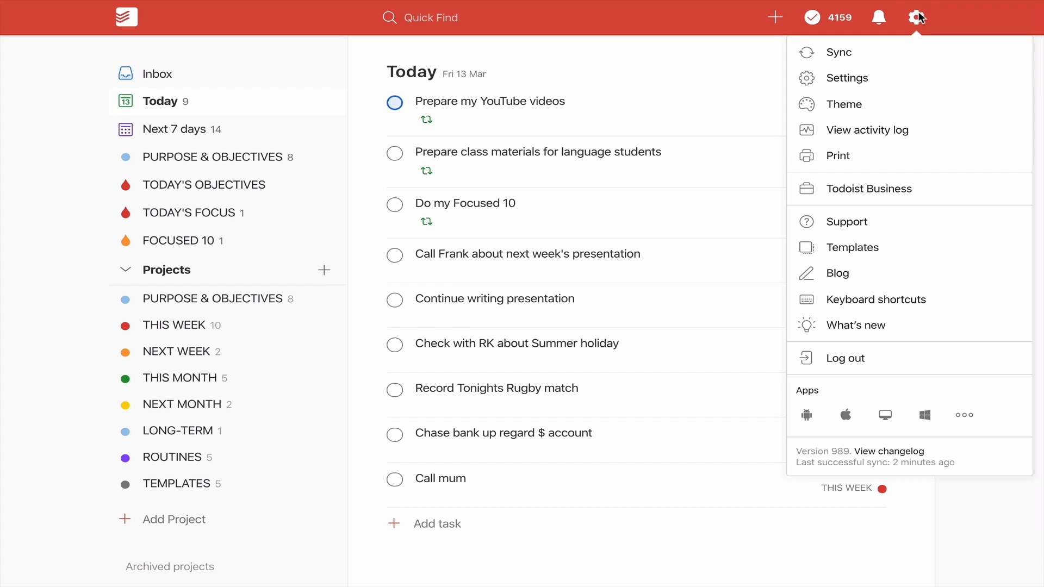
{"action": "left_click", "coordinate": [846, 78]}
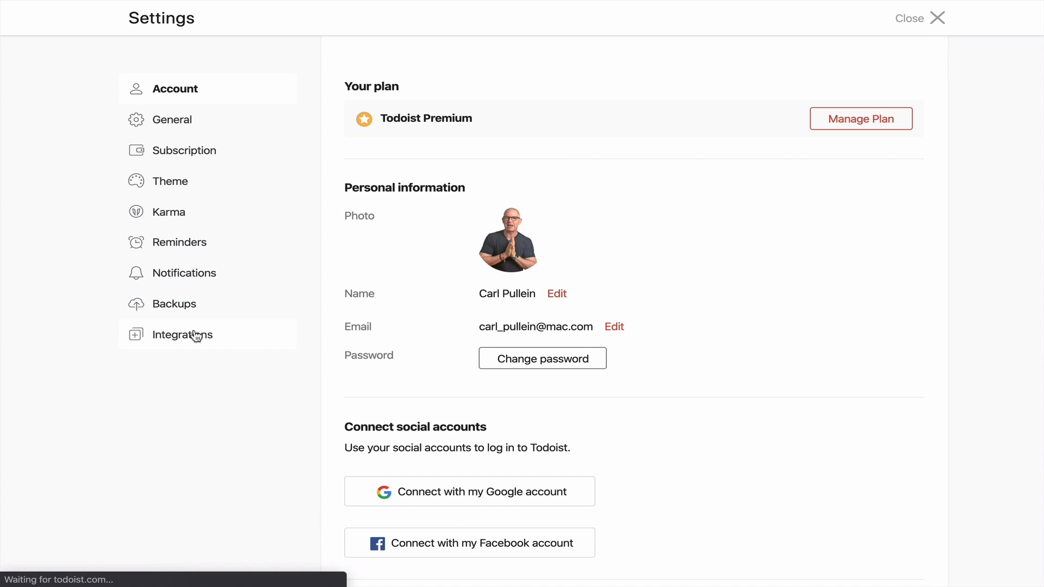
{"action": "left_click", "coordinate": [188, 334]}
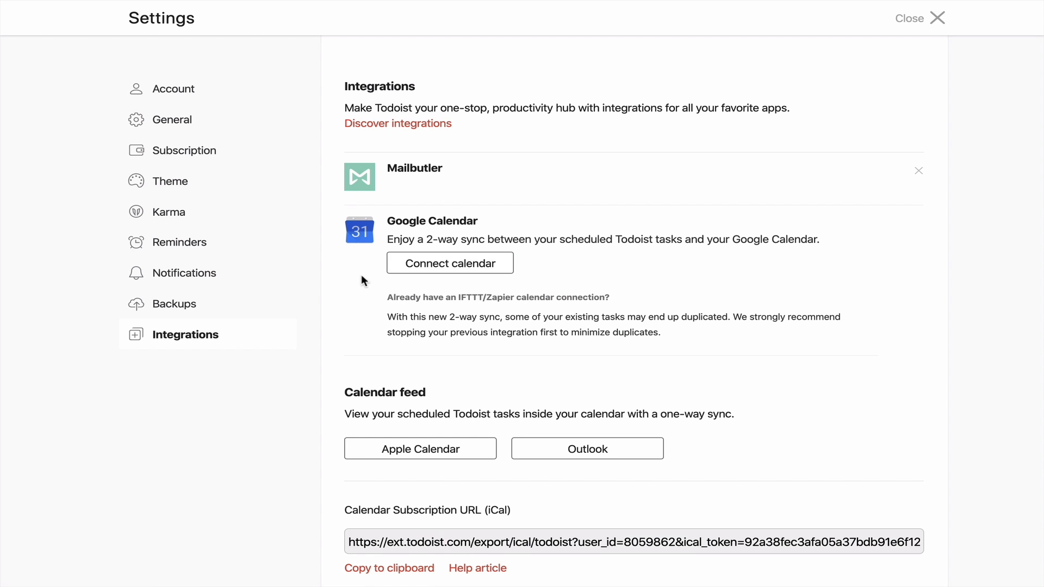
{"action": "mouse_move", "coordinate": [586, 284]}
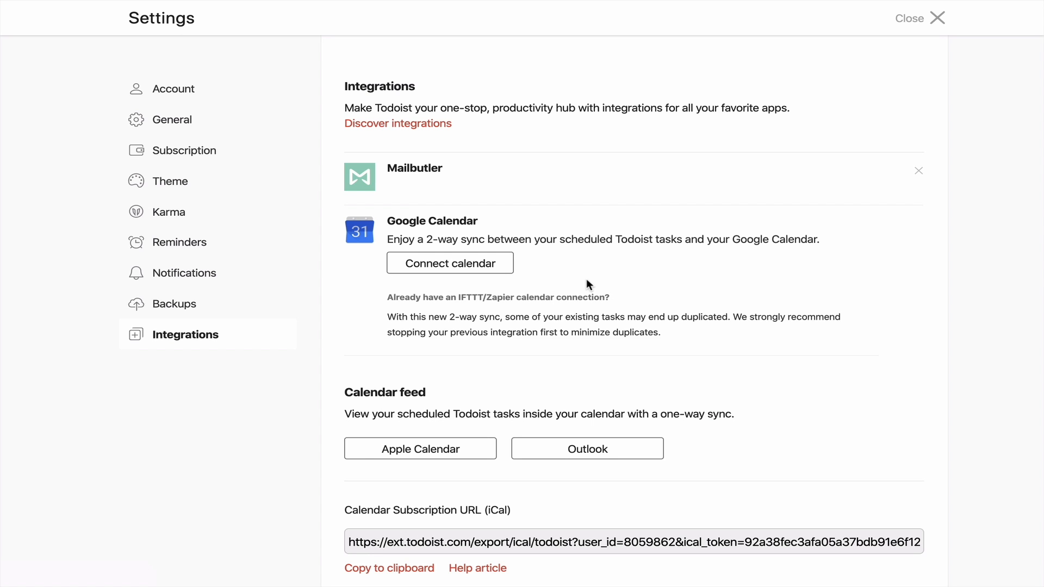
{"action": "left_click", "coordinate": [449, 262]}
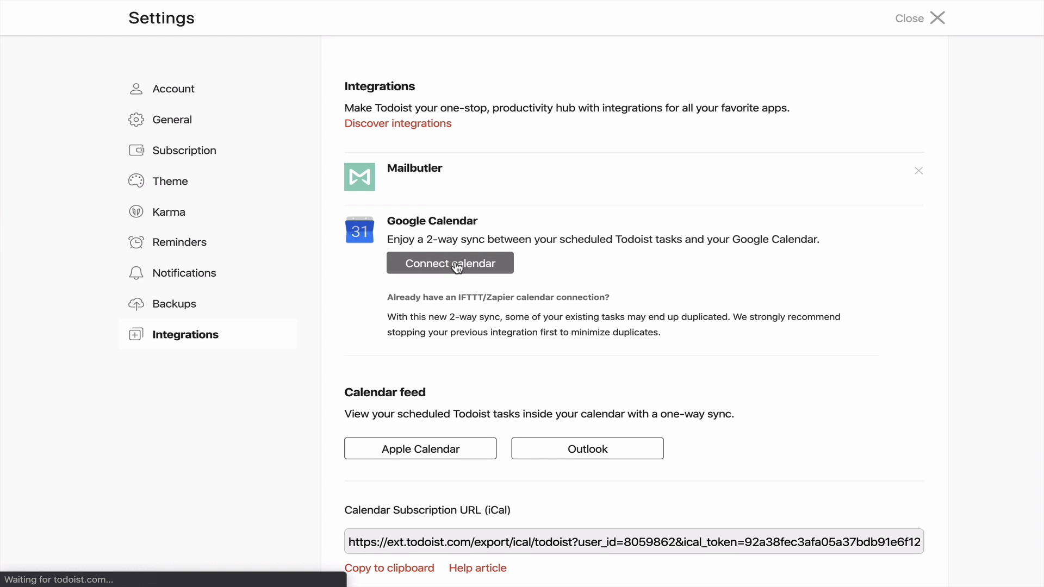
{"action": "left_click", "coordinate": [449, 262]}
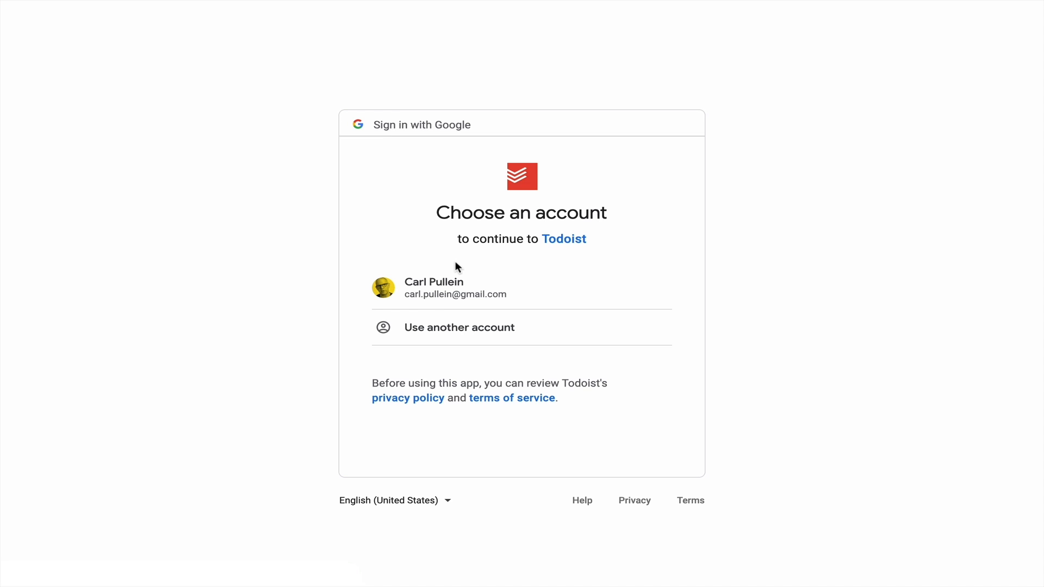
Step: Choose the Google account and allow Todoist access to its calendars
{"action": "left_click", "coordinate": [454, 287]}
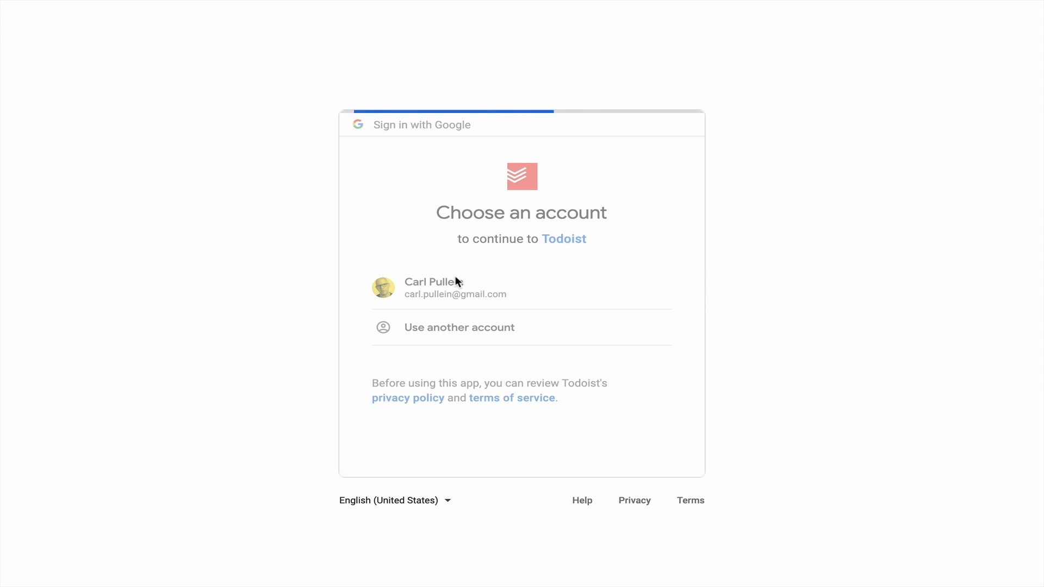
{"action": "left_click", "coordinate": [454, 287]}
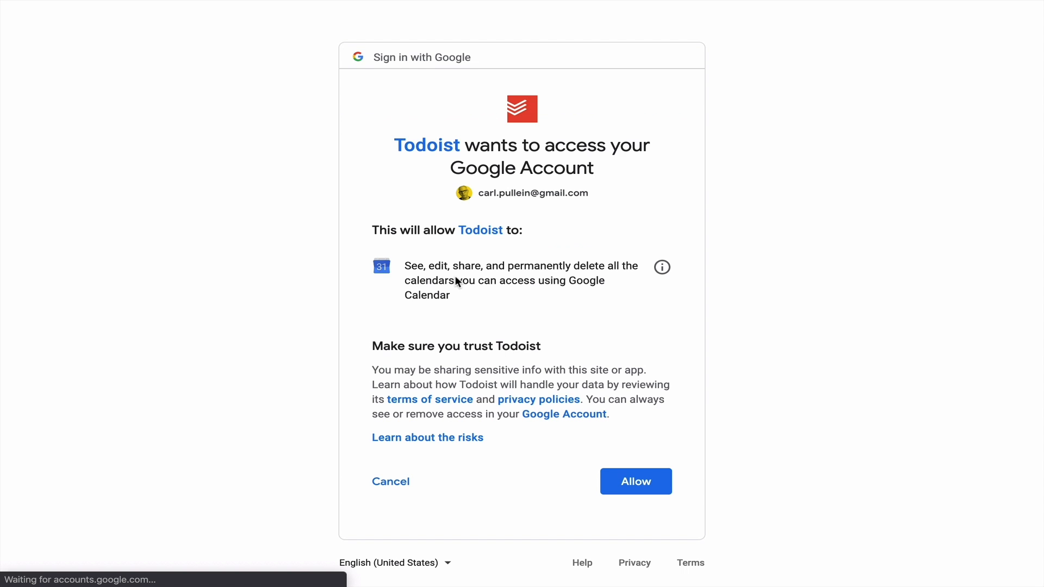
{"action": "mouse_move", "coordinate": [555, 387]}
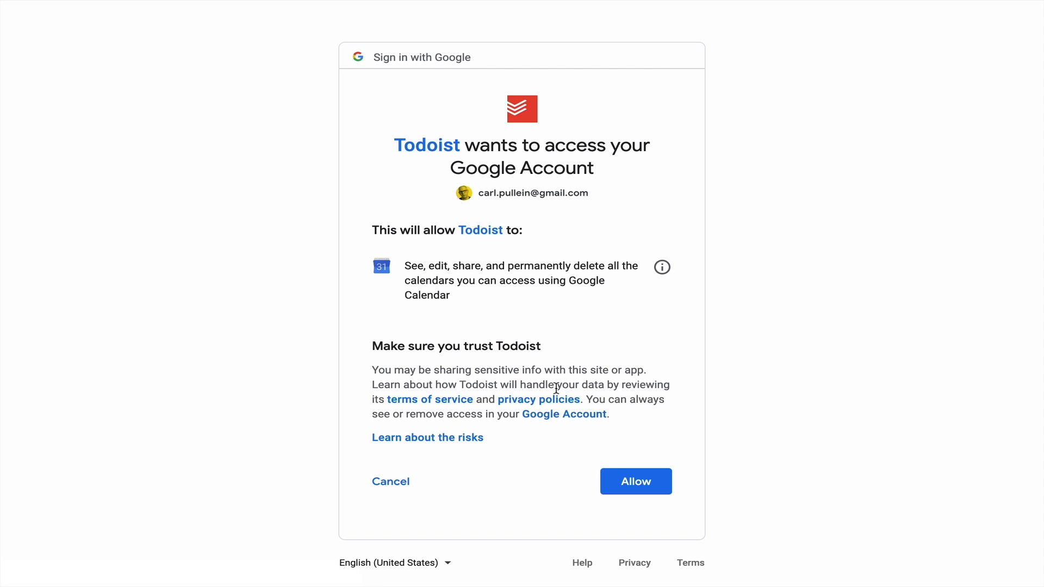
{"action": "left_click", "coordinate": [634, 480]}
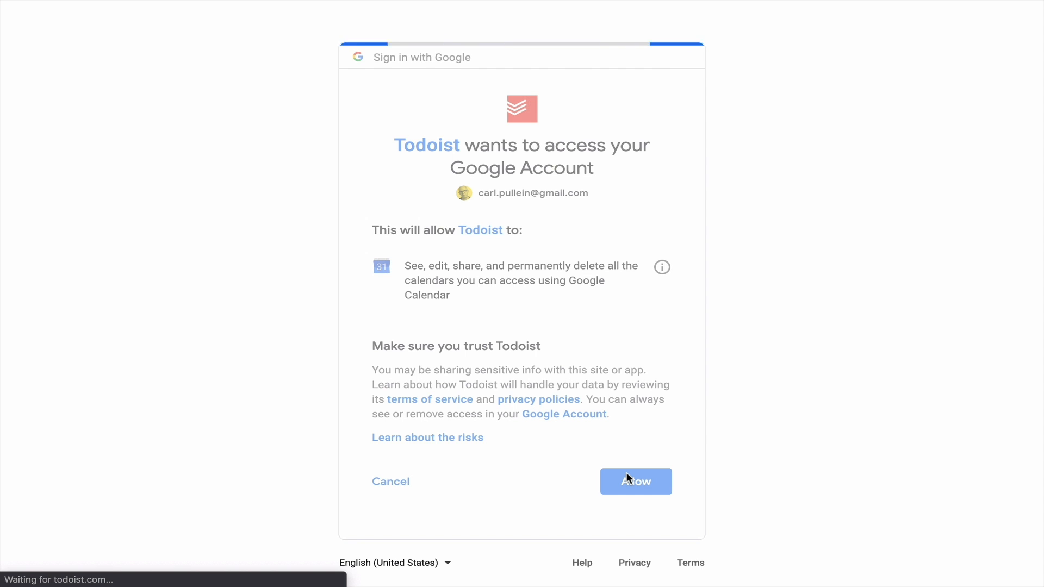
{"action": "left_click", "coordinate": [634, 482]}
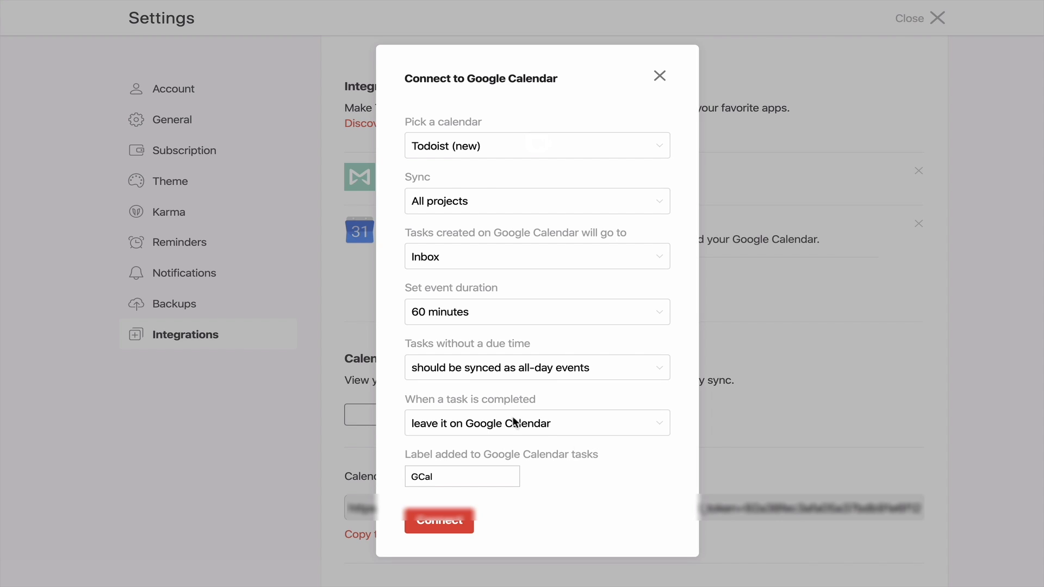
Step: Target the new Todoist calendar and sync only the THIS WEEK project
{"action": "left_click", "coordinate": [536, 146]}
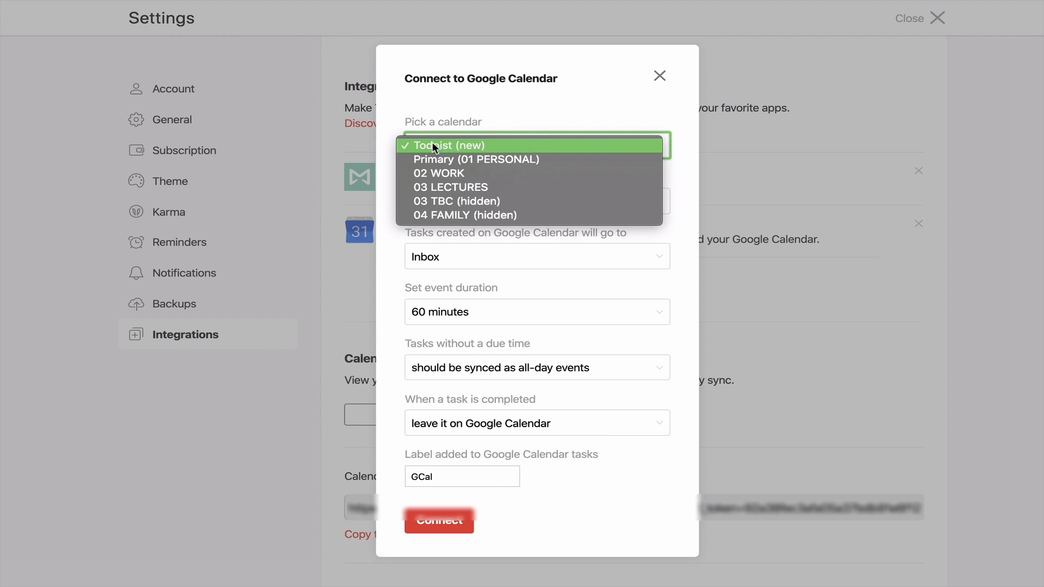
{"action": "left_click", "coordinate": [445, 145]}
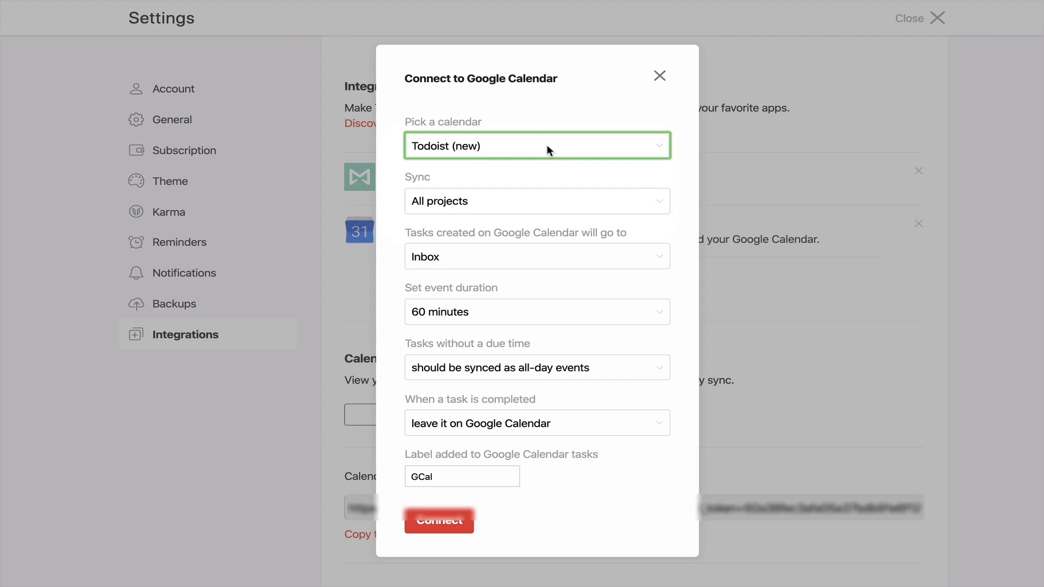
{"action": "left_click", "coordinate": [536, 146]}
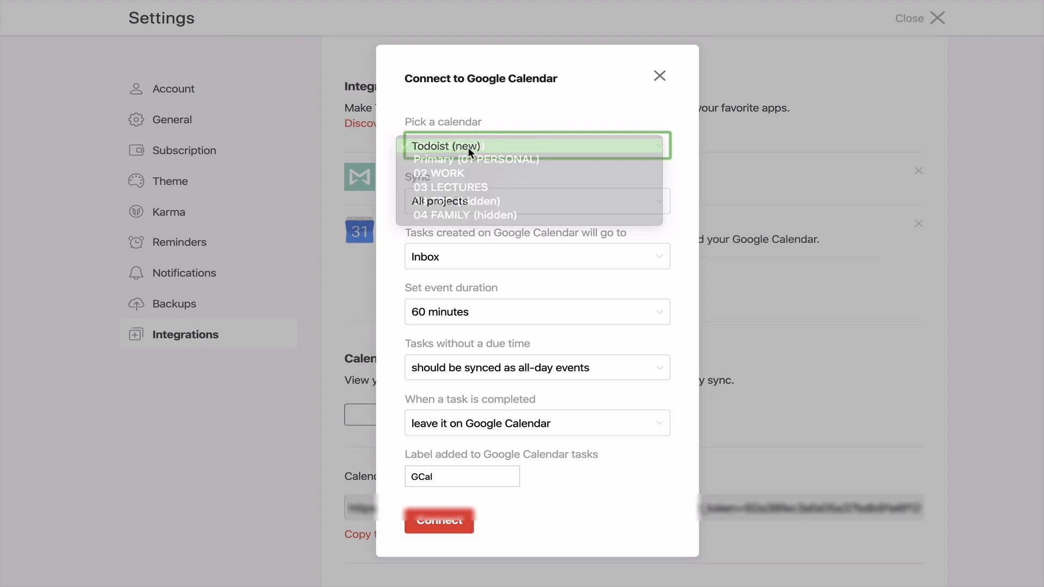
{"action": "left_click", "coordinate": [470, 145]}
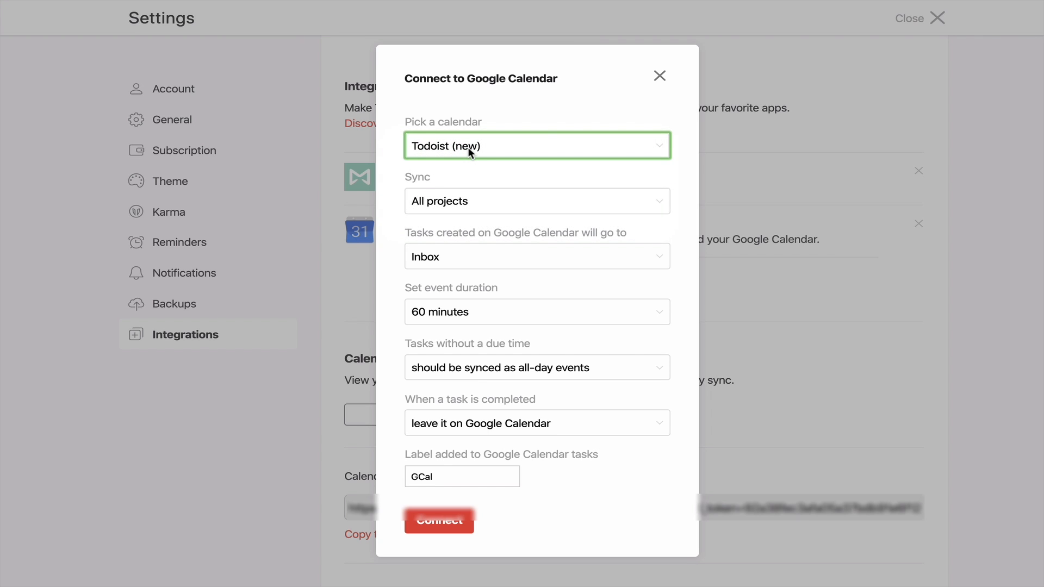
{"action": "left_click", "coordinate": [536, 201]}
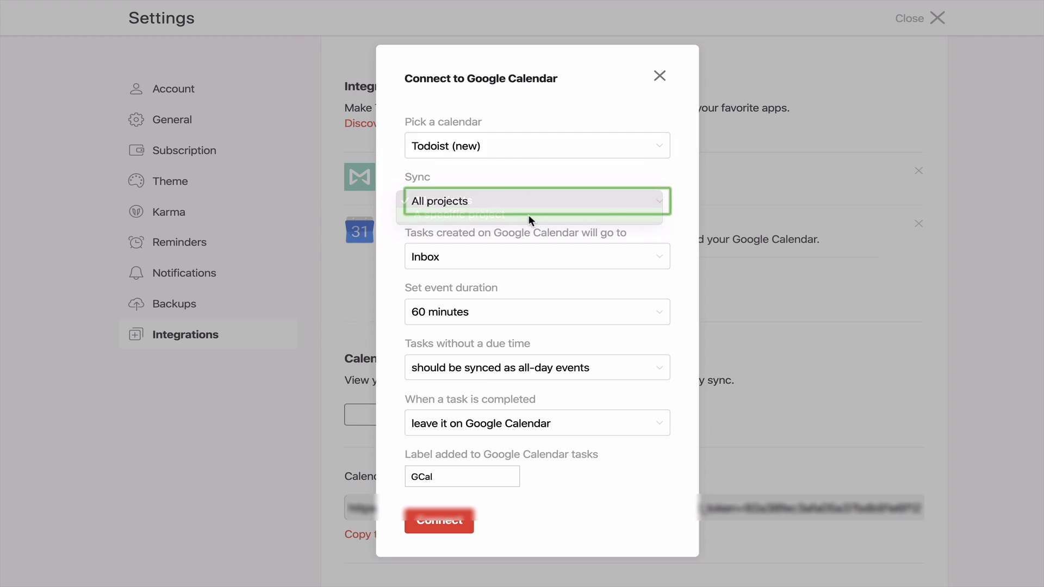
{"action": "left_click", "coordinate": [454, 214]}
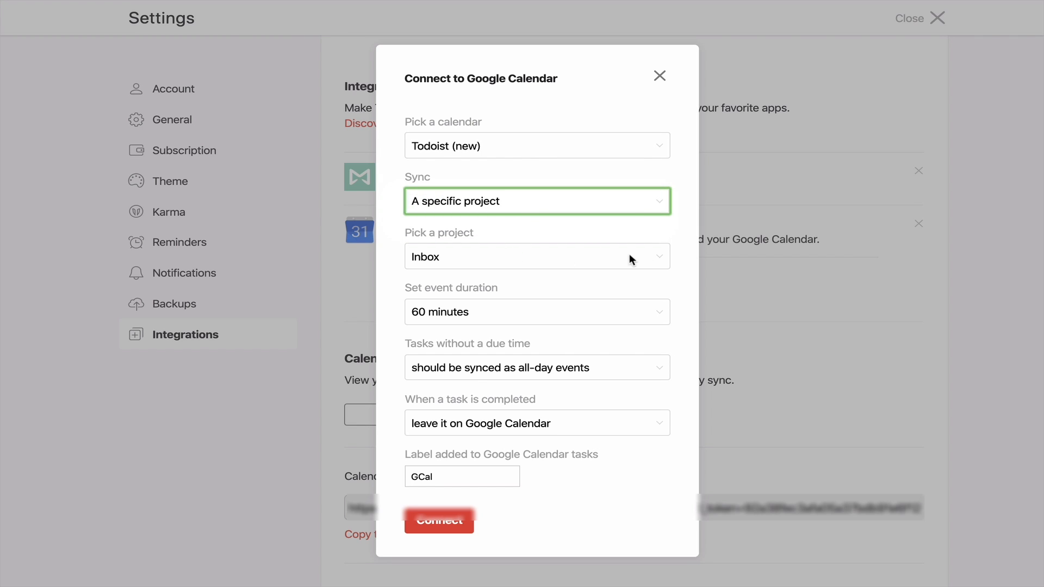
{"action": "left_click", "coordinate": [536, 257]}
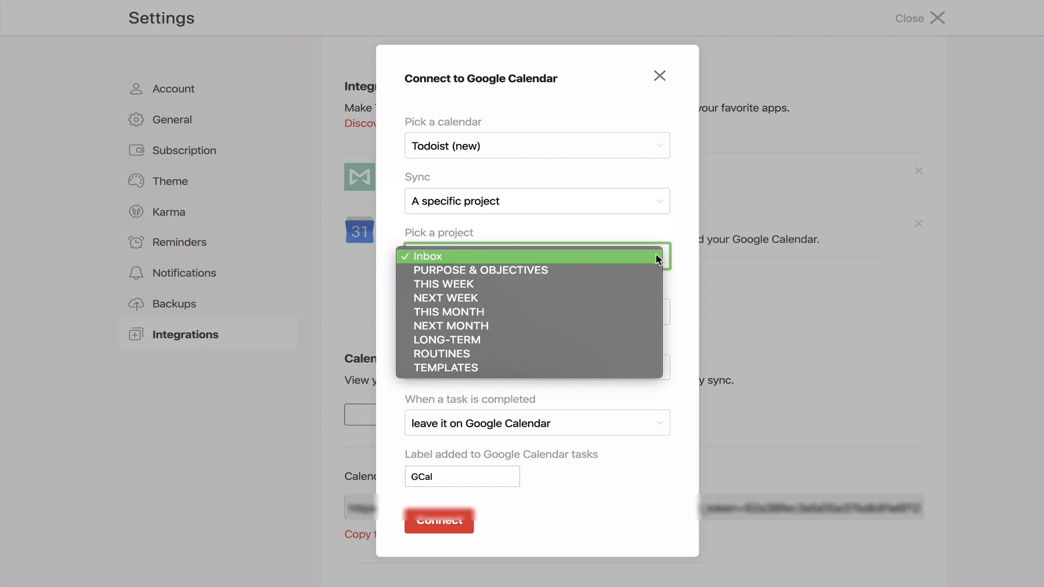
{"action": "mouse_move", "coordinate": [589, 283]}
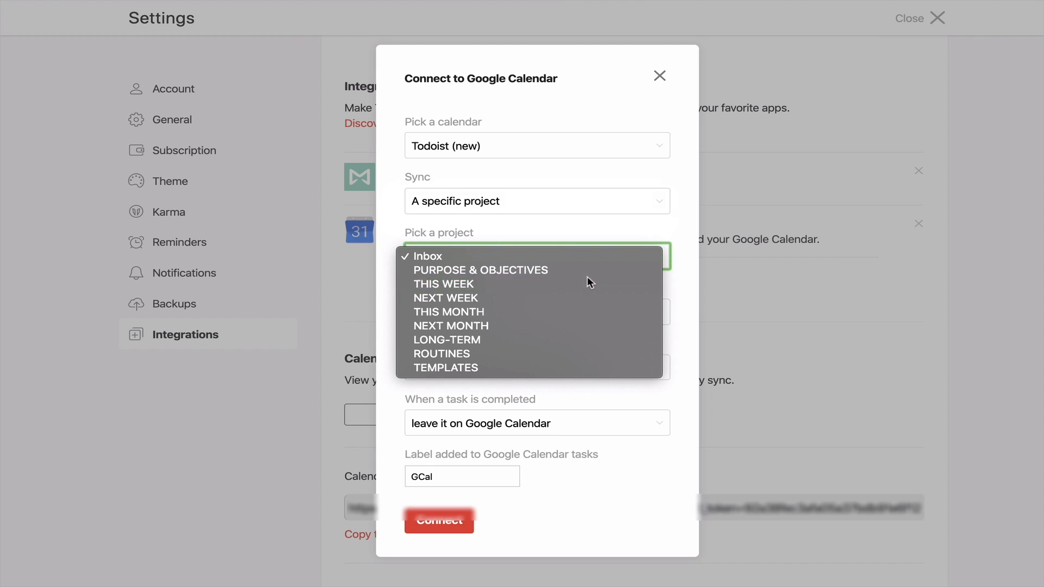
{"action": "left_click", "coordinate": [443, 283]}
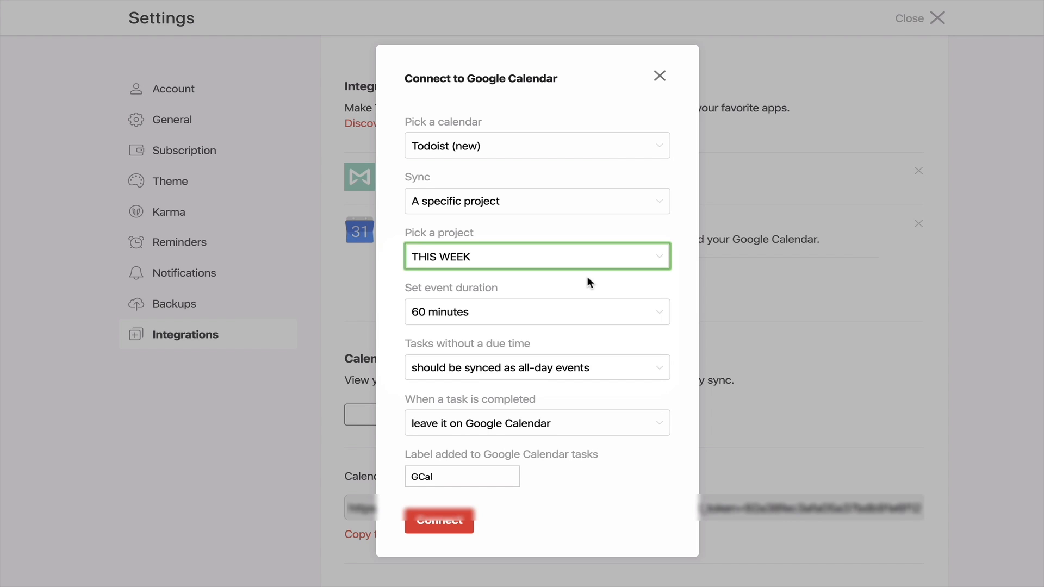
{"action": "mouse_move", "coordinate": [569, 287]}
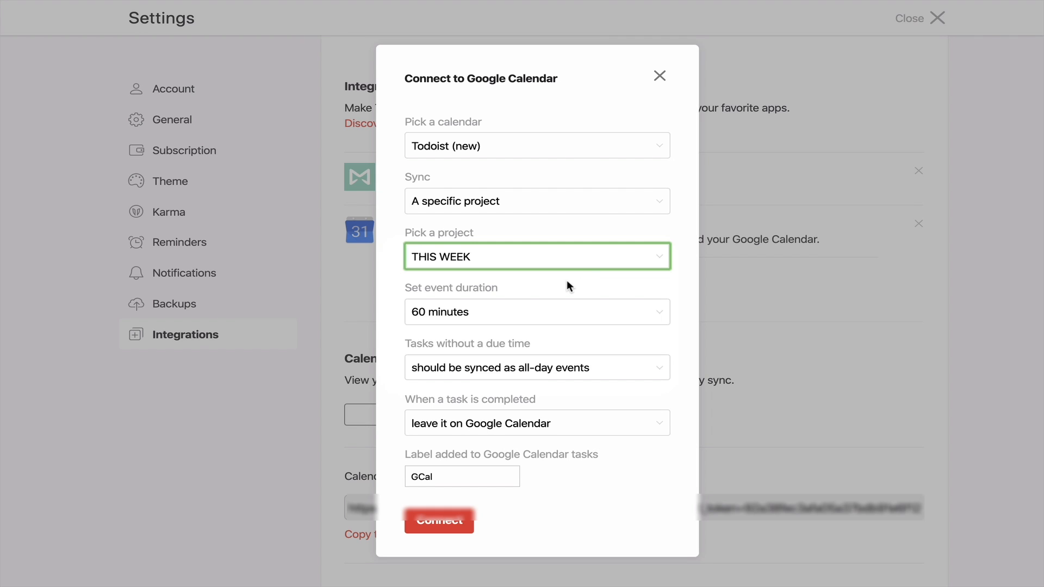
{"action": "mouse_move", "coordinate": [663, 261]}
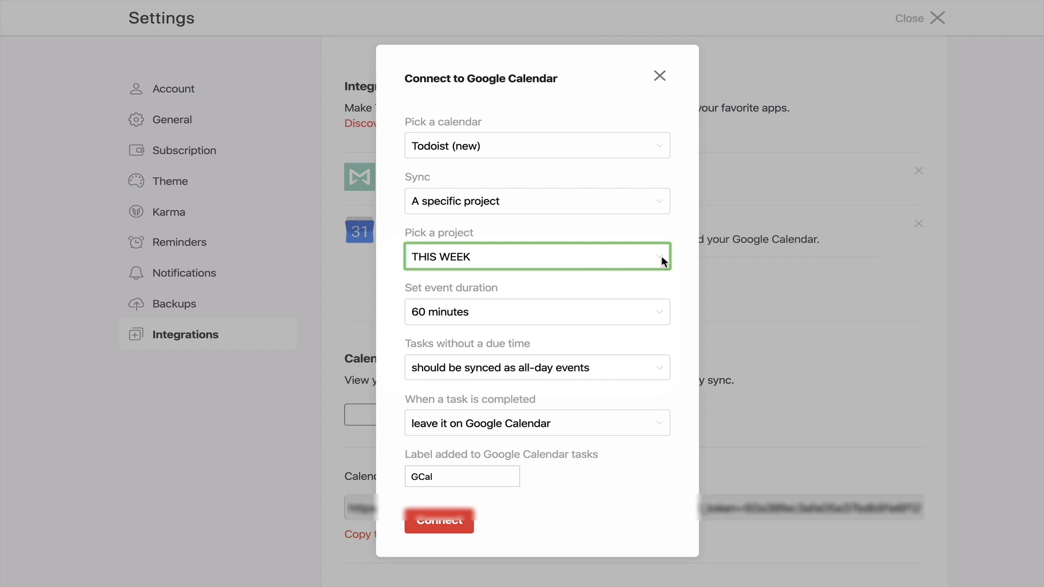
{"action": "left_click", "coordinate": [536, 256]}
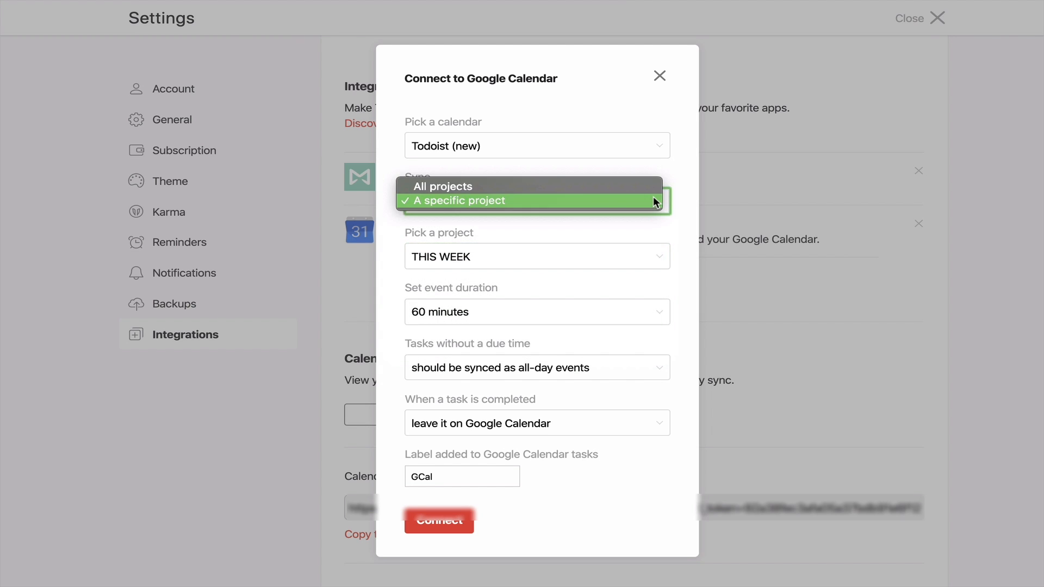
{"action": "mouse_move", "coordinate": [641, 204]}
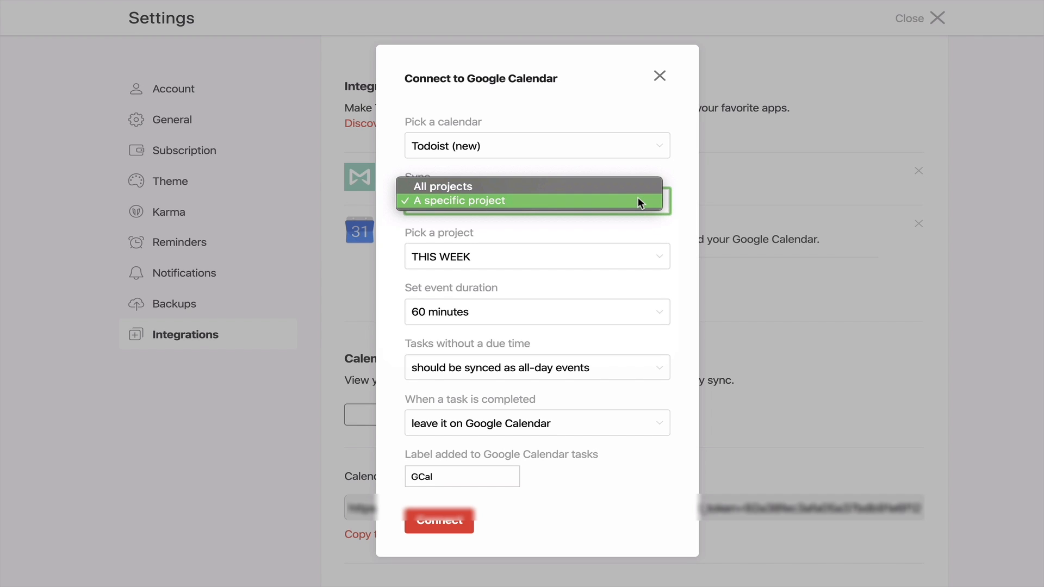
{"action": "mouse_move", "coordinate": [686, 218]}
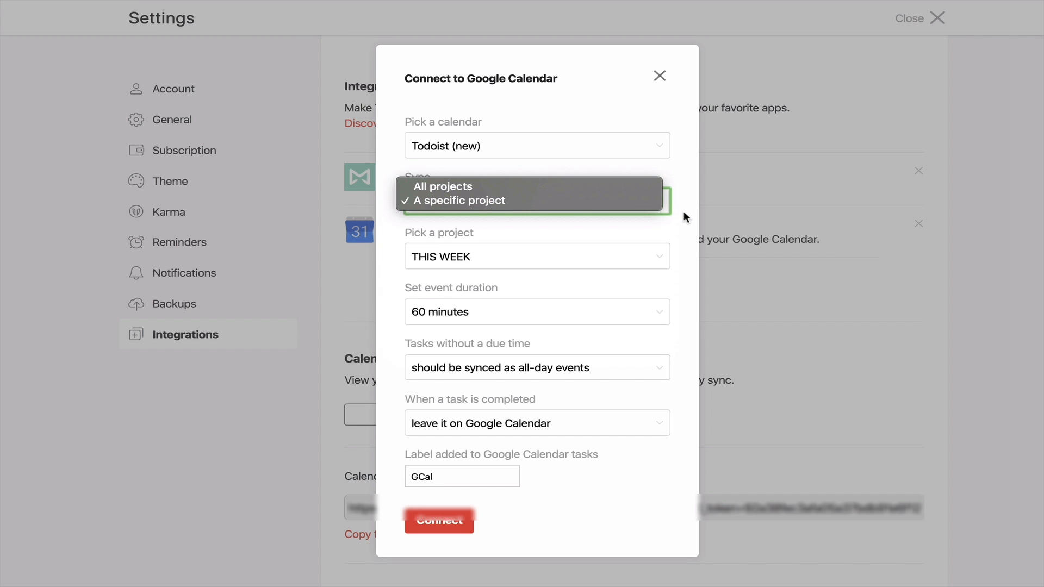
{"action": "left_click", "coordinate": [457, 200]}
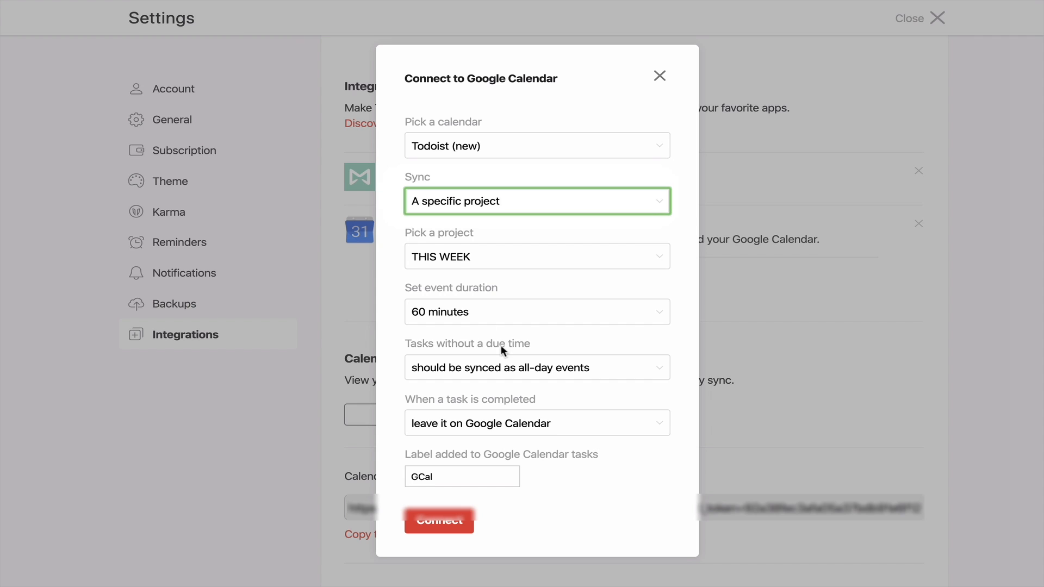
Step: Keep 60-minute events and all-day untimed tasks, remove completed tasks from Google Calendar, and connect
{"action": "left_click", "coordinate": [536, 312]}
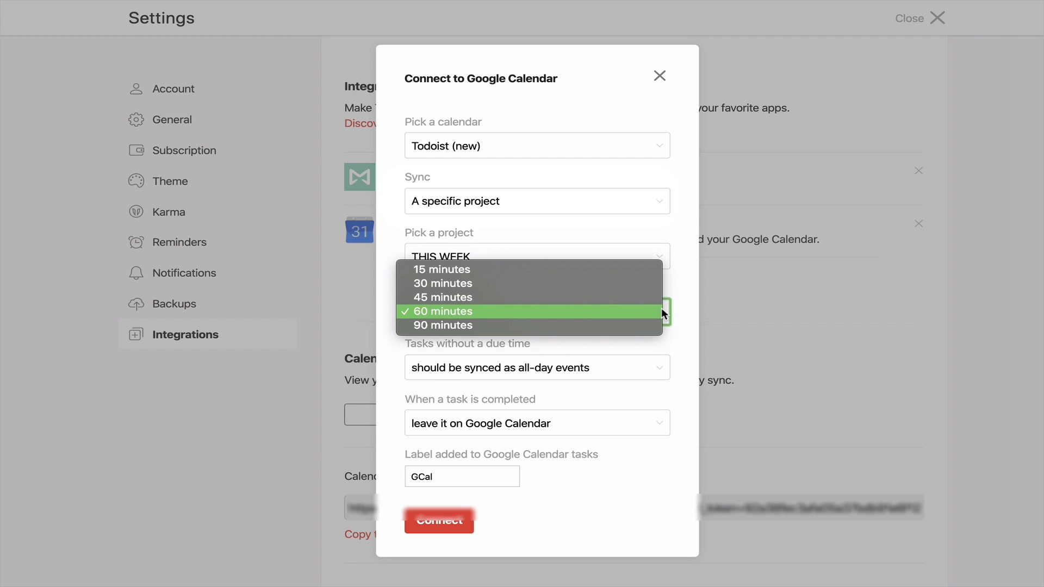
{"action": "mouse_move", "coordinate": [626, 311]}
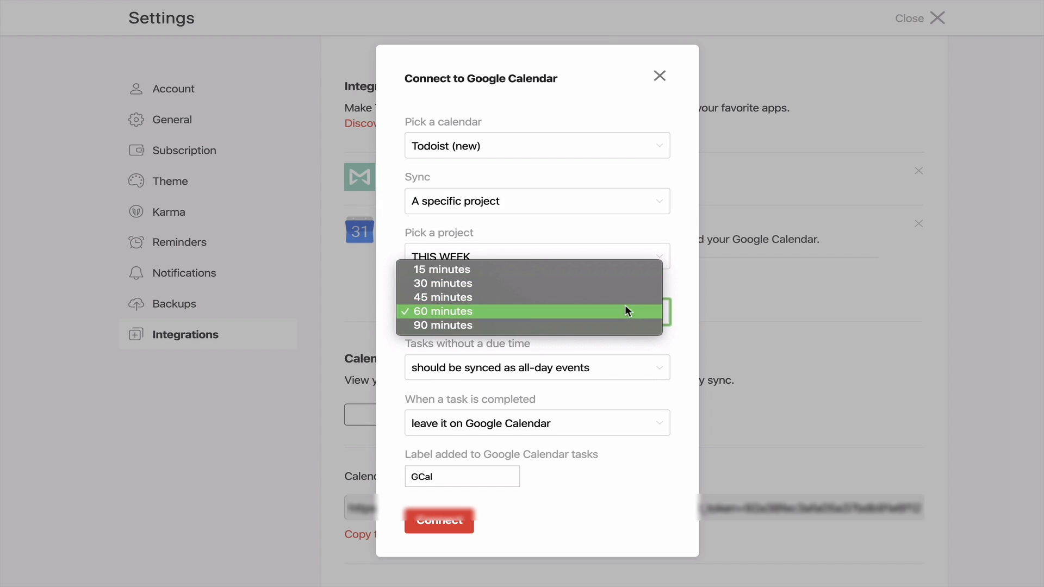
{"action": "left_click", "coordinate": [441, 311]}
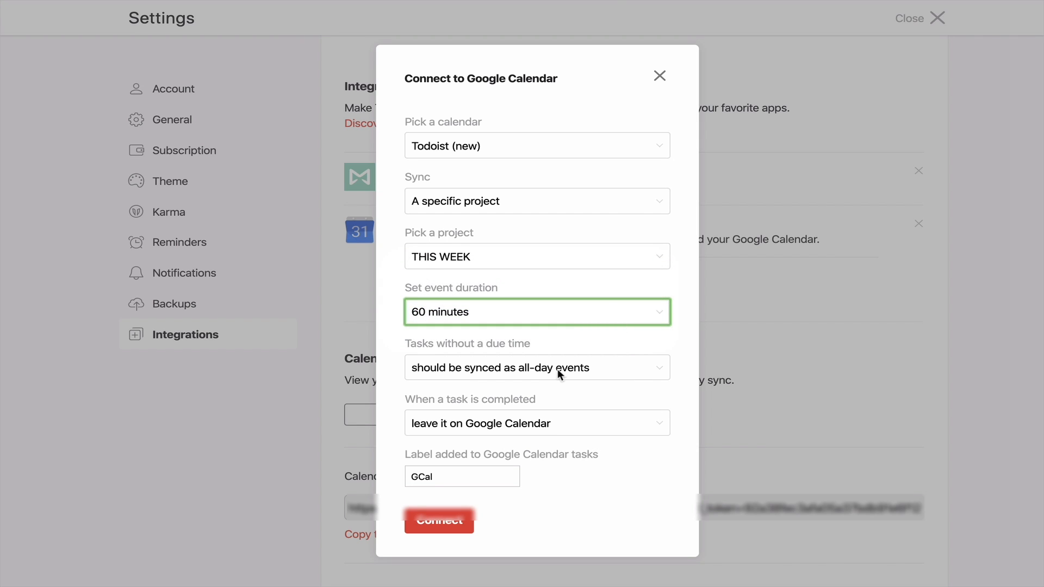
{"action": "mouse_move", "coordinate": [558, 368]}
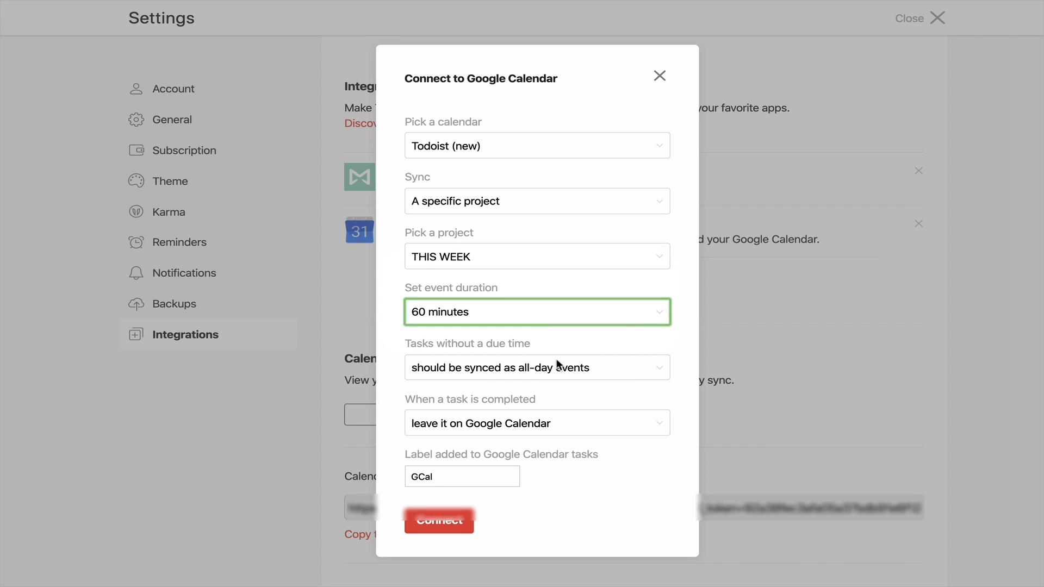
{"action": "left_click", "coordinate": [536, 366]}
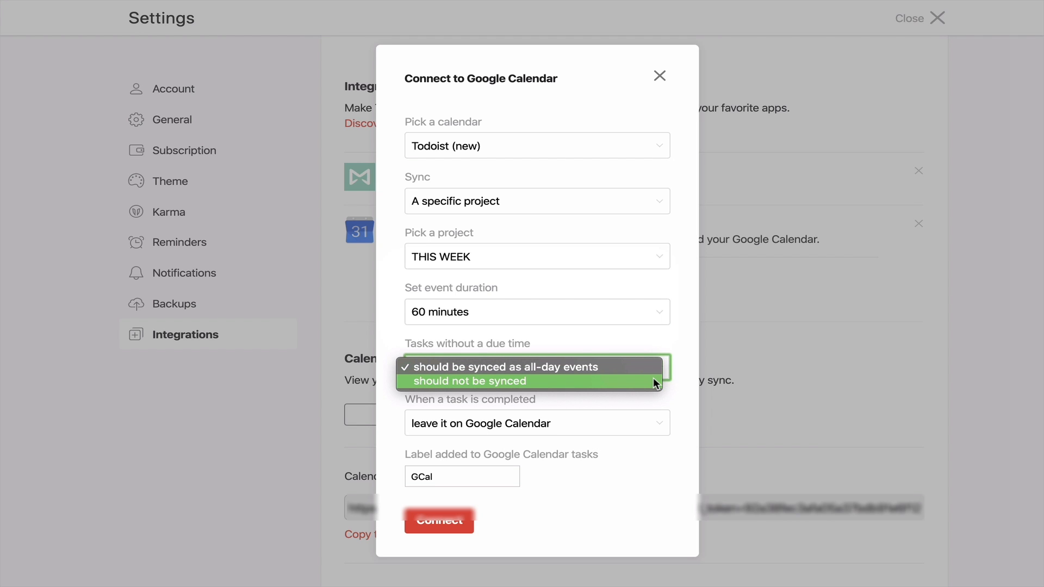
{"action": "left_click", "coordinate": [506, 366]}
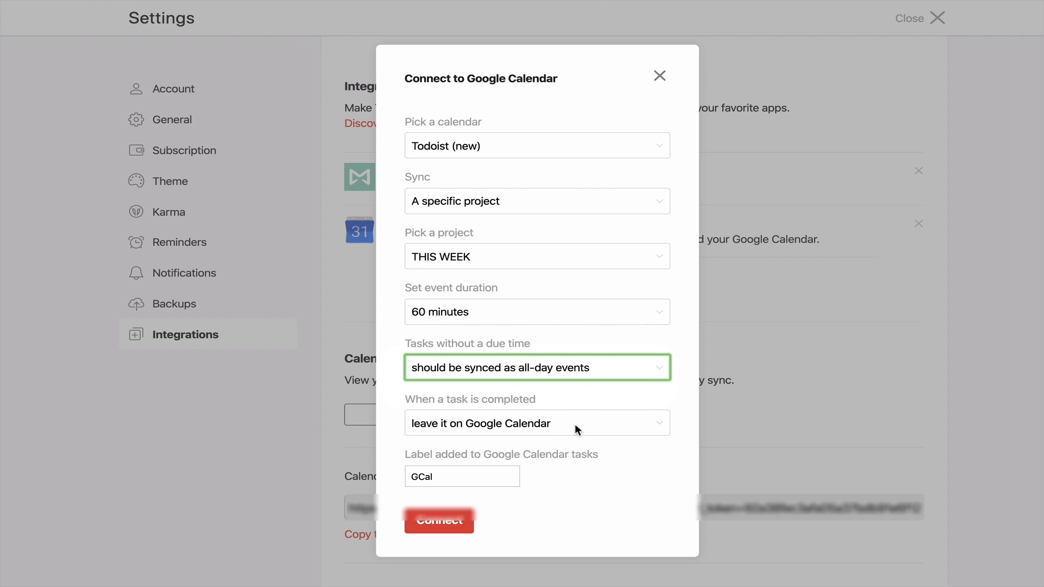
{"action": "mouse_move", "coordinate": [646, 424]}
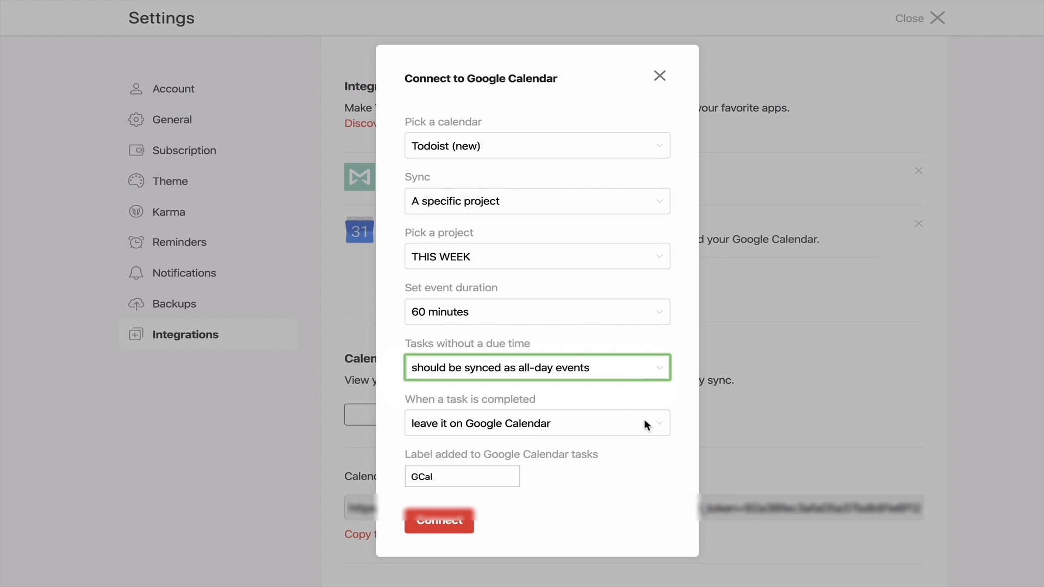
{"action": "left_click", "coordinate": [536, 423]}
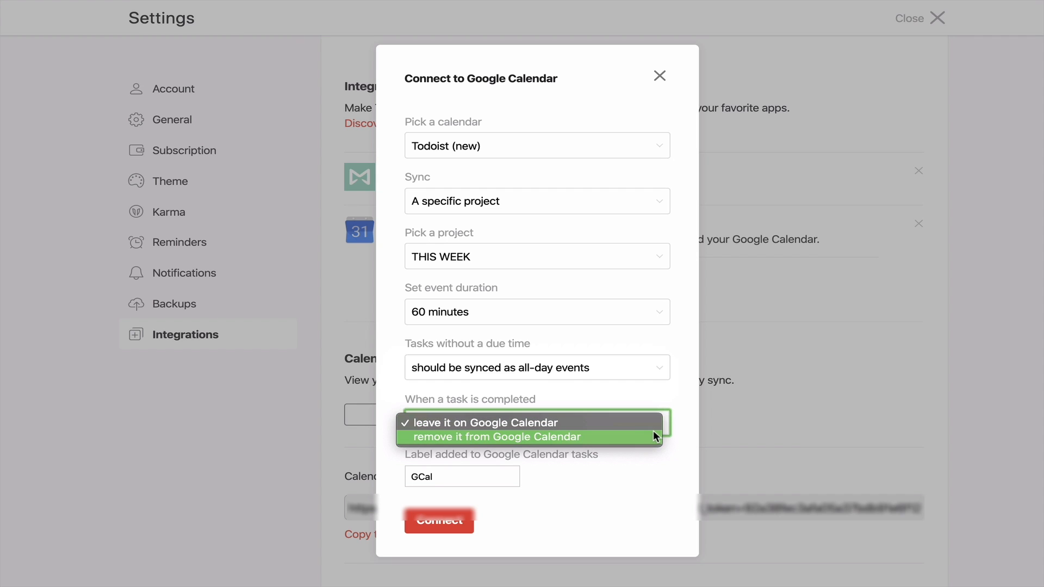
{"action": "left_click", "coordinate": [483, 423]}
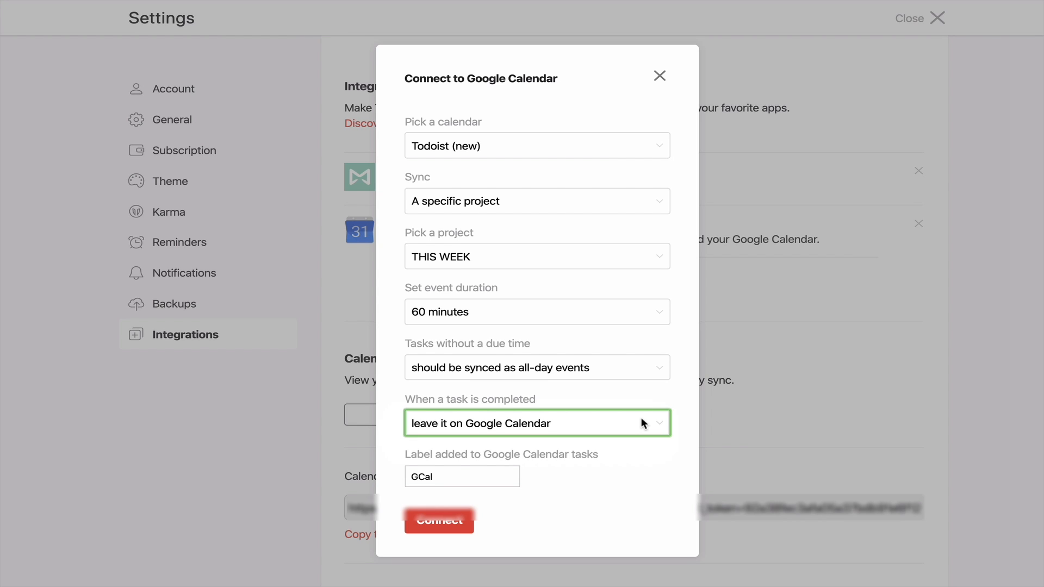
{"action": "mouse_move", "coordinate": [668, 429]}
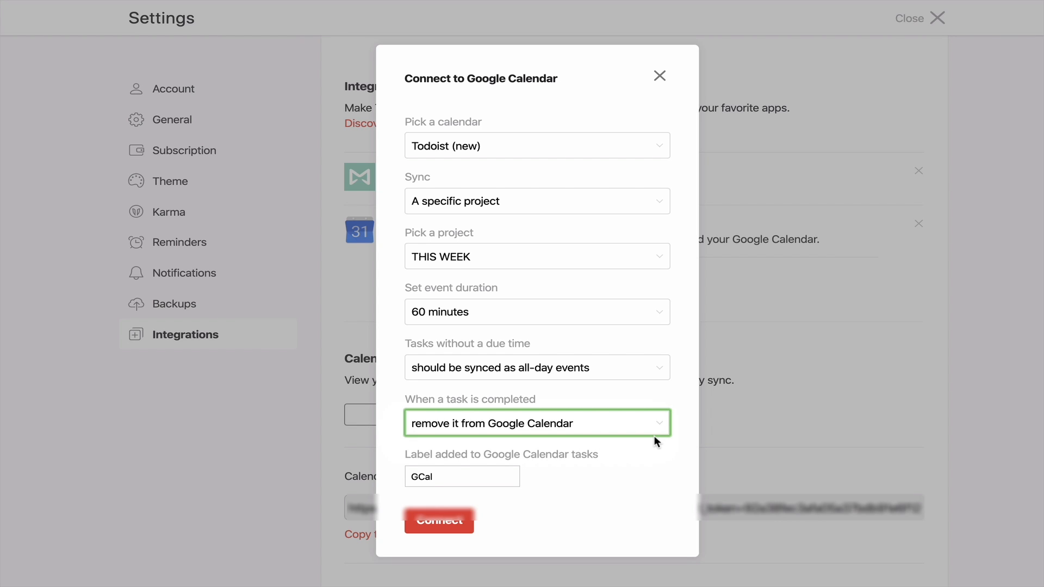
{"action": "left_click", "coordinate": [438, 521]}
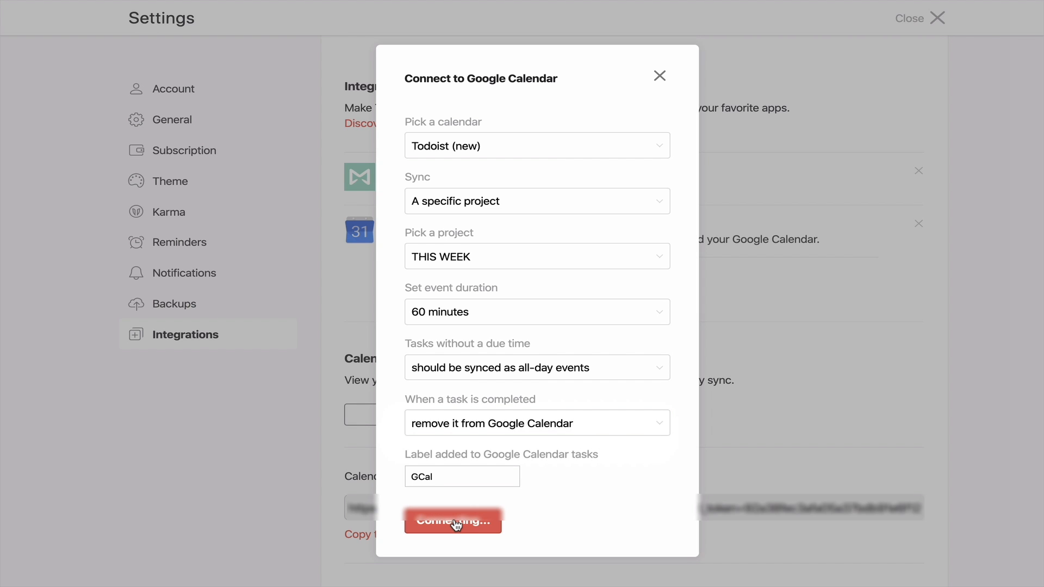
Step: Add another Google Calendar connection alongside the THIS WEEK sync
{"action": "left_click", "coordinate": [452, 520]}
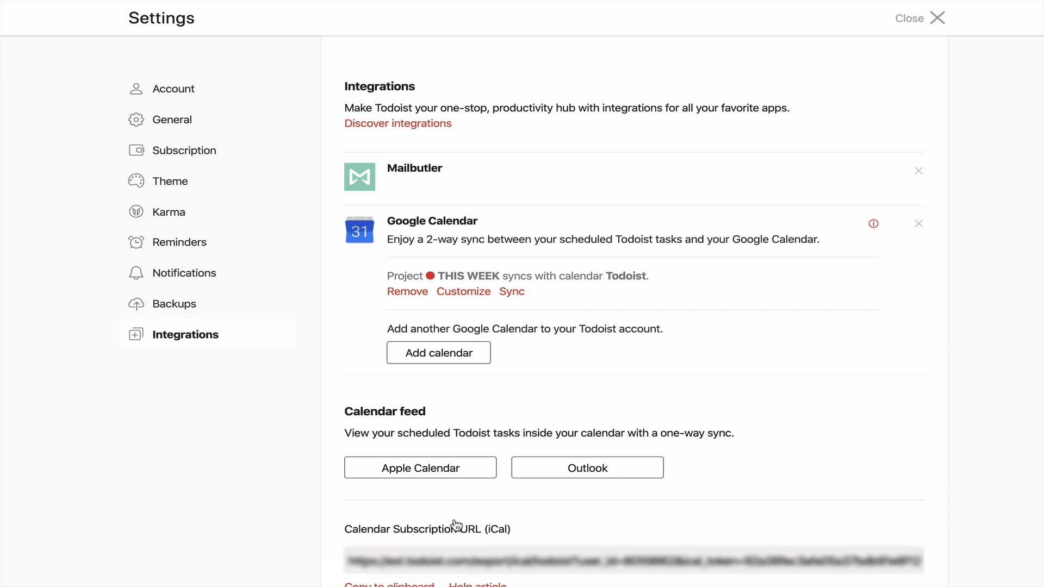
{"action": "left_click", "coordinate": [438, 352]}
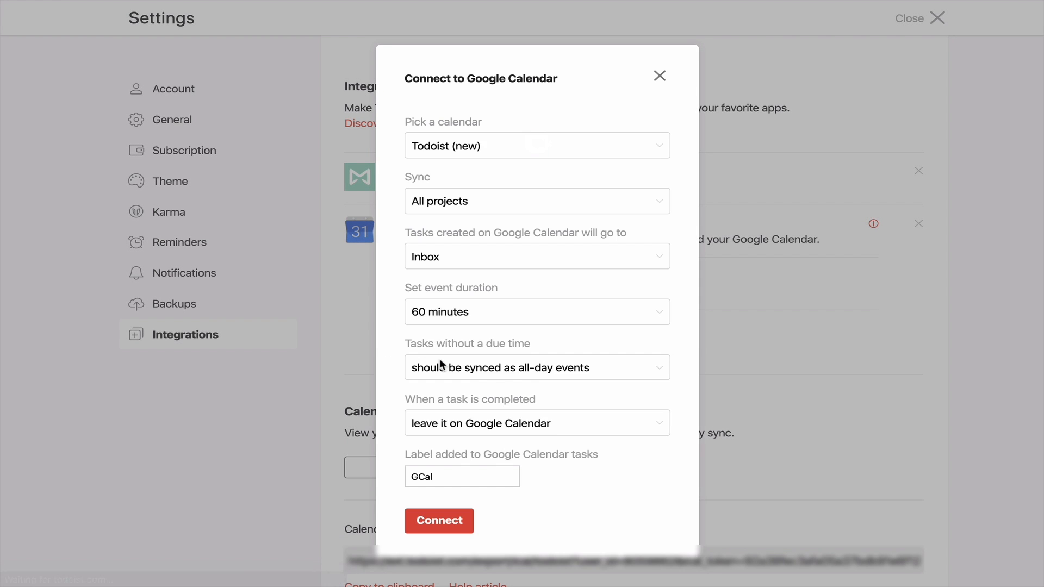
{"action": "mouse_move", "coordinate": [446, 235]}
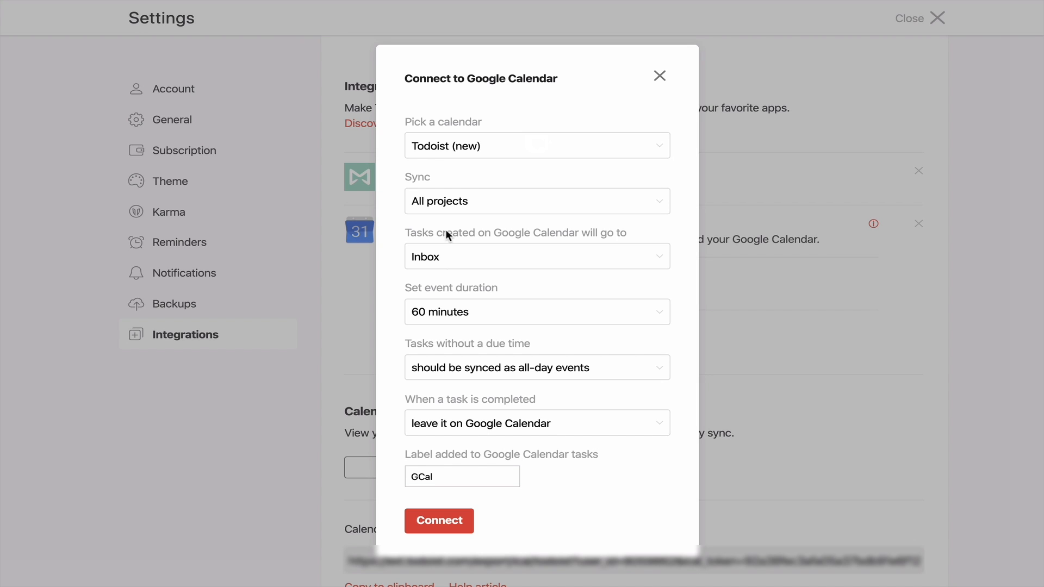
{"action": "mouse_move", "coordinate": [662, 146]}
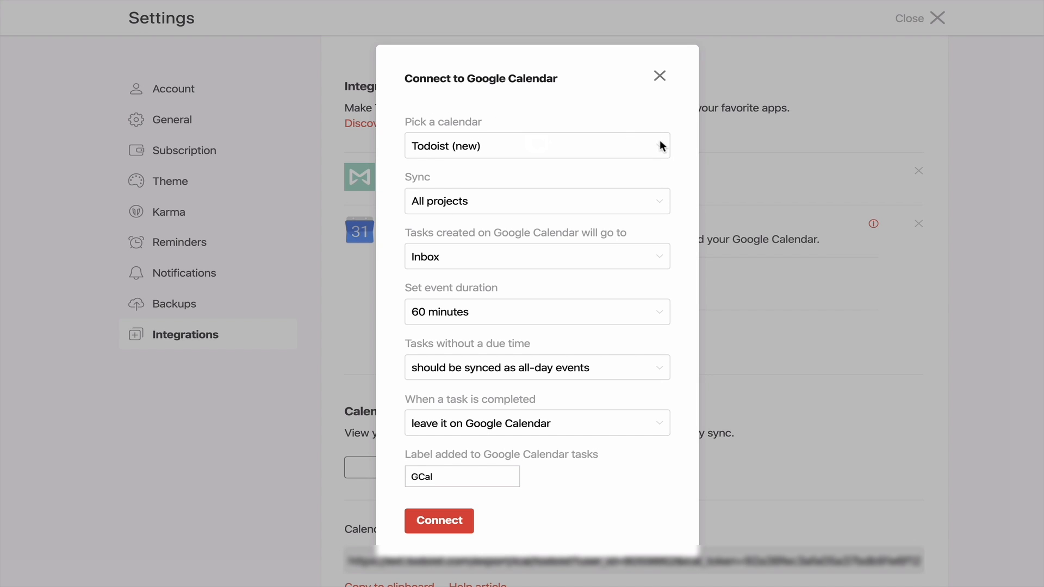
Step: Pick the 02 WORK calendar and sync only the PURPOSE & OBJECTIVES project
{"action": "left_click", "coordinate": [536, 145]}
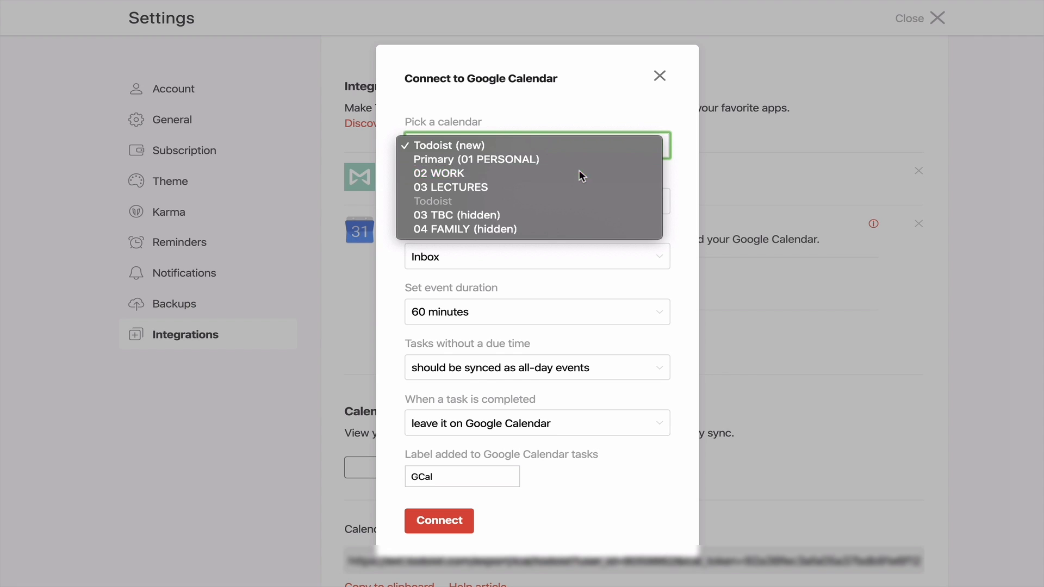
{"action": "left_click", "coordinate": [437, 173]}
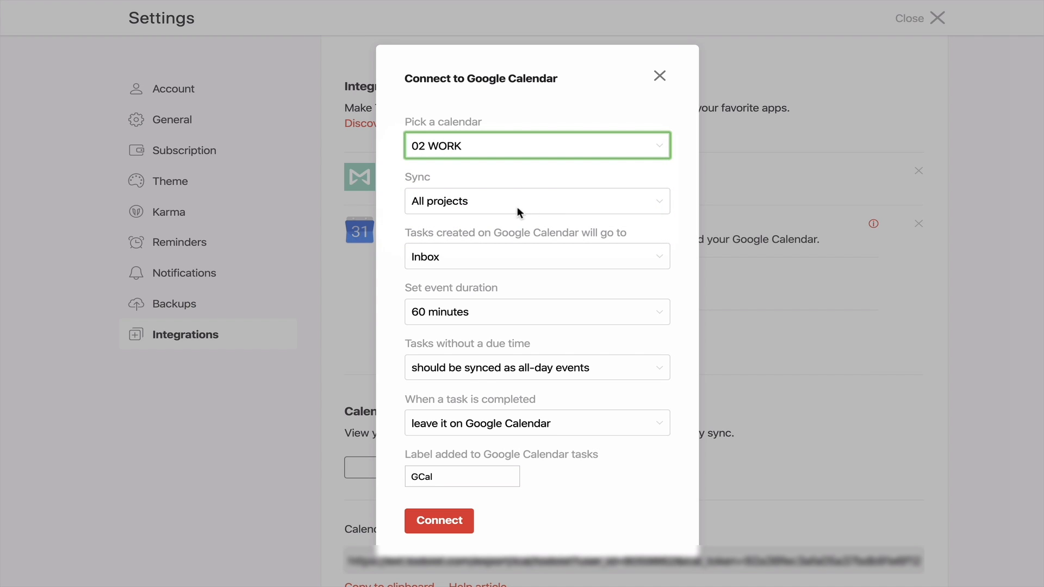
{"action": "left_click", "coordinate": [536, 201]}
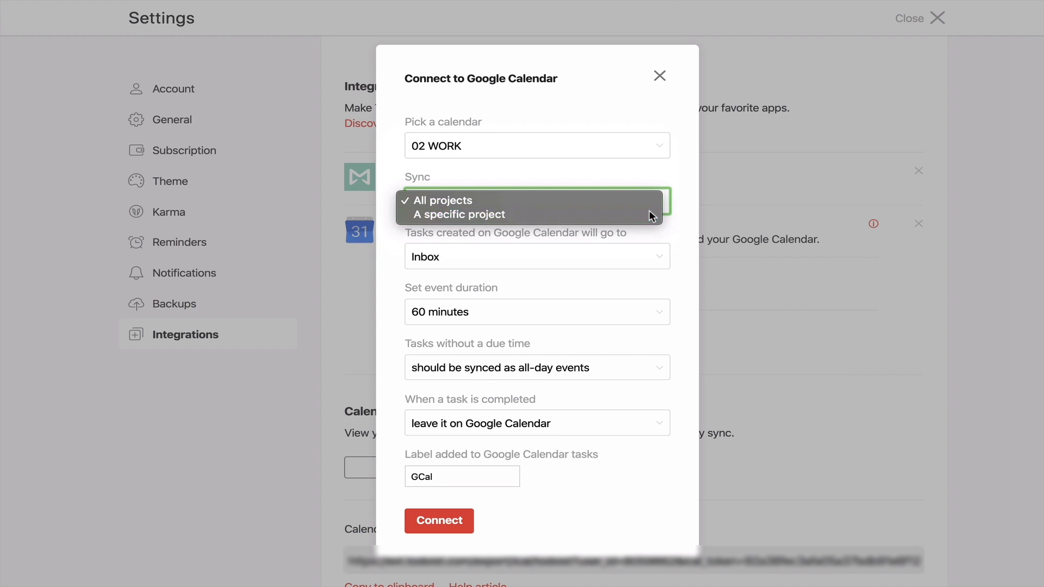
{"action": "left_click", "coordinate": [458, 214]}
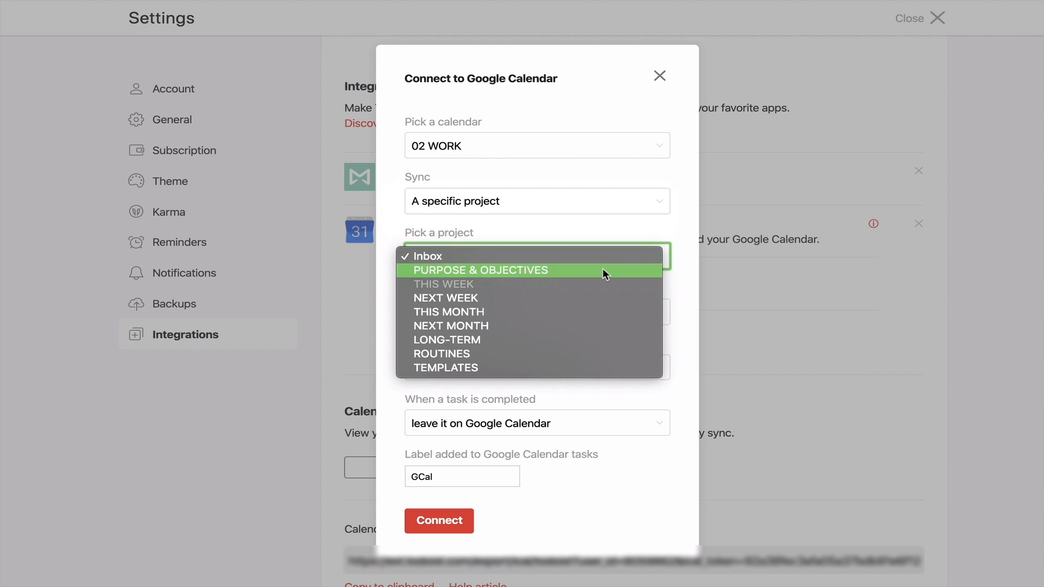
{"action": "left_click", "coordinate": [479, 271]}
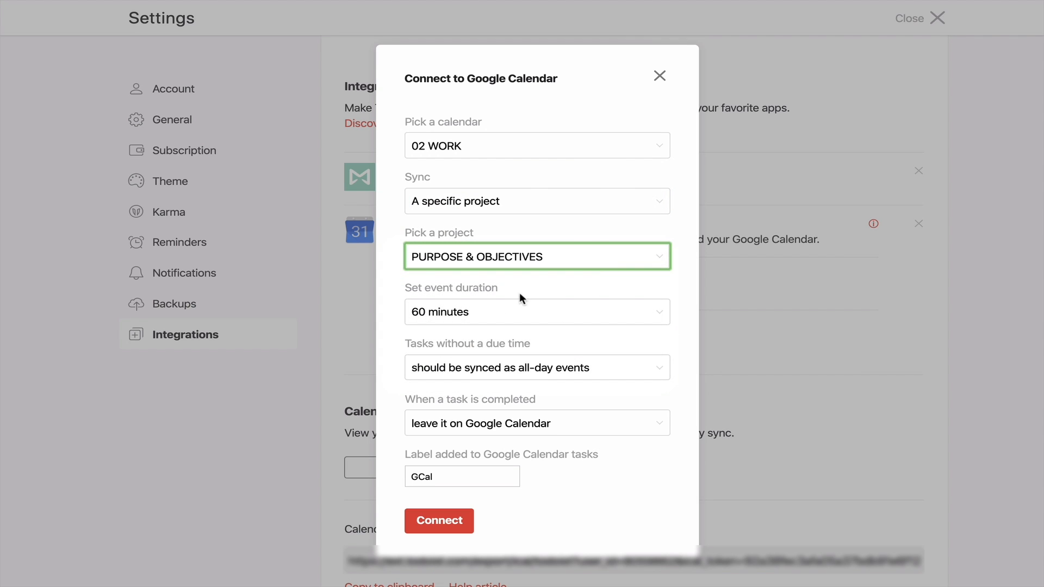
{"action": "mouse_move", "coordinate": [490, 397]}
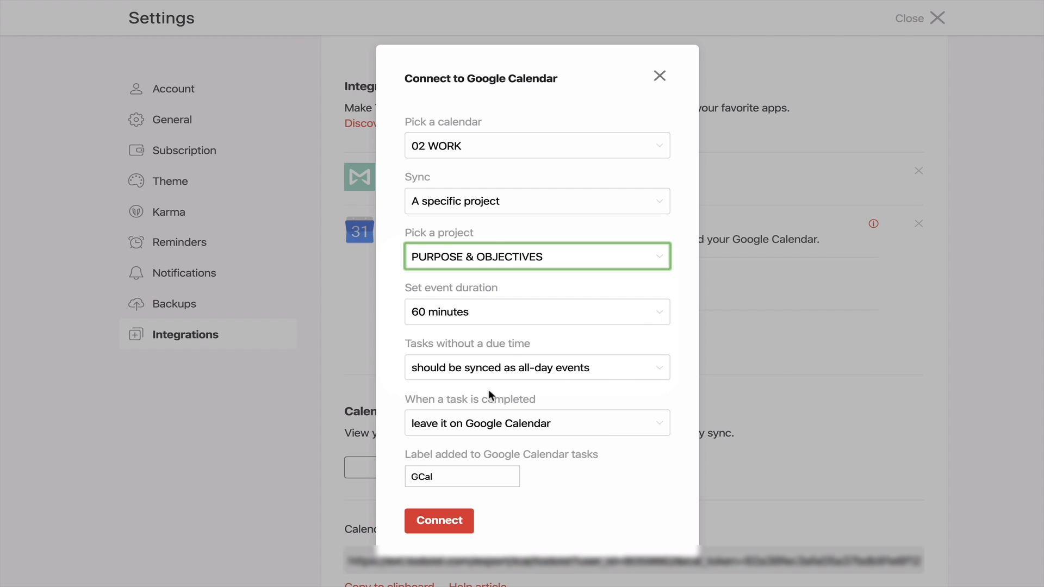
{"action": "mouse_move", "coordinate": [659, 371]}
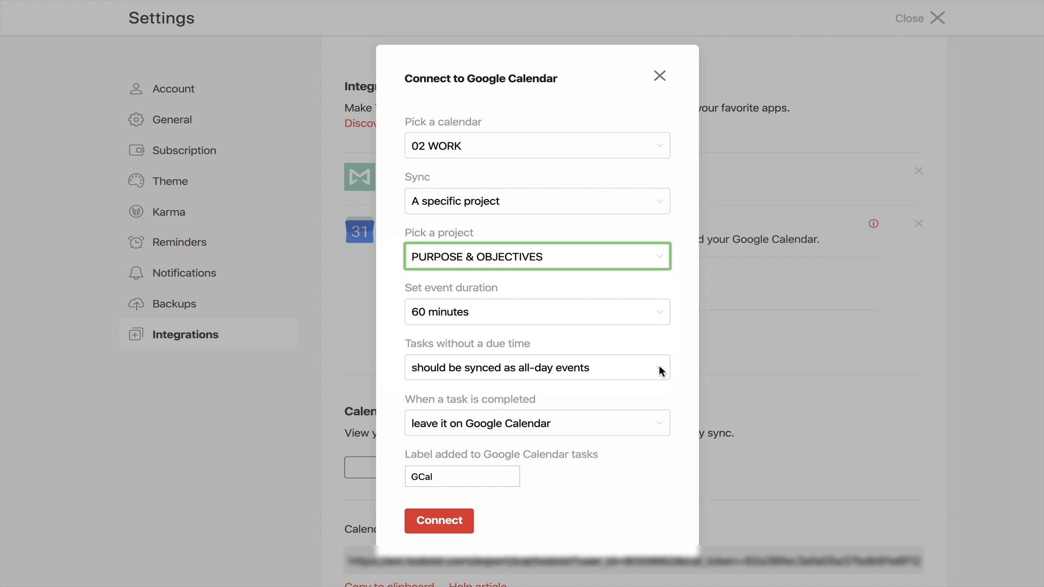
Step: Leave tasks without a due time unsynced, keep completed tasks on Google Calendar, and connect
{"action": "left_click", "coordinate": [536, 368]}
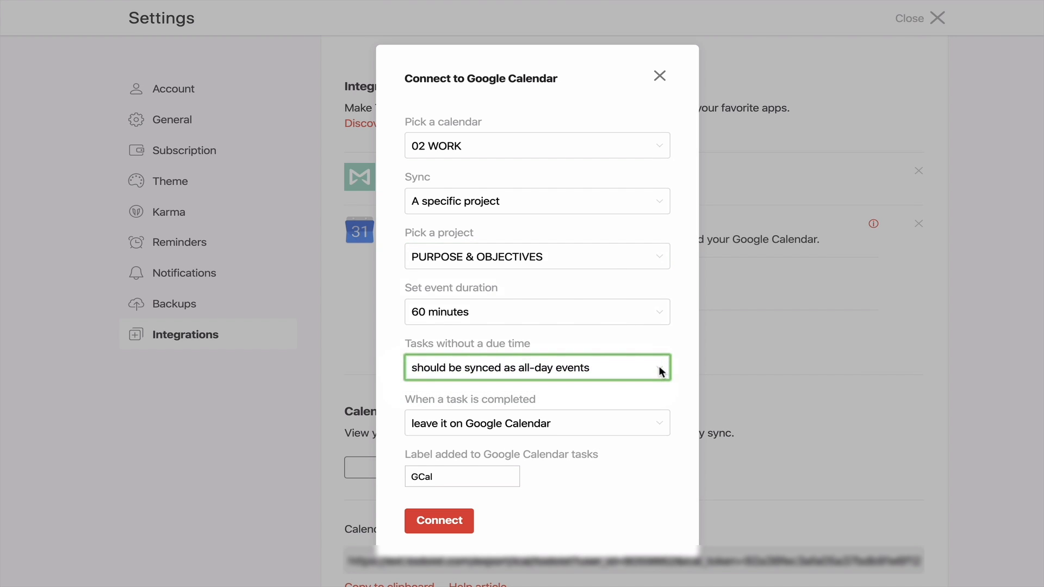
{"action": "left_click", "coordinate": [536, 368]}
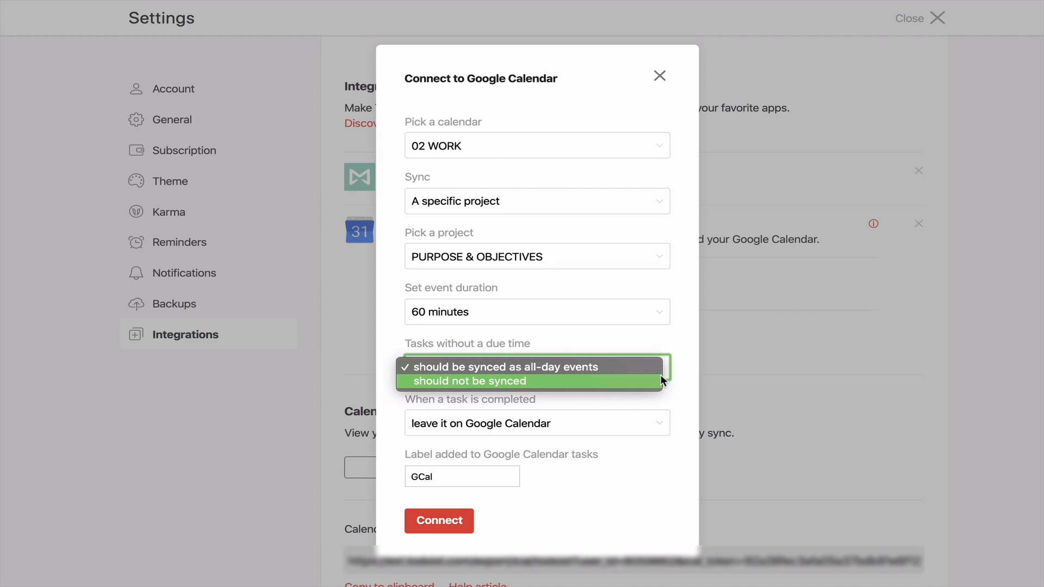
{"action": "left_click", "coordinate": [469, 380]}
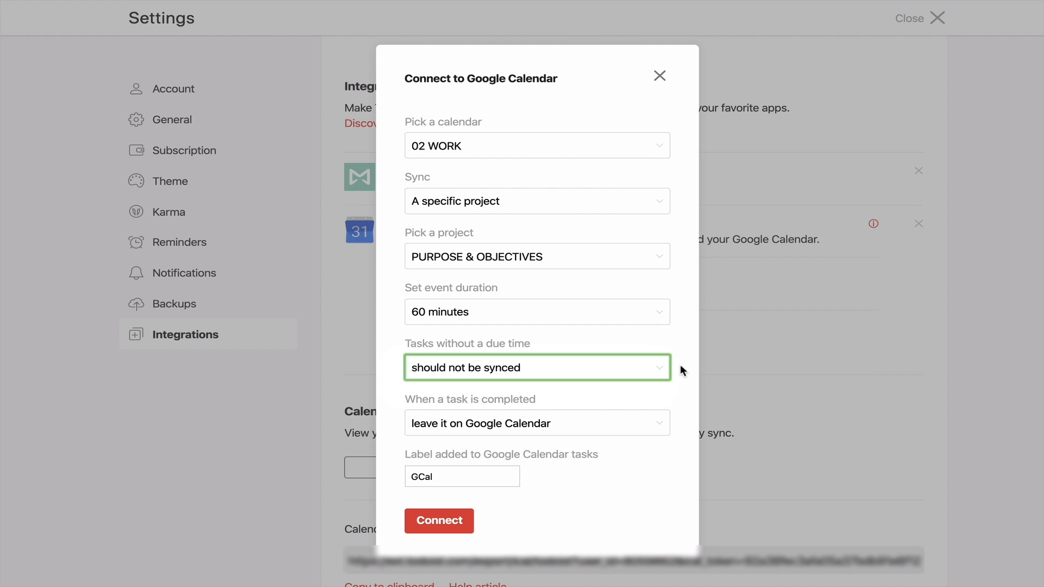
{"action": "mouse_move", "coordinate": [652, 379]}
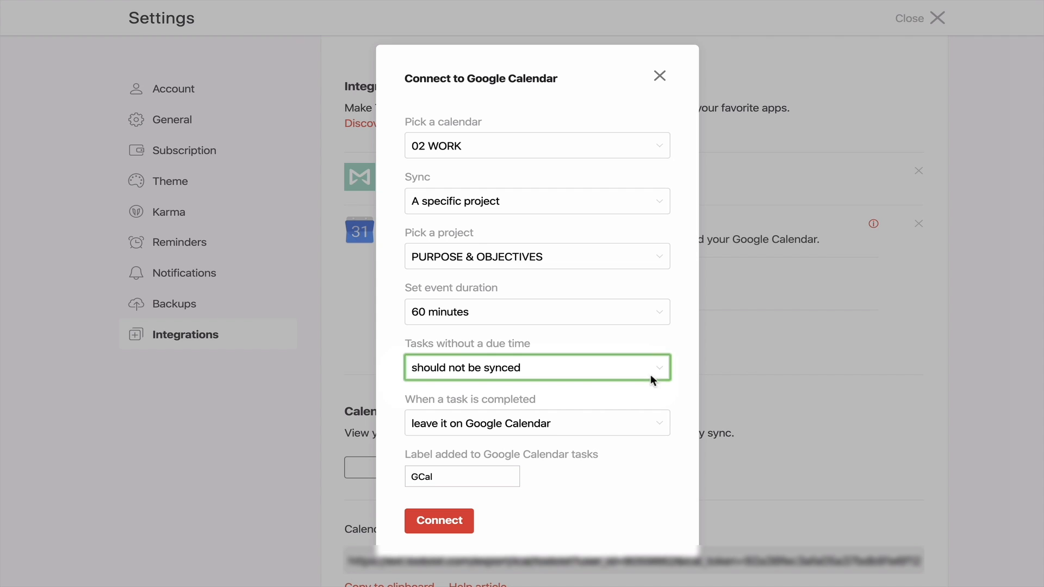
{"action": "left_click", "coordinate": [536, 423]}
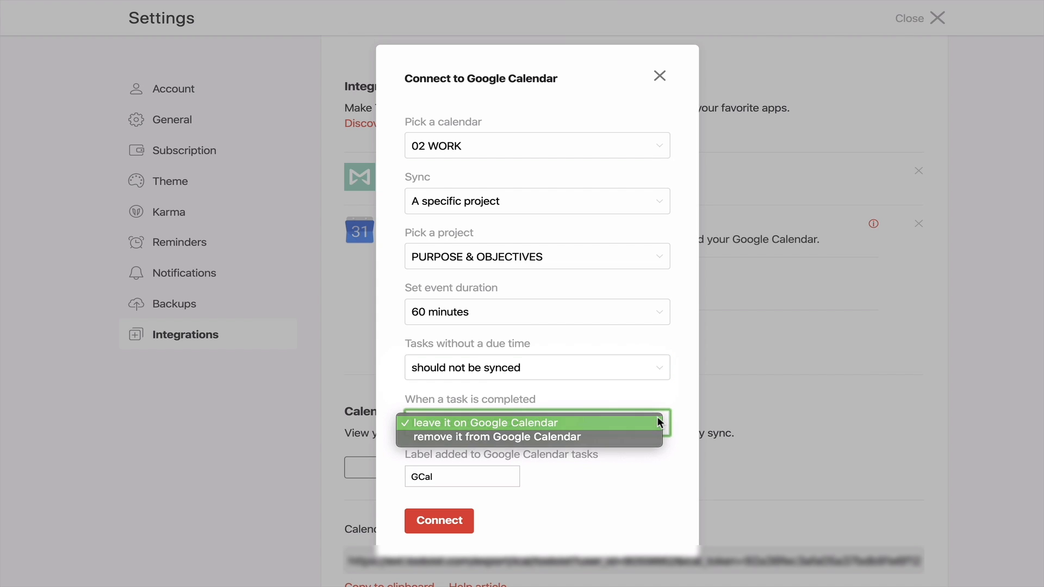
{"action": "left_click", "coordinate": [486, 423]}
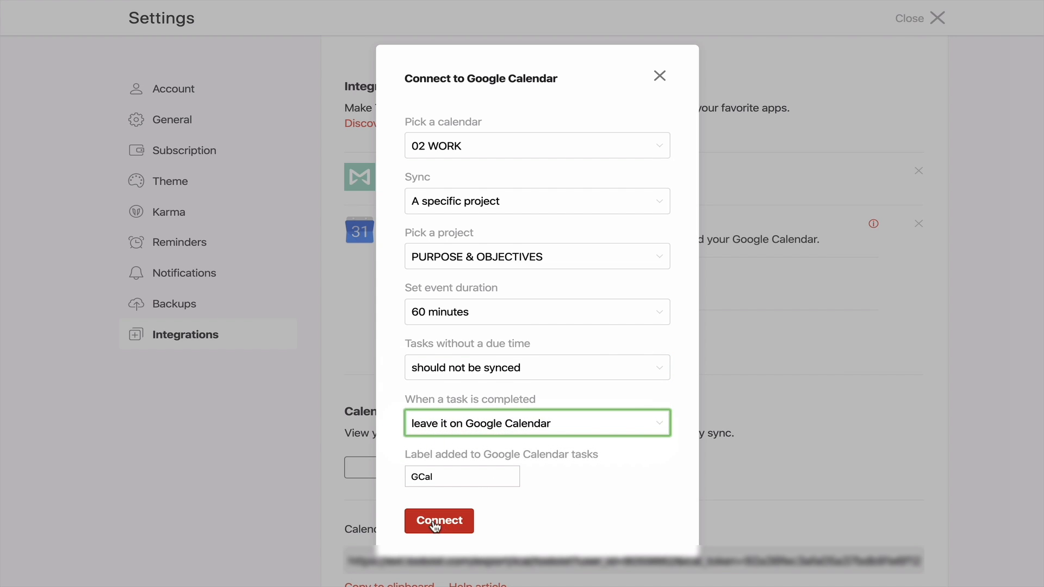
{"action": "left_click", "coordinate": [438, 521]}
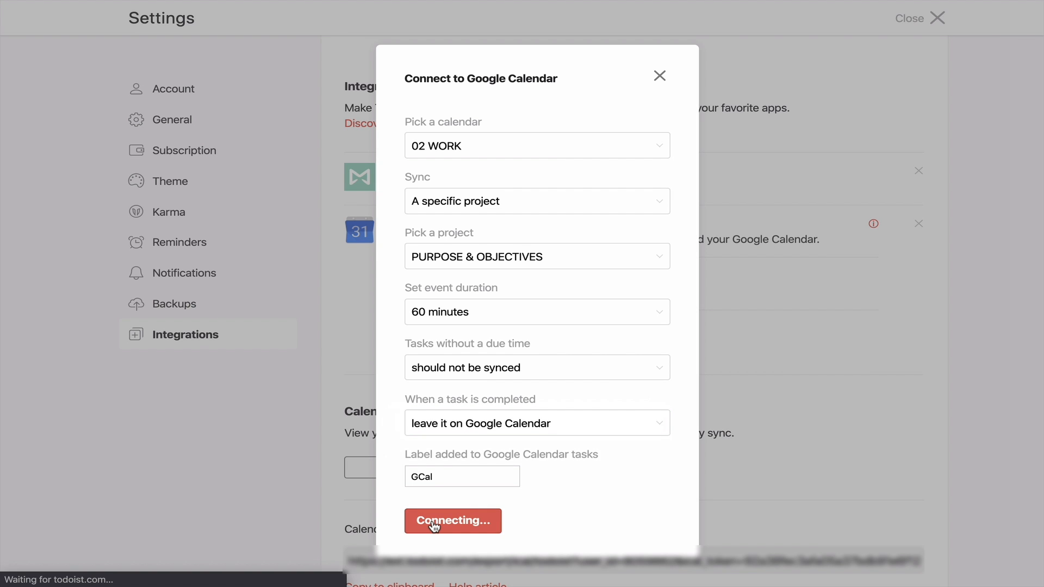
{"action": "left_click", "coordinate": [452, 521]}
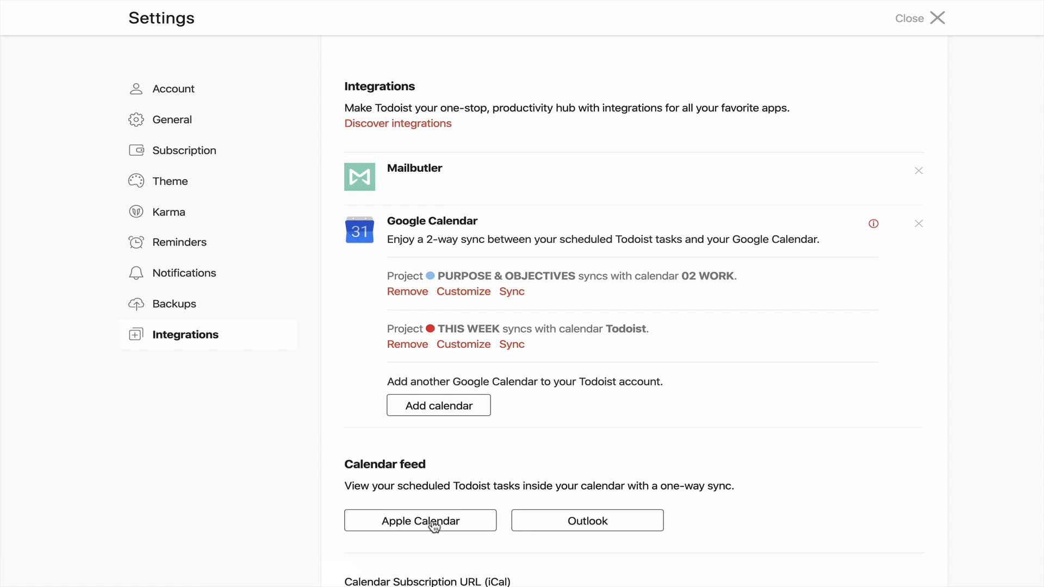
{"action": "mouse_move", "coordinate": [892, 37]}
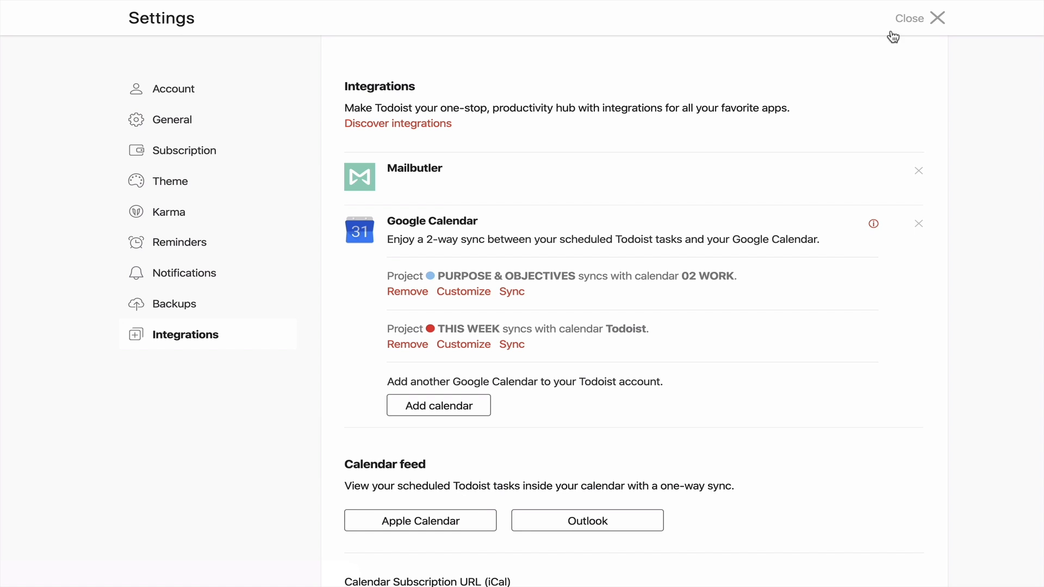
Step: Close Todoist's settings and scroll the Google Calendar week of 9–15 March 2020
{"action": "left_click", "coordinate": [909, 18]}
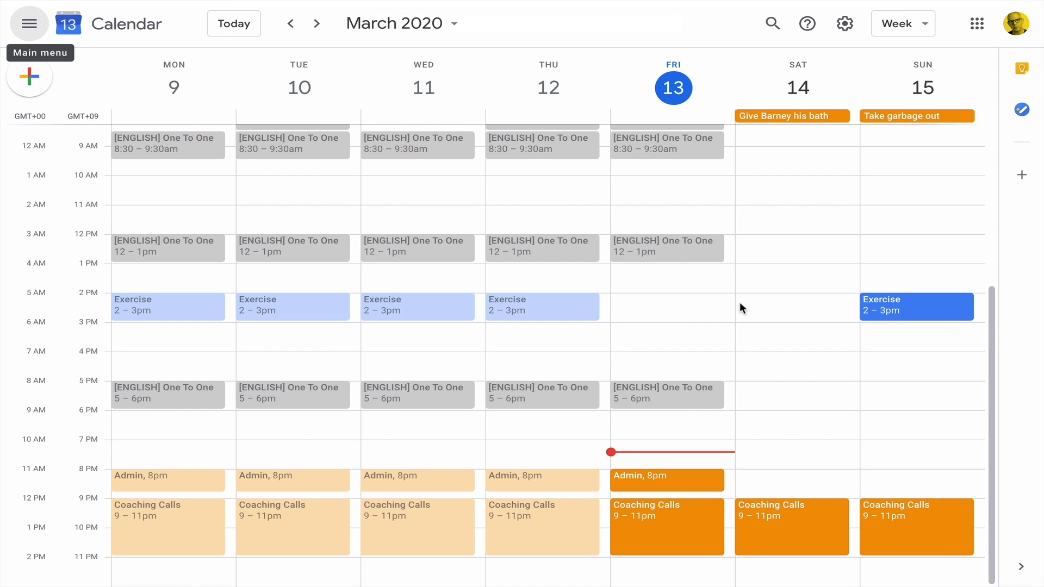
{"action": "scroll", "scroll_direction": "down", "scroll_amount": 3}
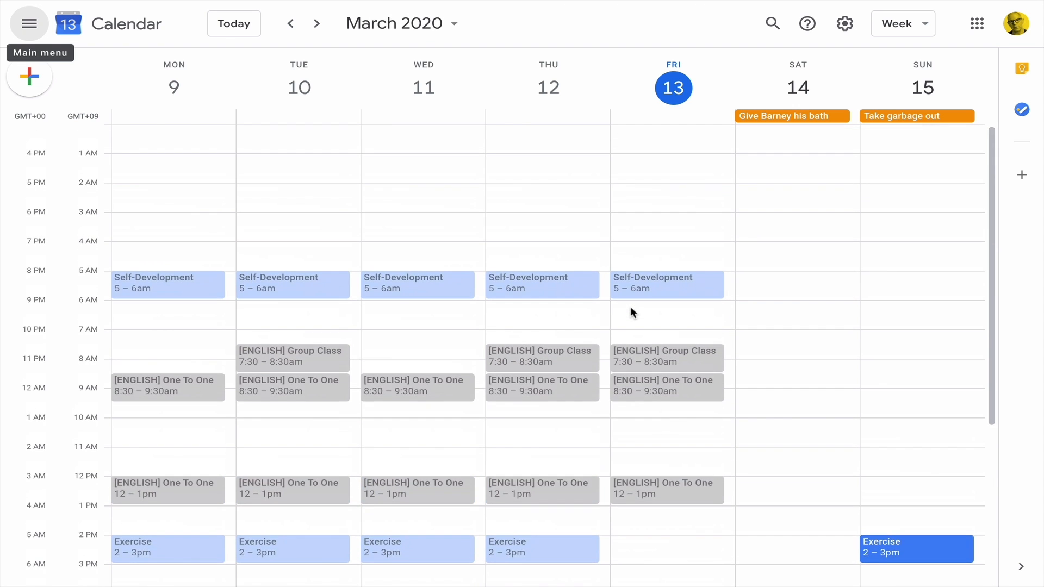
{"action": "scroll", "scroll_direction": "down", "scroll_amount": 3}
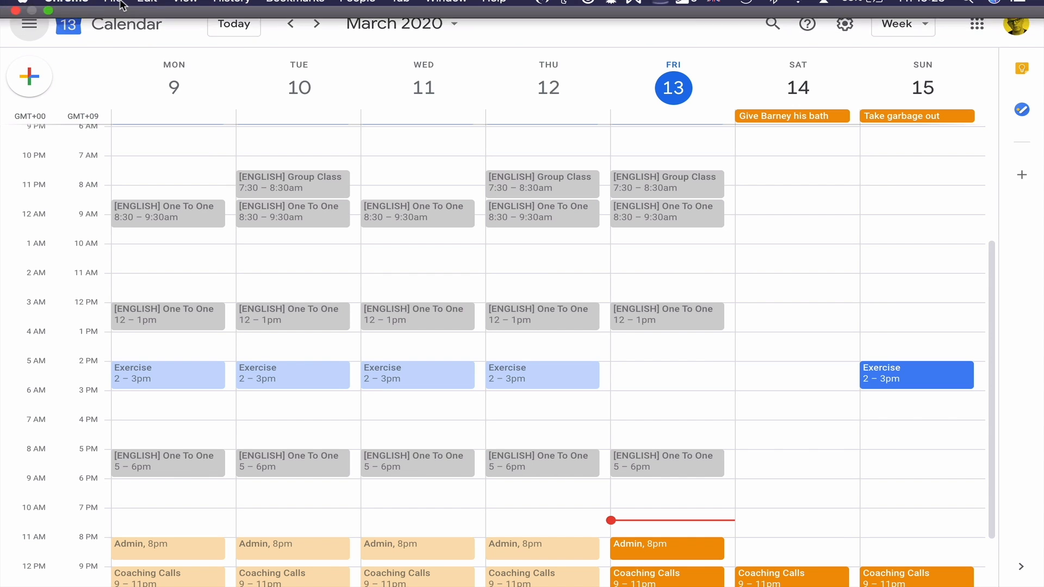
Step: Reload Google Calendar so synced Todoist tasks appear and show the My calendars list
{"action": "left_click", "coordinate": [184, 7]}
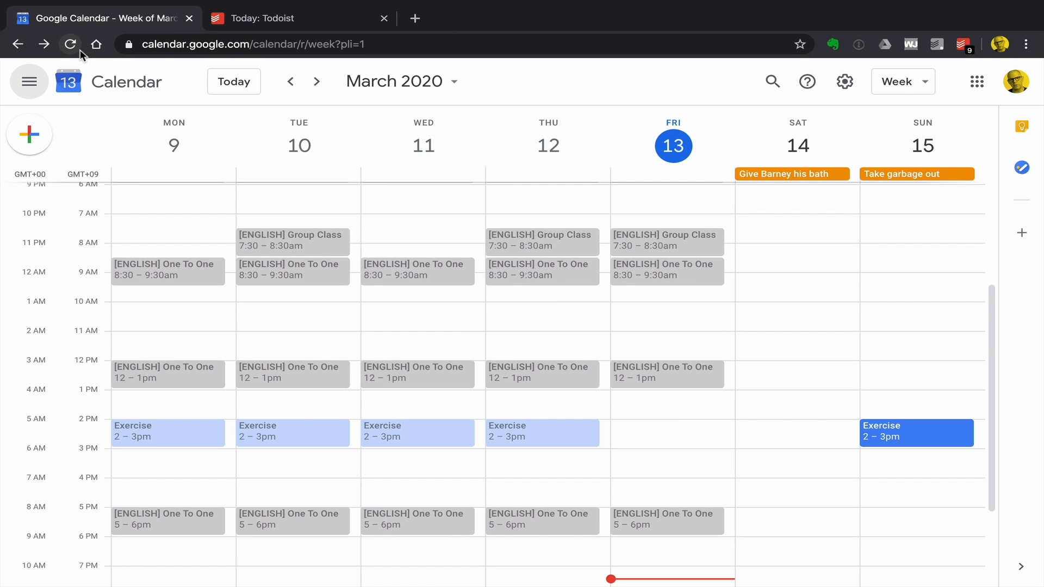
{"action": "left_click", "coordinate": [70, 44]}
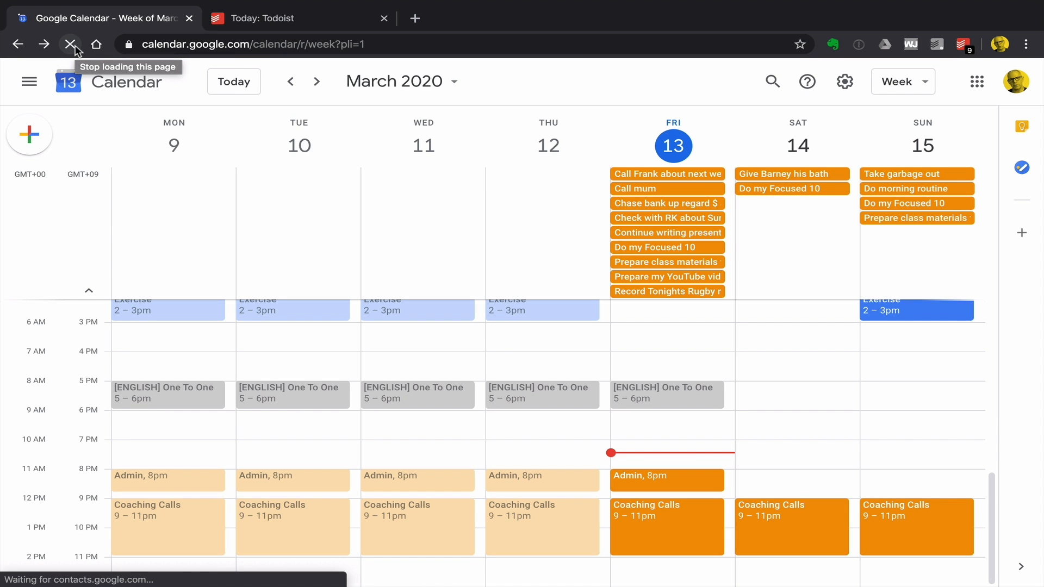
{"action": "left_click", "coordinate": [70, 44]}
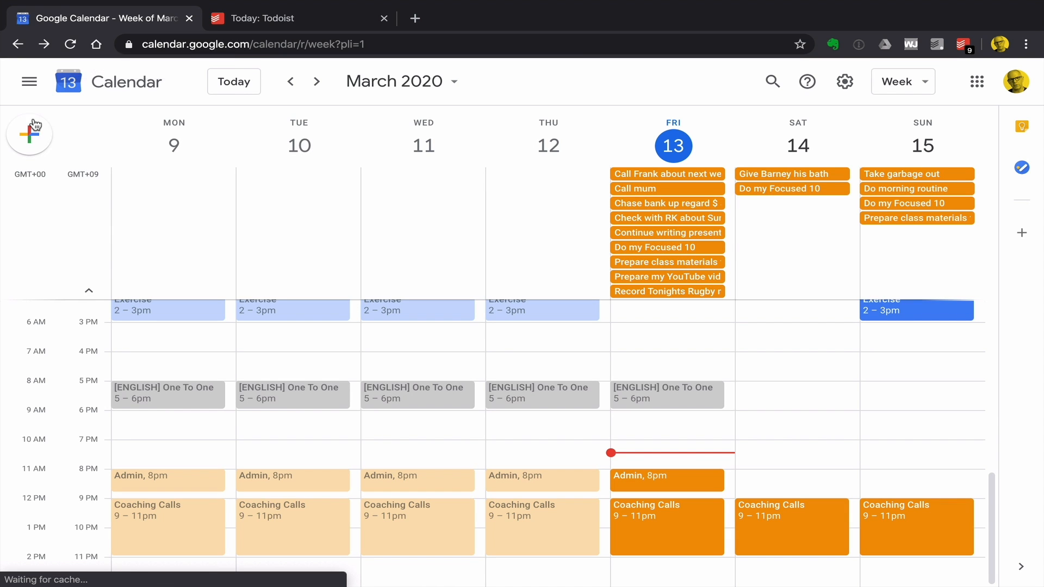
{"action": "left_click", "coordinate": [28, 81]}
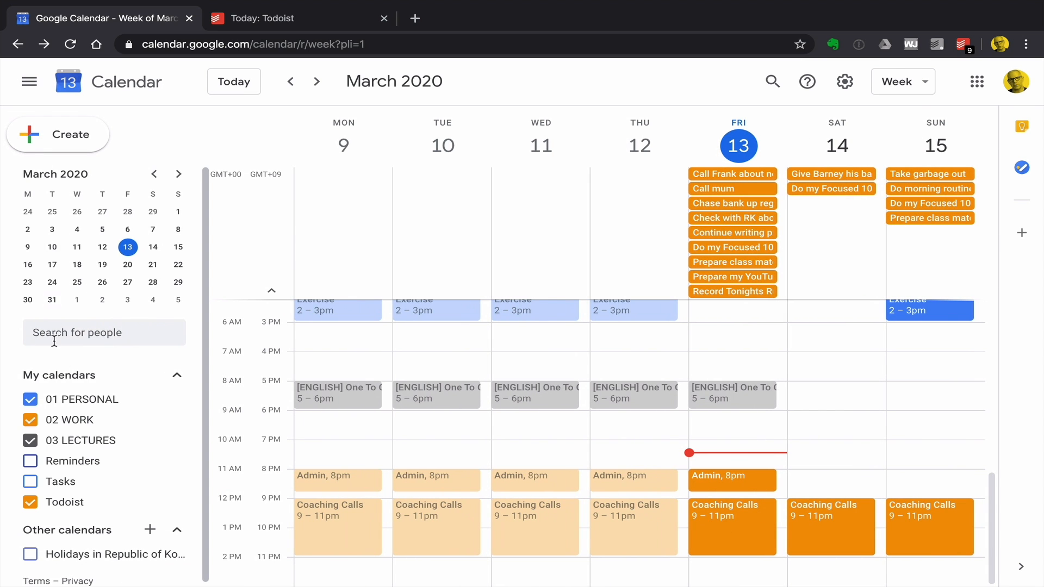
{"action": "mouse_move", "coordinate": [64, 502]}
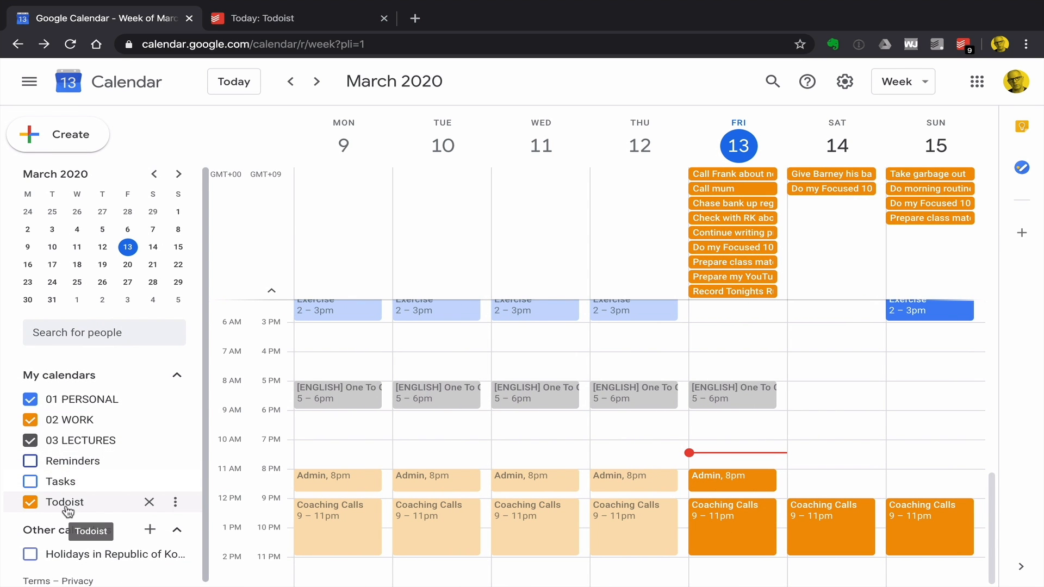
{"action": "mouse_move", "coordinate": [82, 399]}
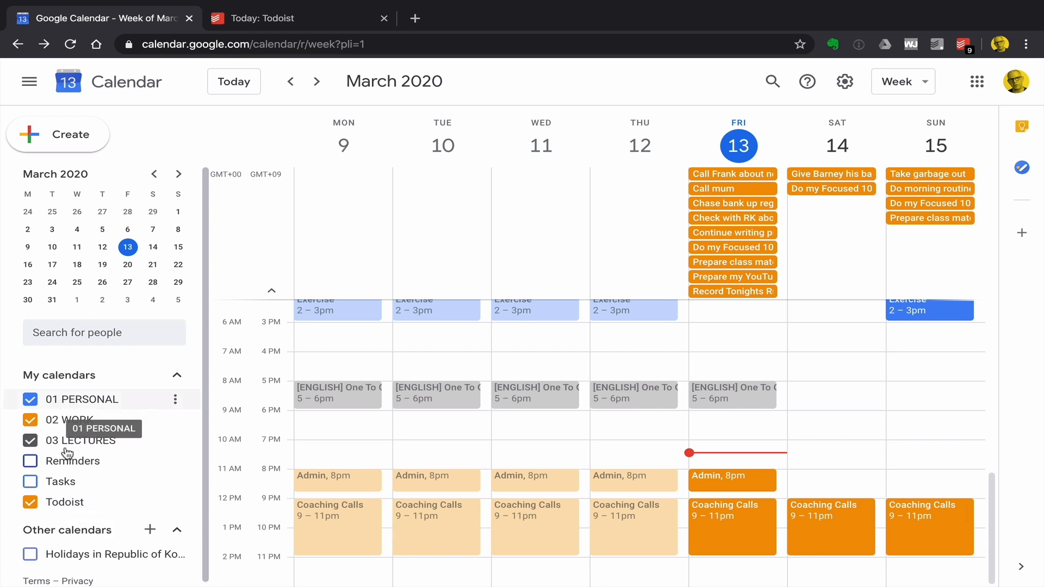
{"action": "mouse_move", "coordinate": [67, 420]}
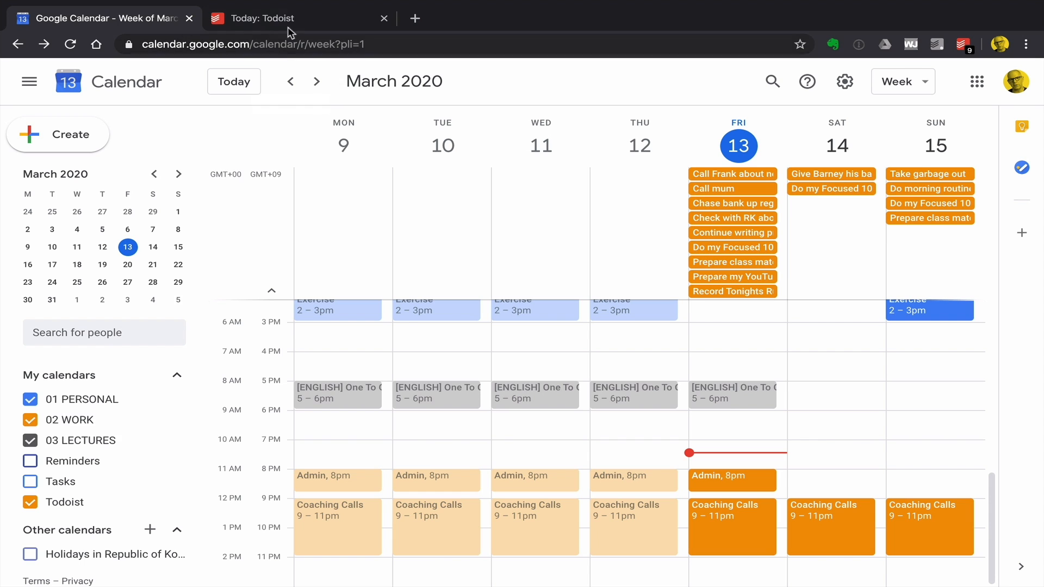
Step: Switch to Todoist and view the PURPOSE & OBJECTIVES project's GCal-synced tasks
{"action": "left_click", "coordinate": [273, 18]}
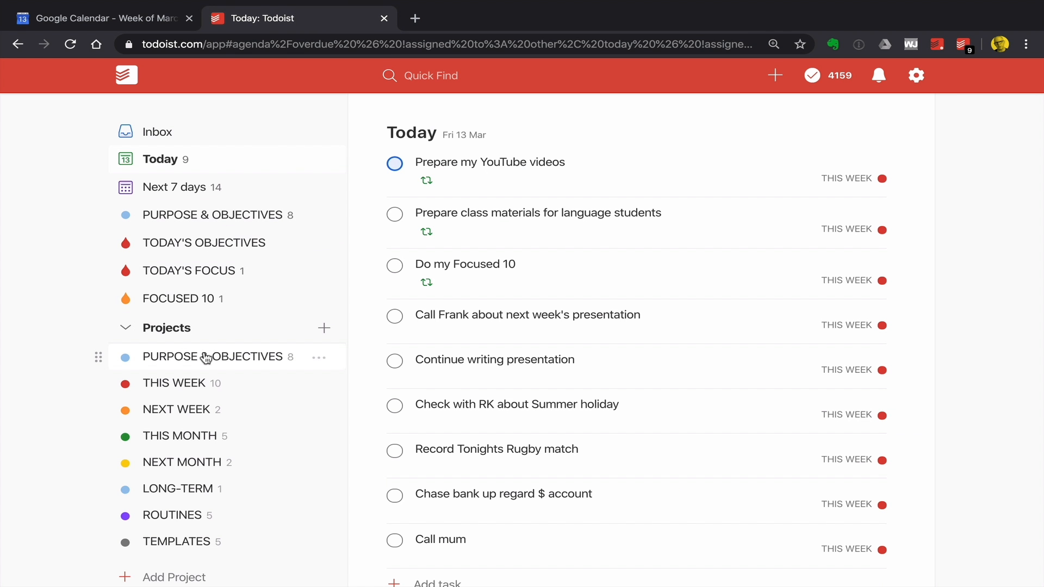
{"action": "left_click", "coordinate": [214, 357]}
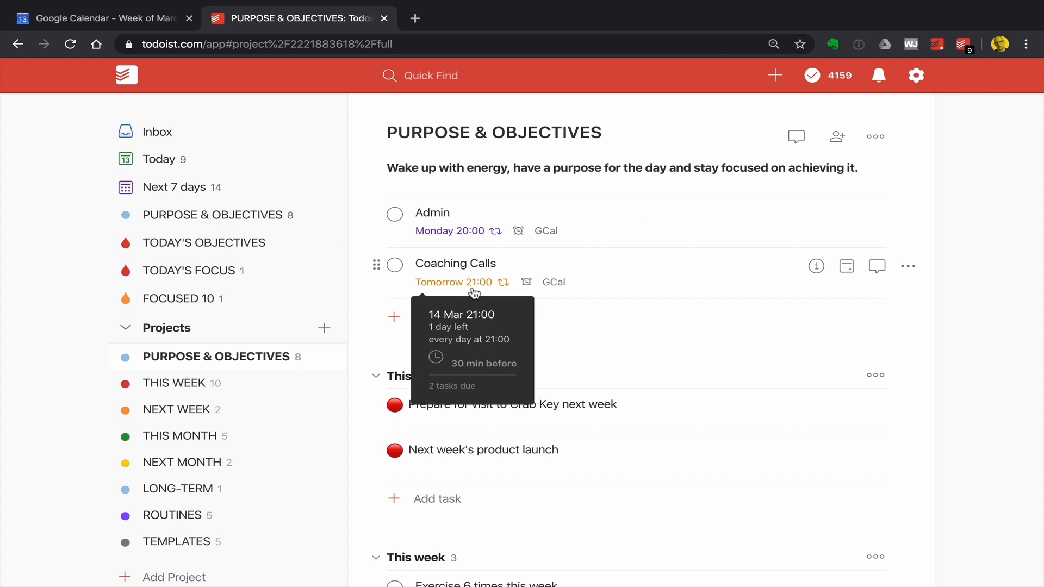
{"action": "mouse_move", "coordinate": [464, 212]}
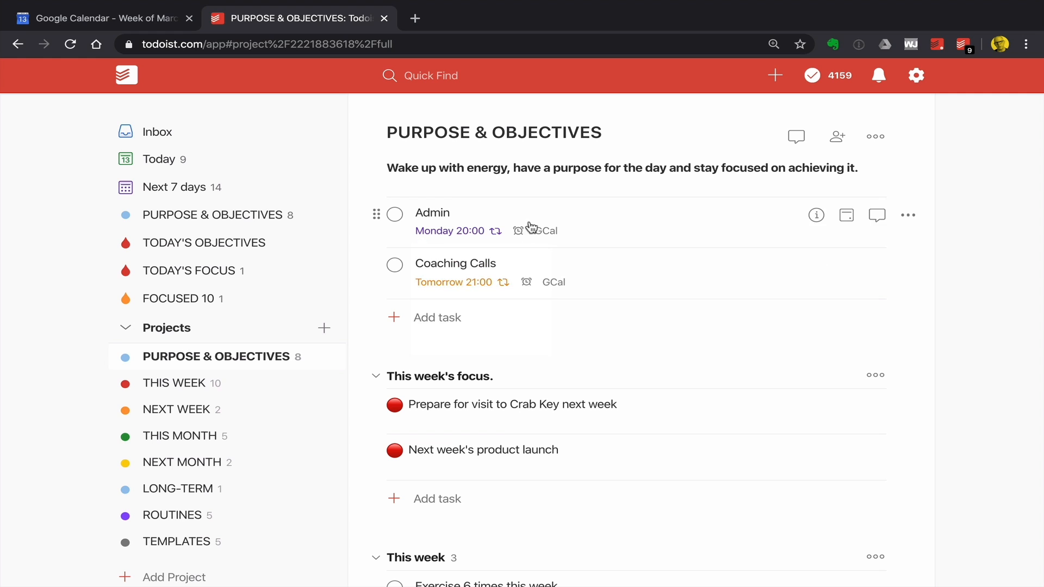
{"action": "mouse_move", "coordinate": [971, 278]}
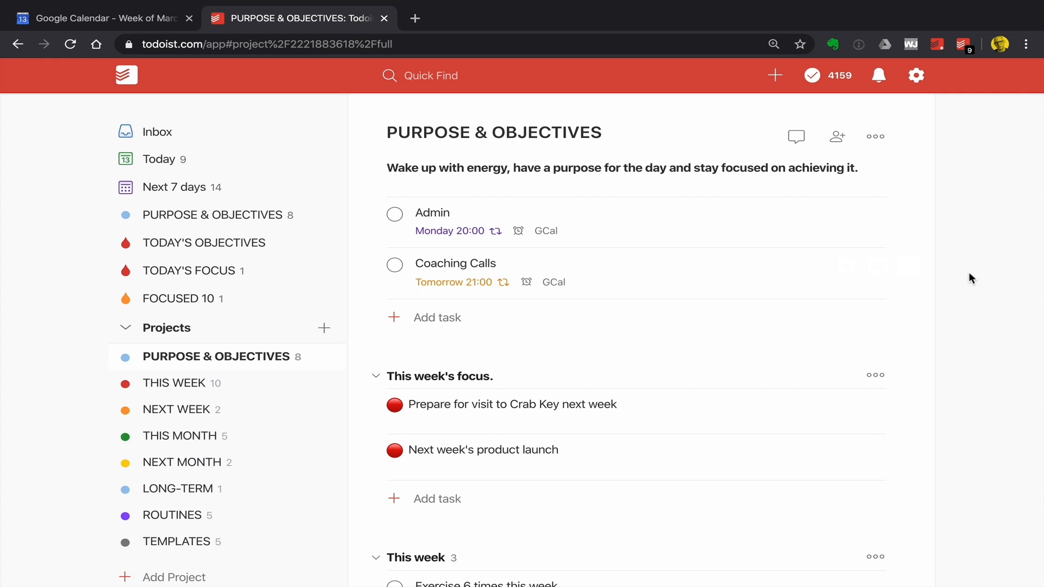
{"action": "mouse_move", "coordinate": [987, 281]}
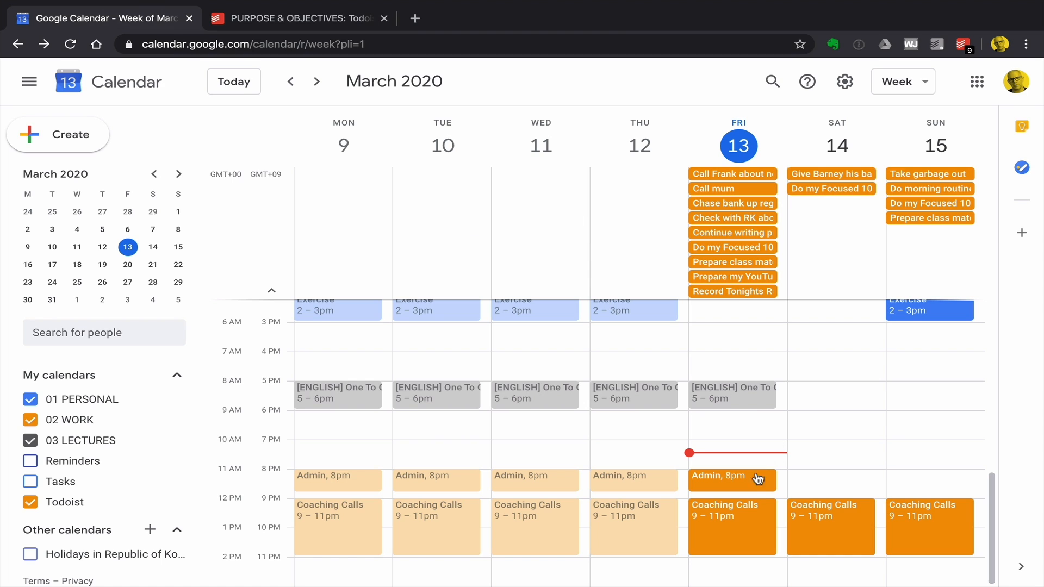
{"action": "mouse_move", "coordinate": [744, 519]}
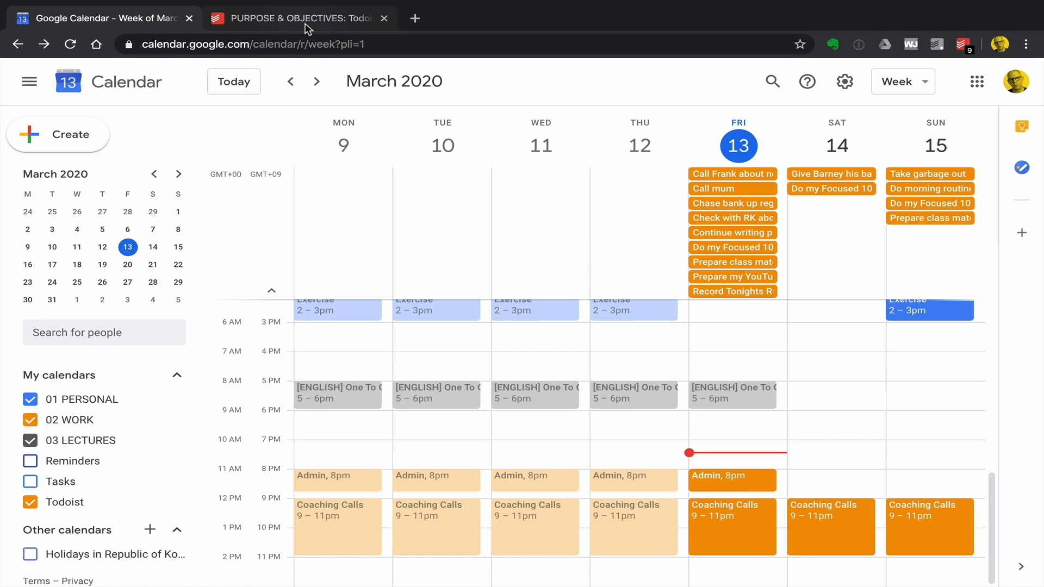
Step: Switch between the calendar and Todoist tabs, landing in Todoist with the THIS WEEK project open
{"action": "left_click", "coordinate": [298, 19]}
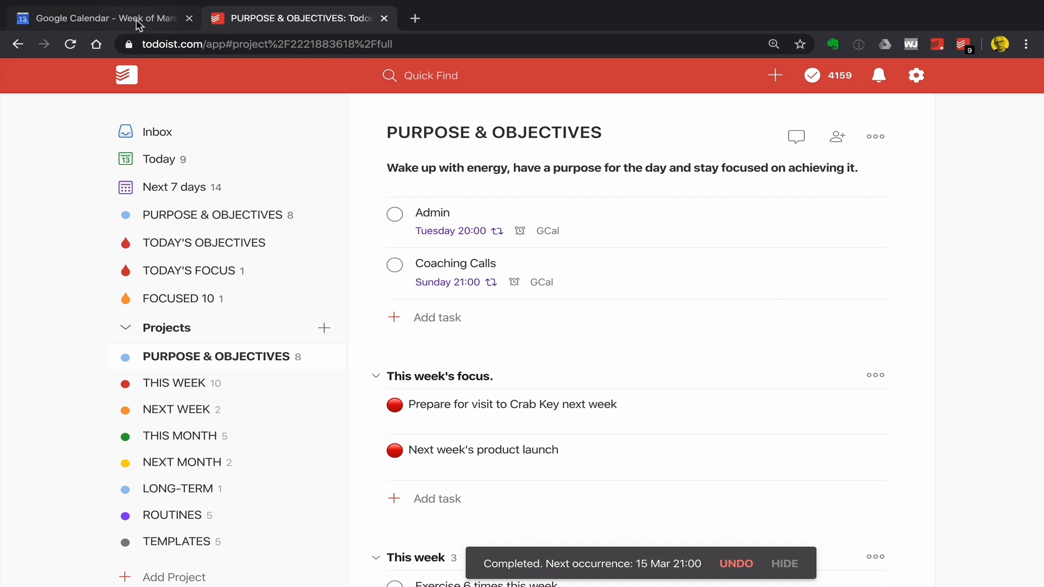
{"action": "left_click", "coordinate": [100, 19]}
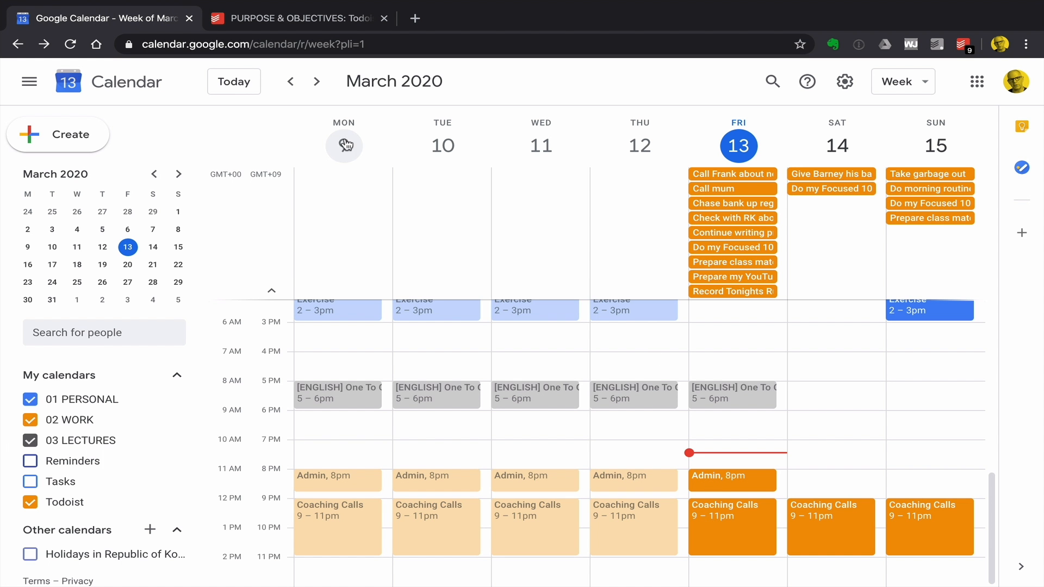
{"action": "left_click", "coordinate": [296, 18]}
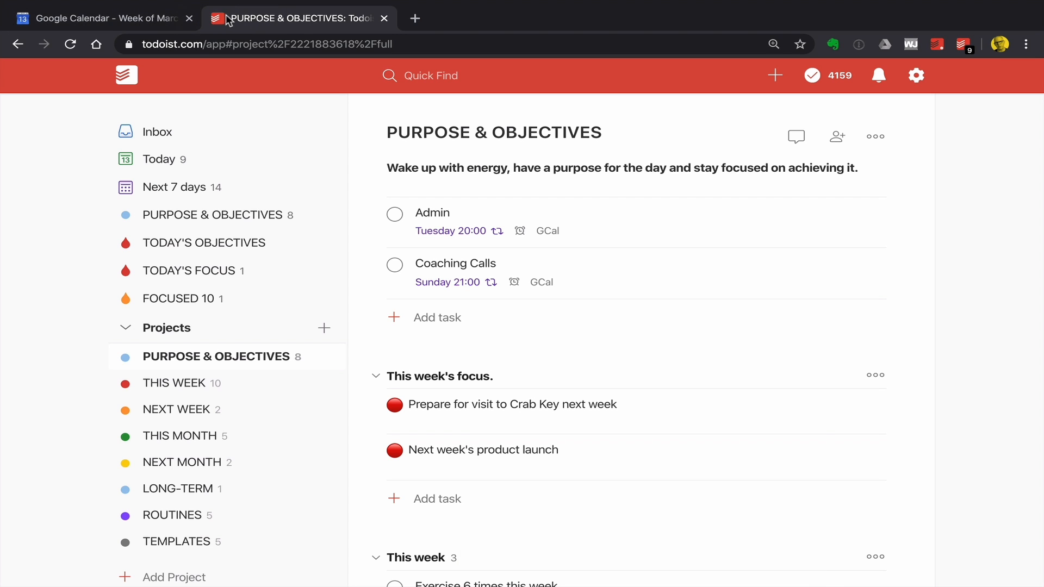
{"action": "left_click", "coordinate": [174, 382]}
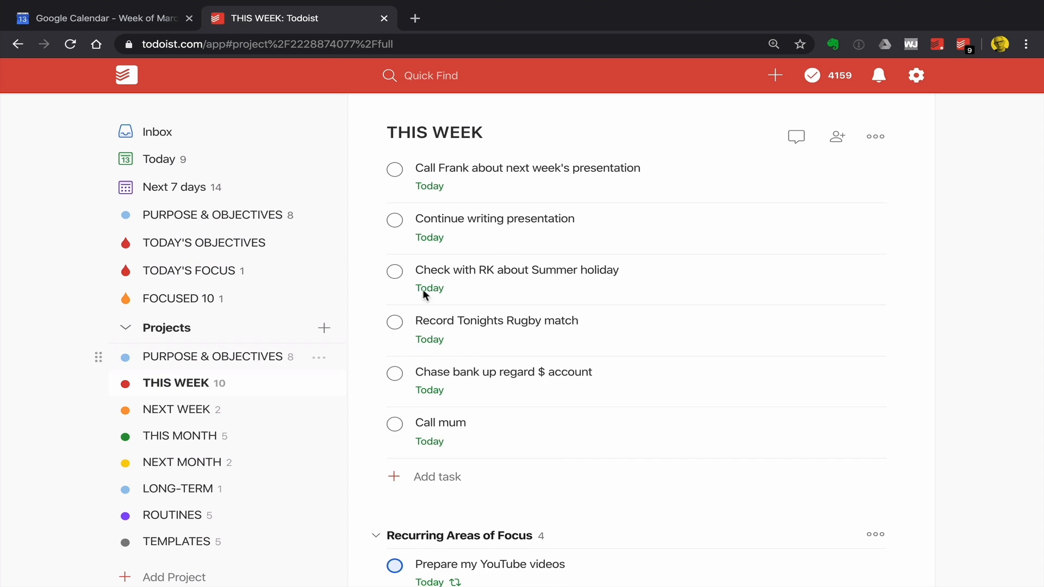
{"action": "mouse_move", "coordinate": [154, 164]}
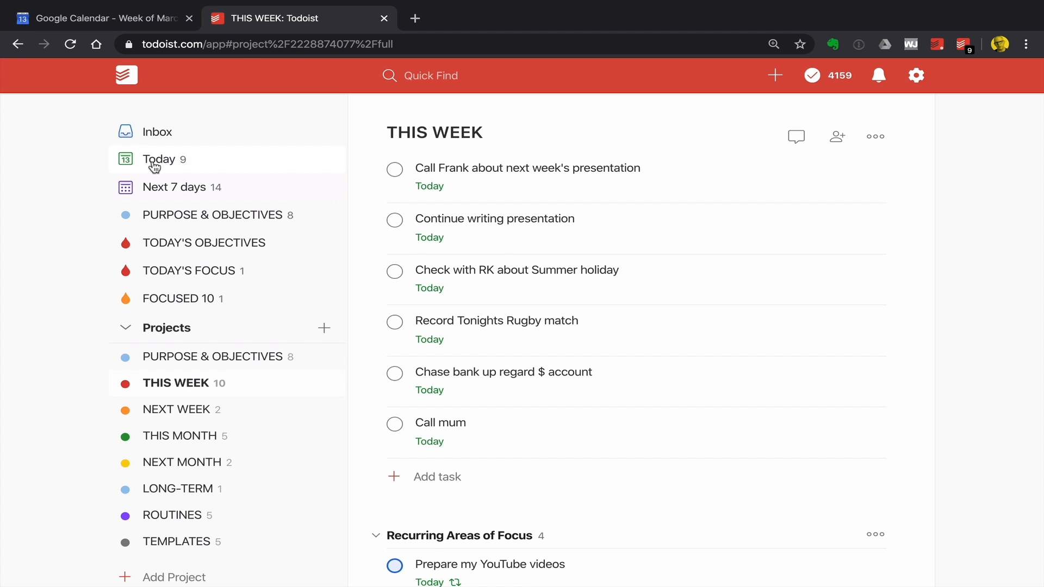
Step: Show Today's tasks in Todoist, then re-enable the Todoist calendar in Google Calendar's sidebar
{"action": "left_click", "coordinate": [159, 159]}
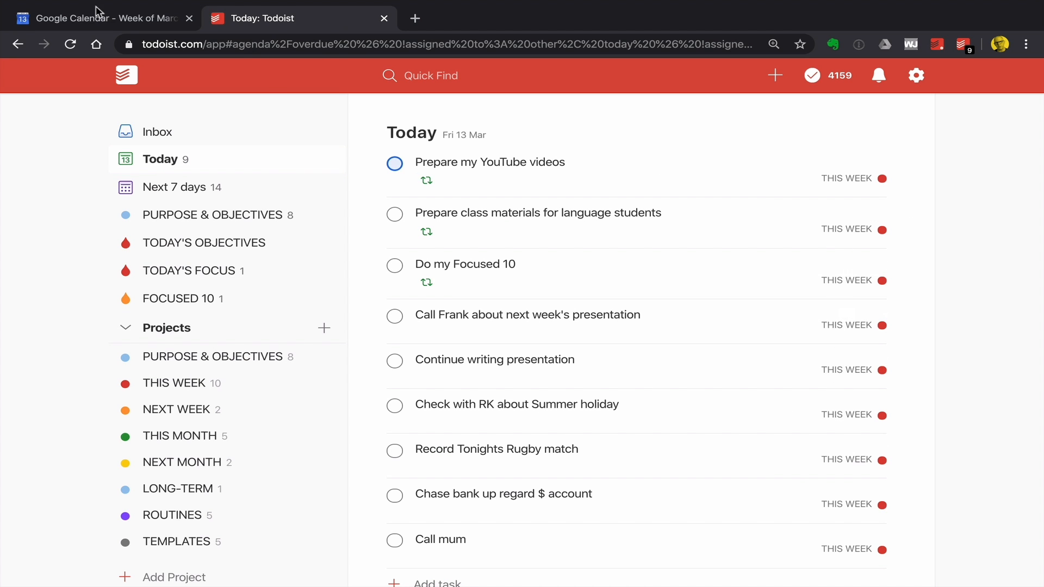
{"action": "left_click", "coordinate": [100, 18]}
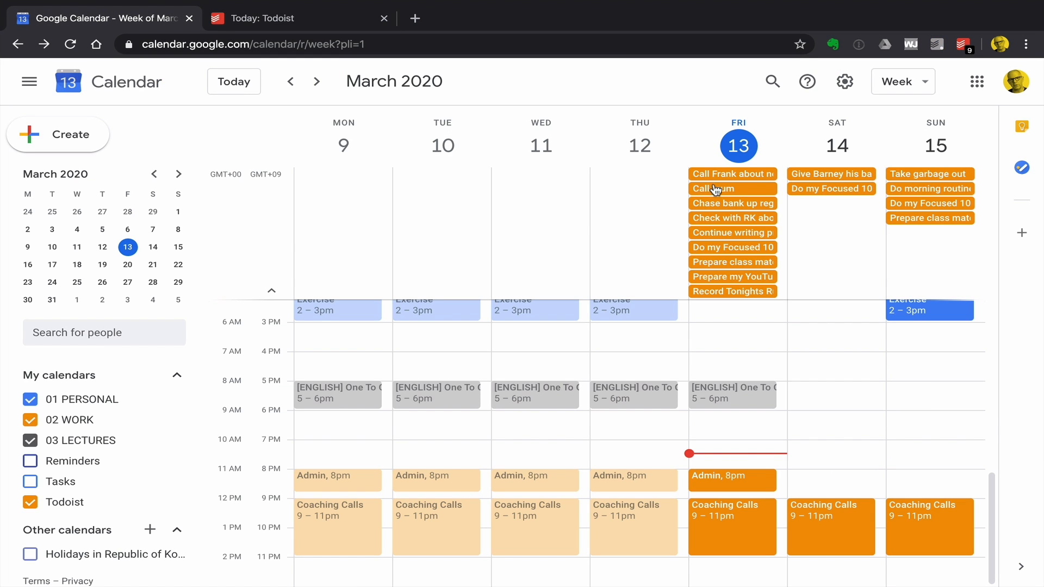
{"action": "mouse_move", "coordinate": [719, 308]}
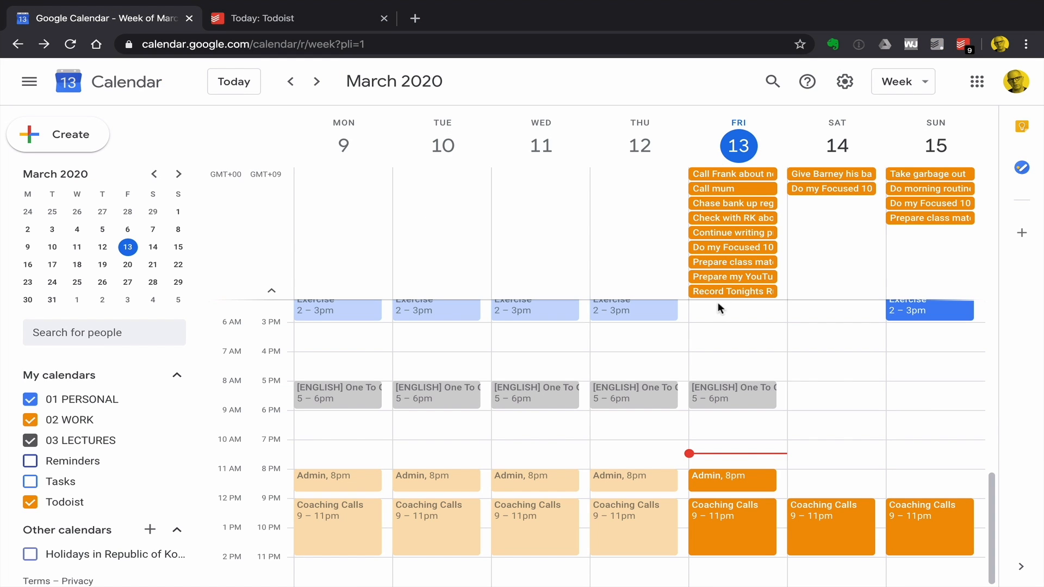
{"action": "mouse_move", "coordinate": [708, 204]}
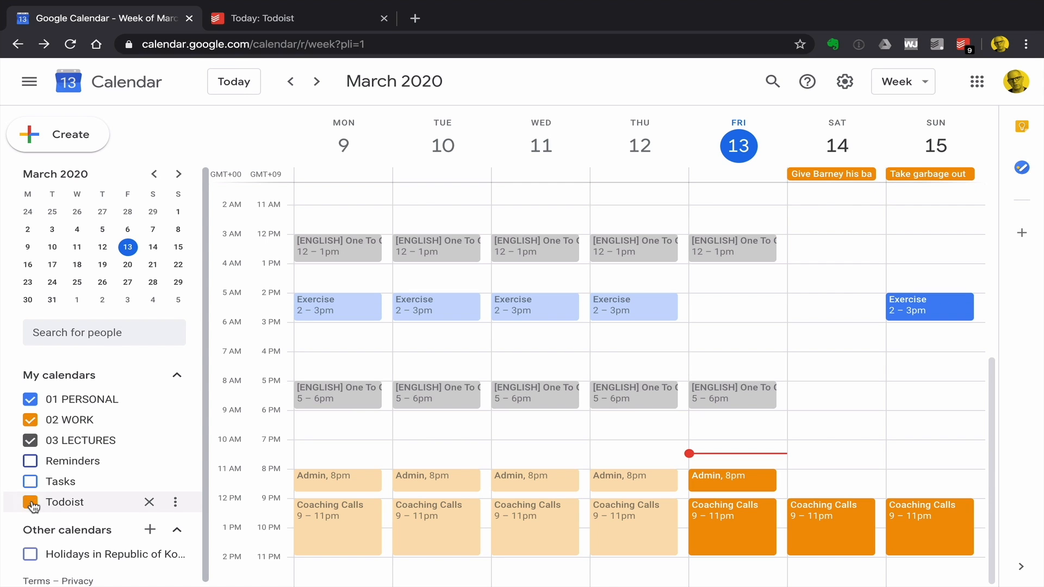
{"action": "left_click", "coordinate": [30, 502]}
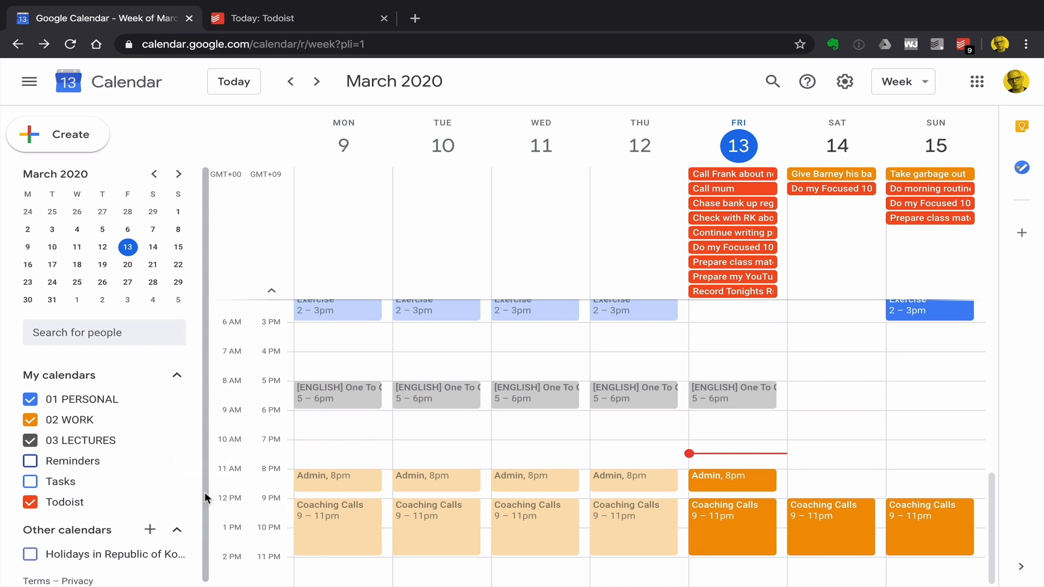
{"action": "mouse_move", "coordinate": [175, 501]}
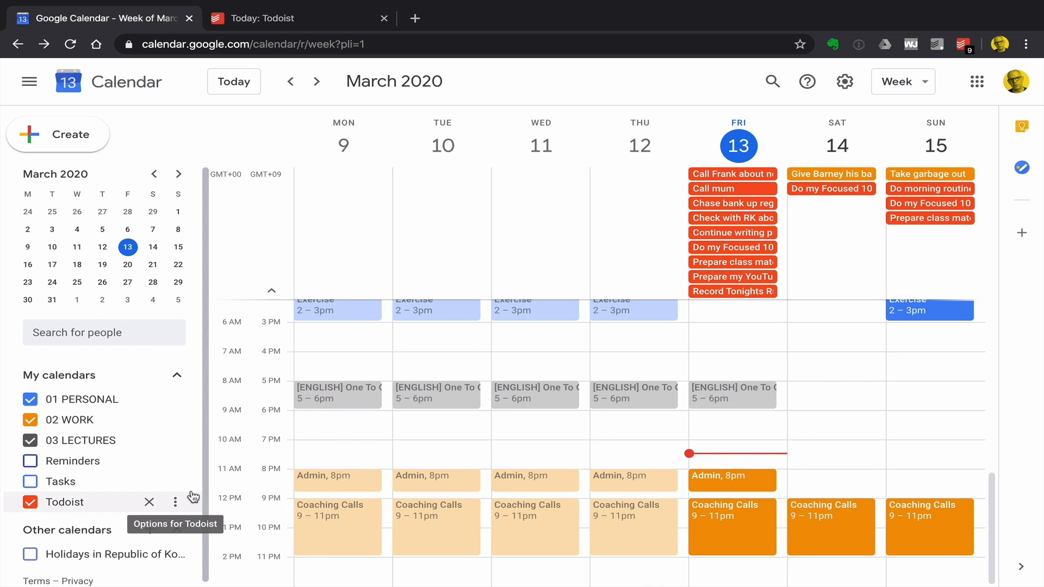
Step: Recolour the Todoist calendar green from its options menu and keep its events visible
{"action": "left_click", "coordinate": [174, 502]}
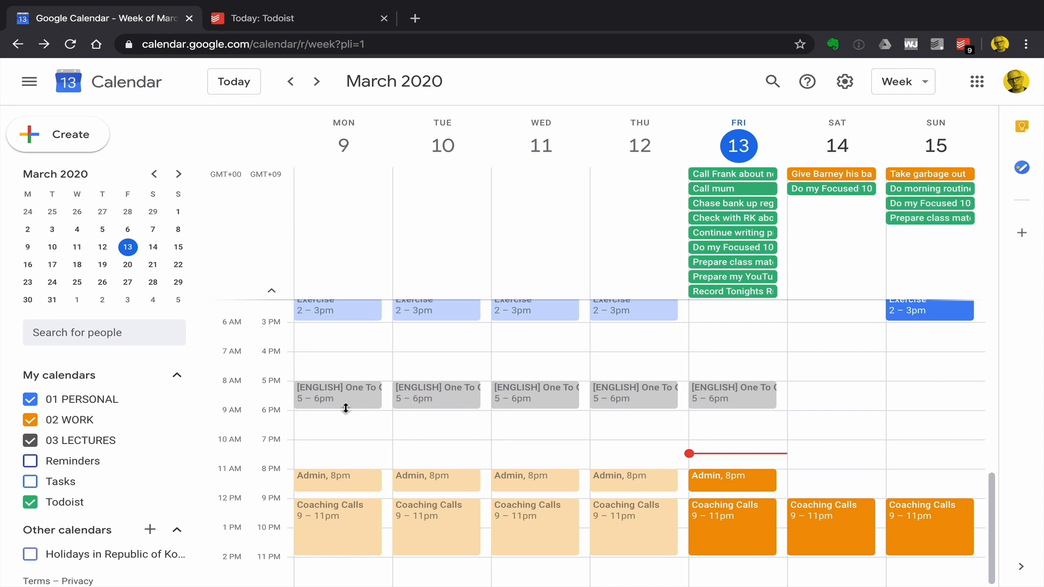
{"action": "left_click", "coordinate": [31, 503]}
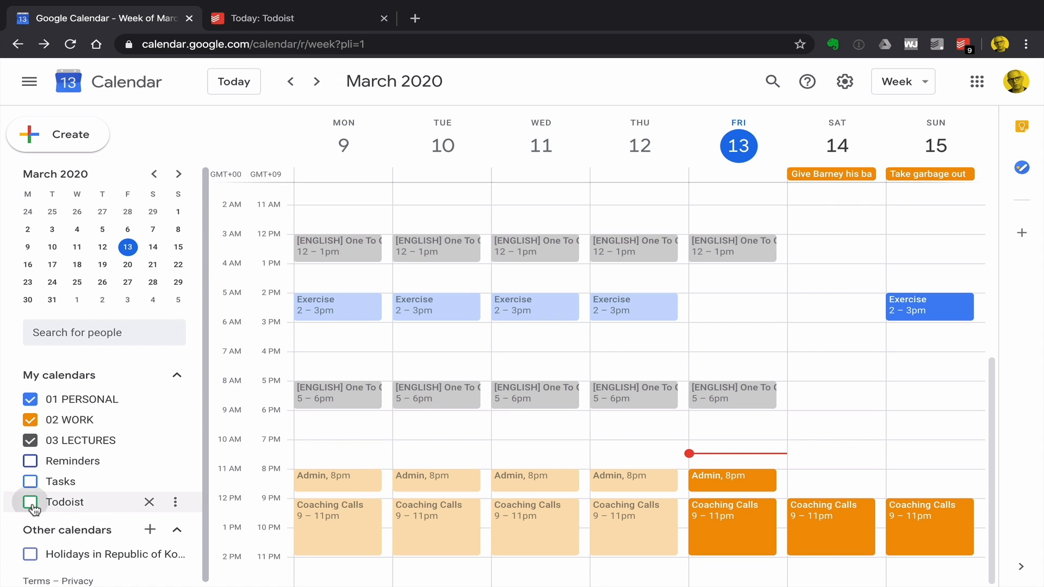
{"action": "left_click", "coordinate": [30, 502]}
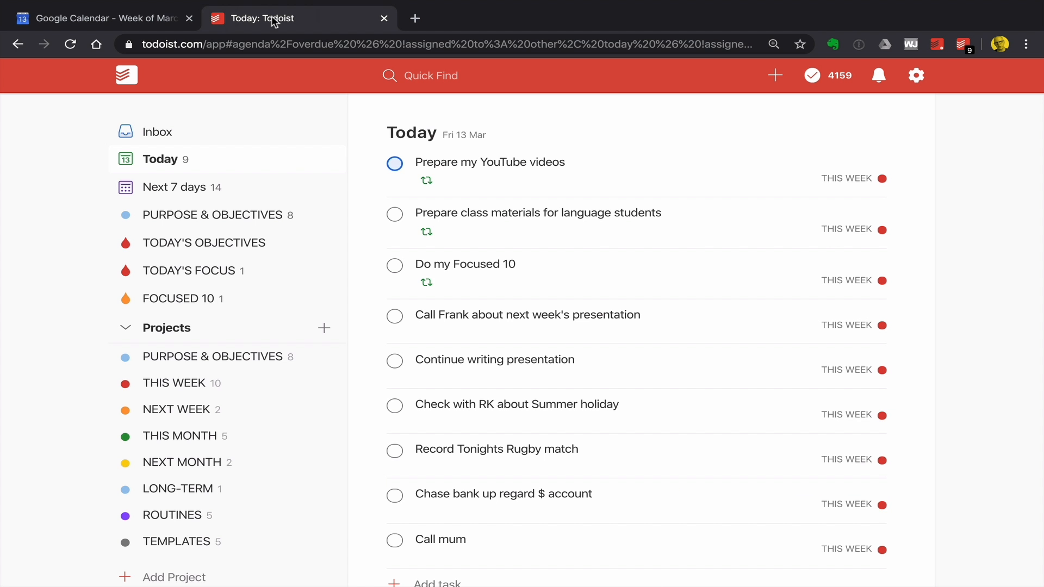
{"action": "mouse_move", "coordinate": [265, 10]}
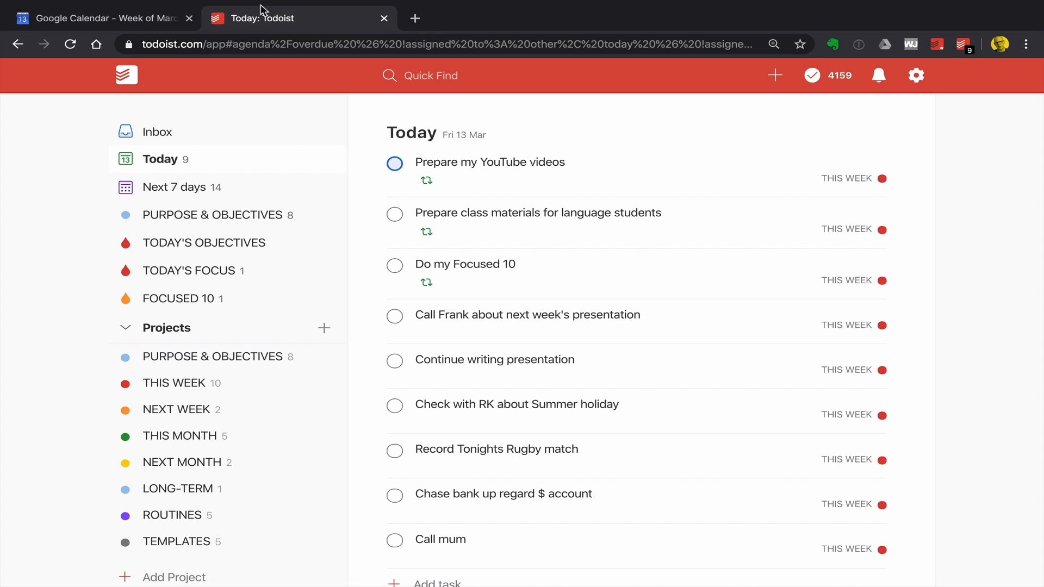
Step: Complete all of Today's tasks, from Prepare my YouTube videos through Call mum
{"action": "left_click", "coordinate": [393, 163]}
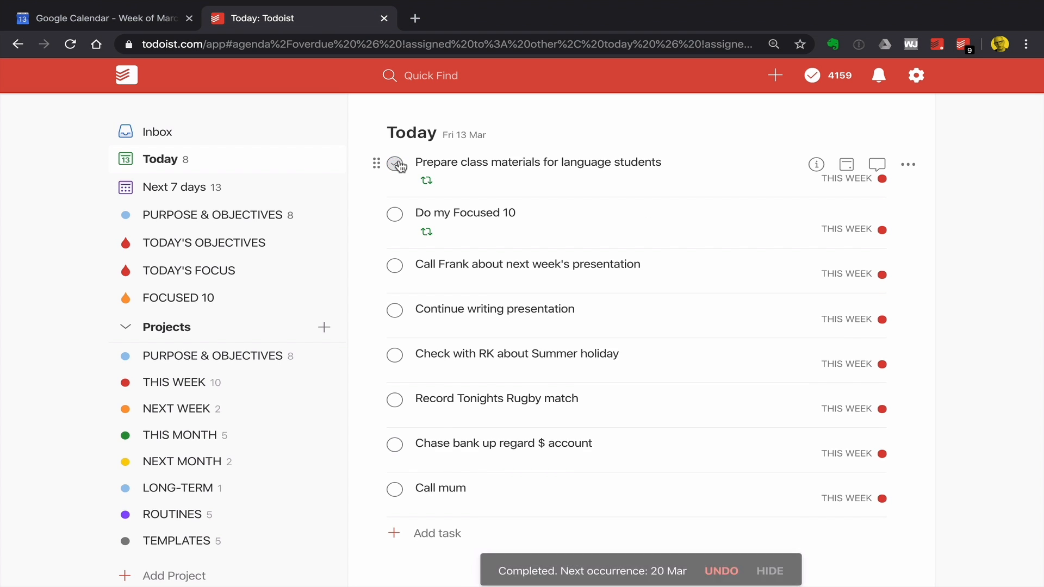
{"action": "left_click", "coordinate": [393, 162]}
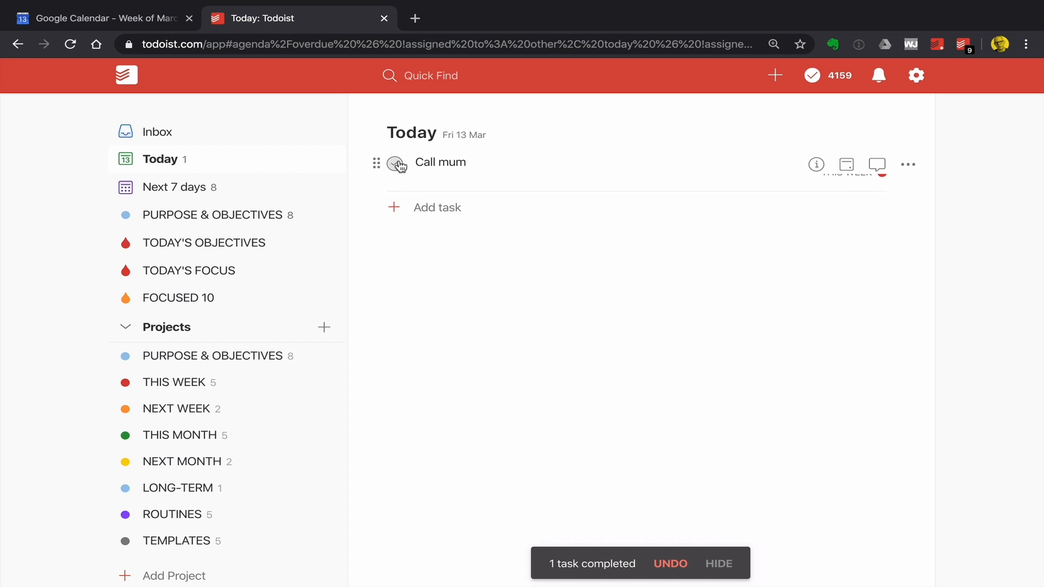
{"action": "left_click", "coordinate": [396, 166]}
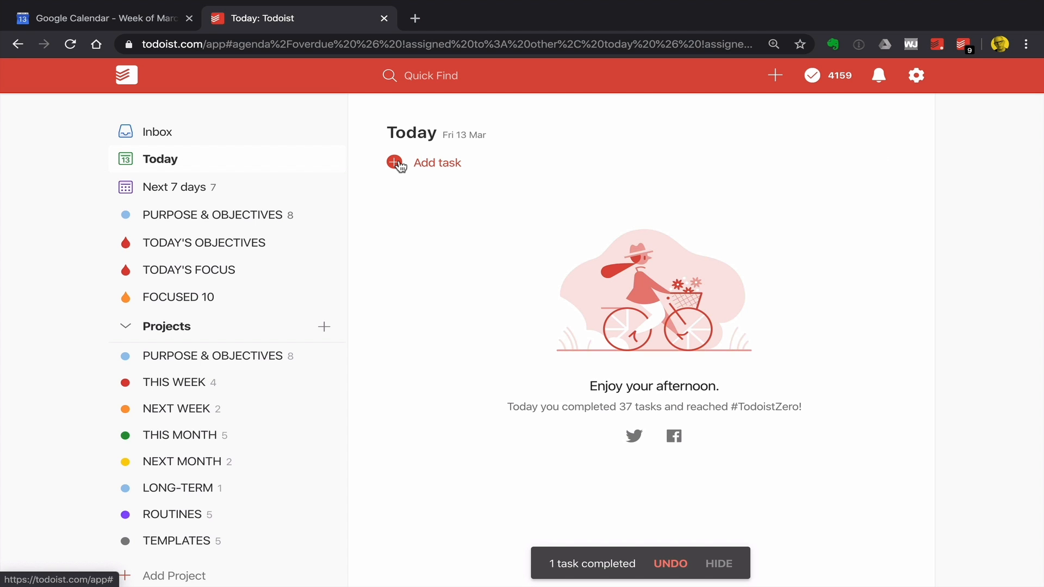
Step: Reload Google Calendar so the completed tasks vanish from Friday
{"action": "left_click", "coordinate": [100, 18]}
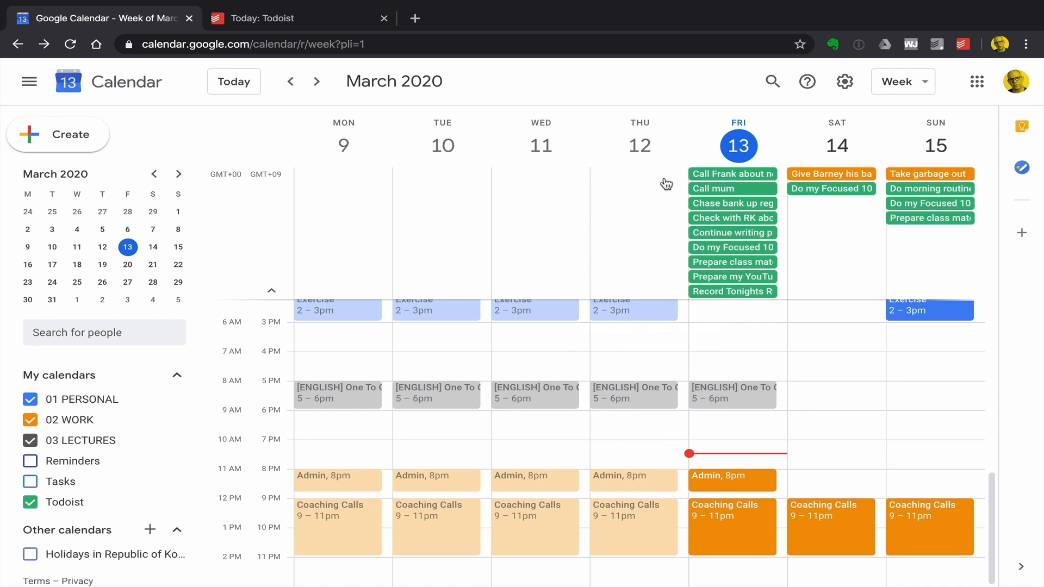
{"action": "left_click", "coordinate": [69, 44]}
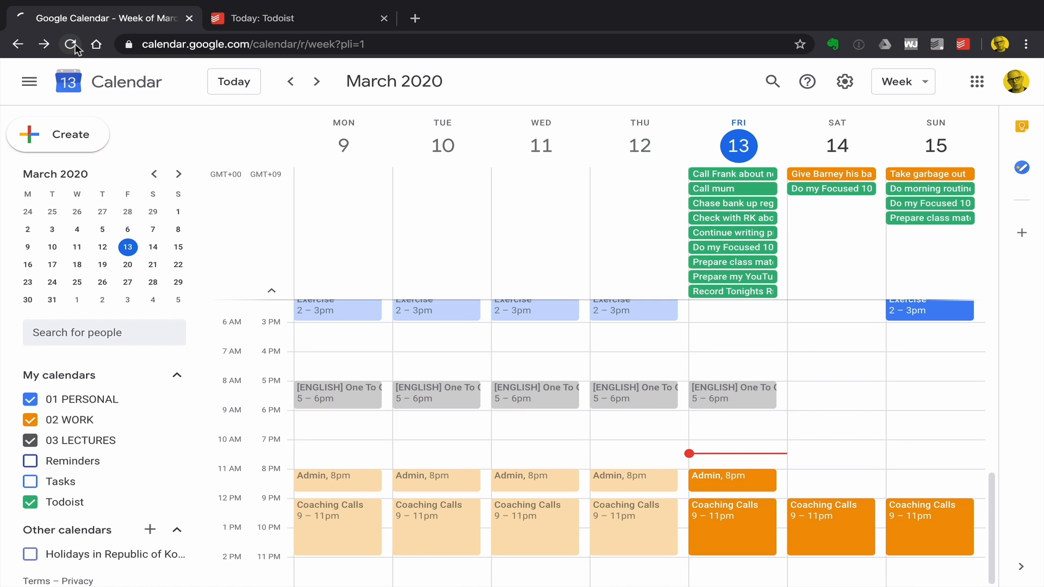
{"action": "left_click", "coordinate": [70, 43]}
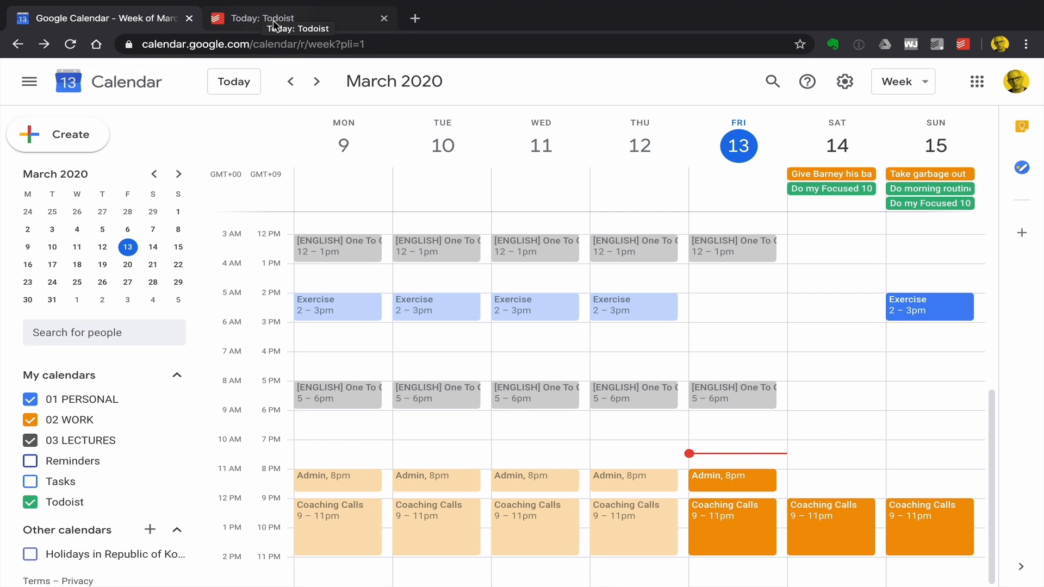
Step: Reach Settings > Integrations and customize the project's Google Calendar connection
{"action": "left_click", "coordinate": [919, 75]}
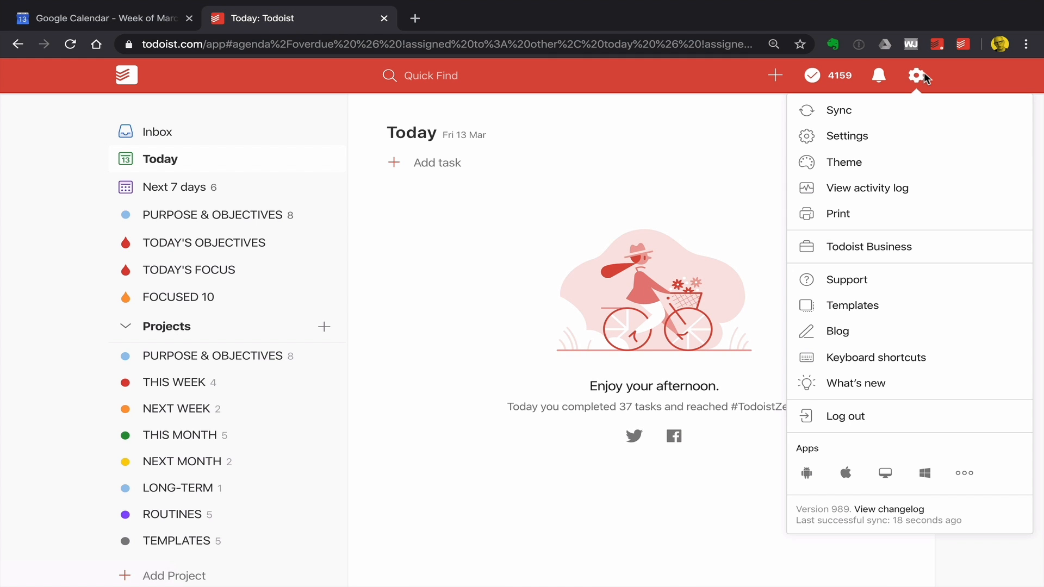
{"action": "left_click", "coordinate": [847, 136]}
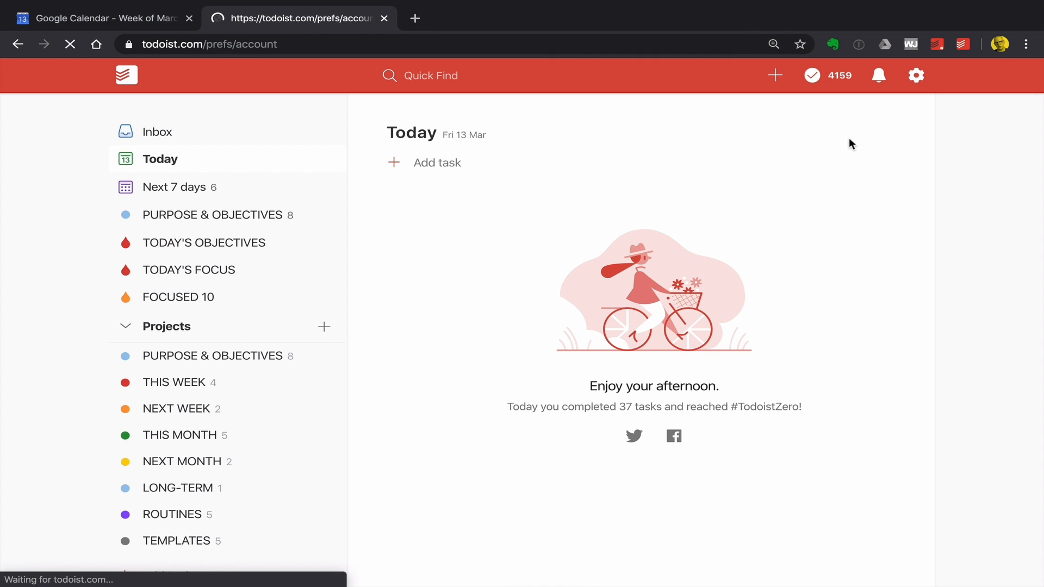
{"action": "left_click", "coordinate": [915, 75]}
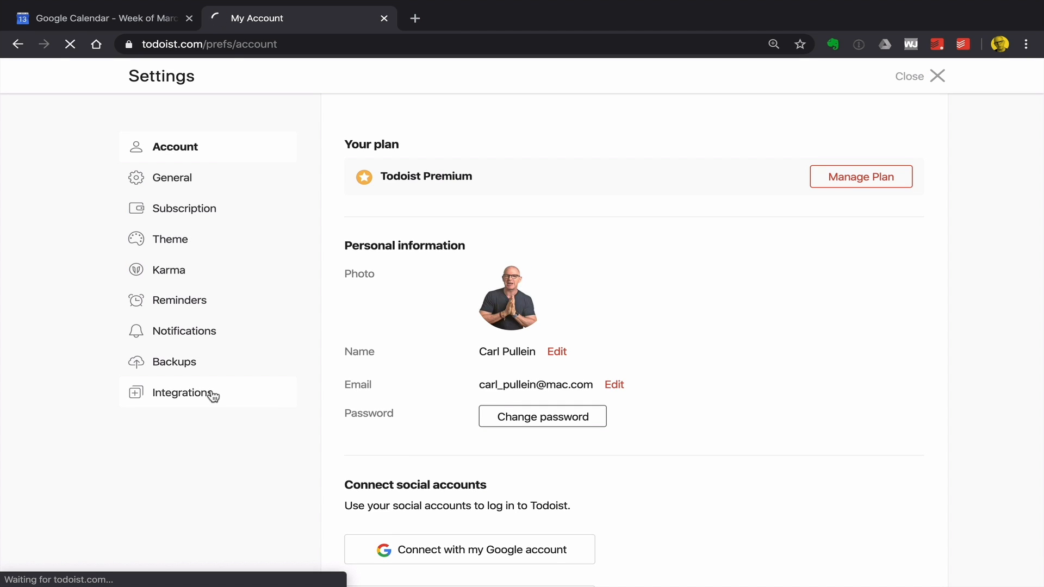
{"action": "left_click", "coordinate": [185, 393]}
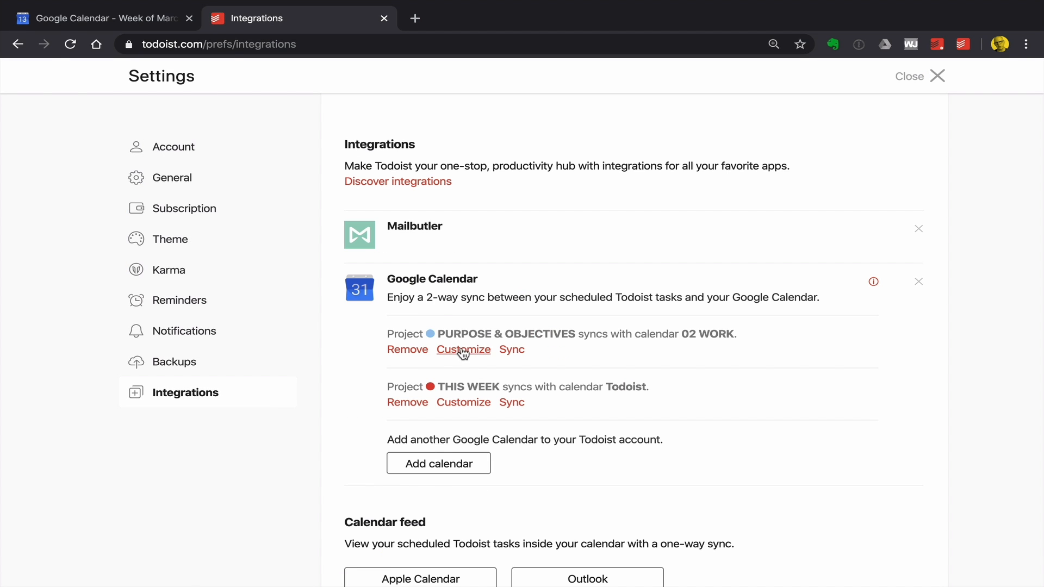
{"action": "left_click", "coordinate": [463, 349]}
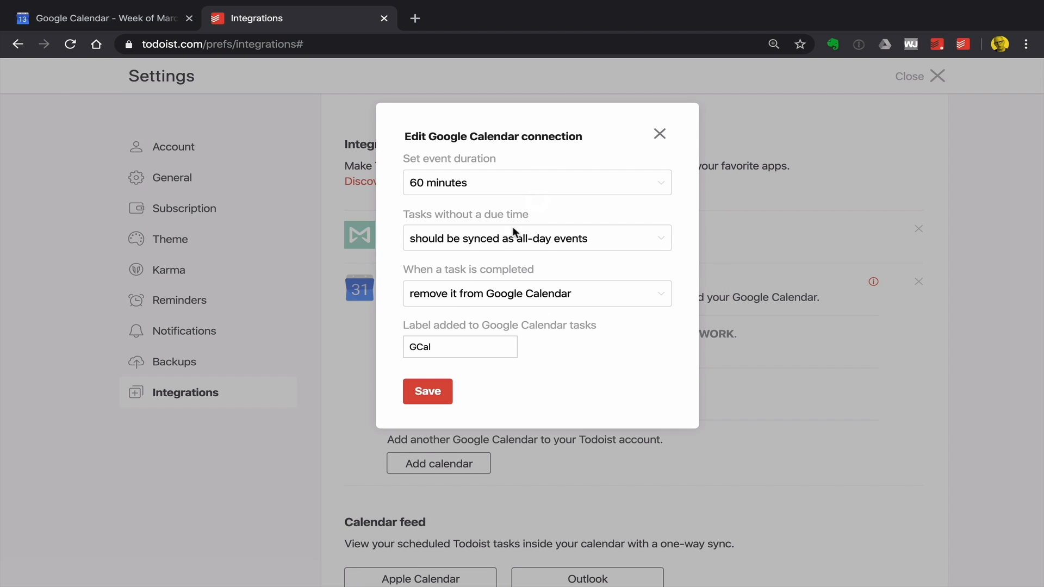
{"action": "mouse_move", "coordinate": [659, 298]}
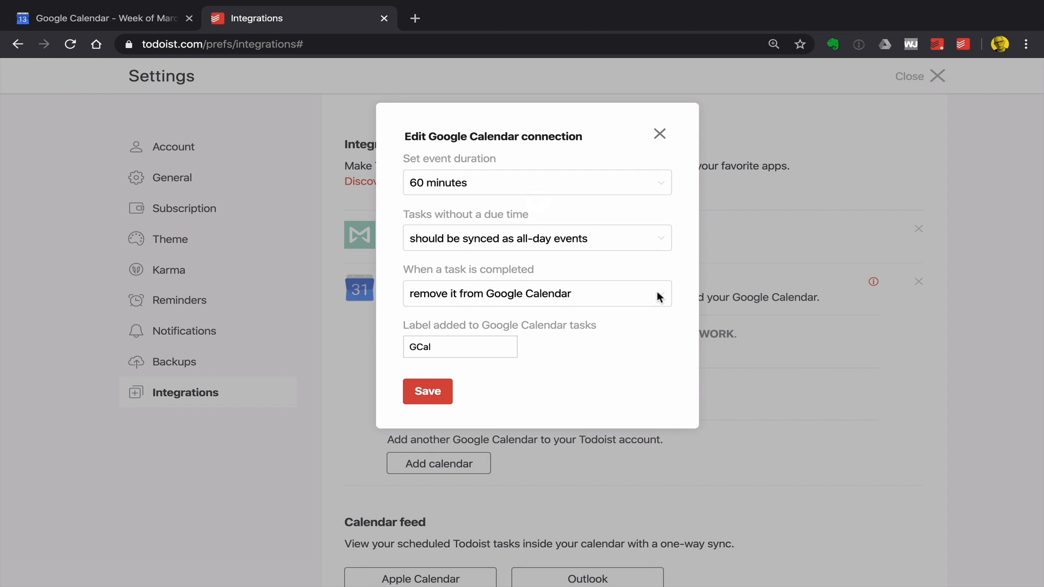
Step: Keep 'When a task is completed' set to remove it from Google Calendar, then return to the calendar
{"action": "left_click", "coordinate": [536, 294]}
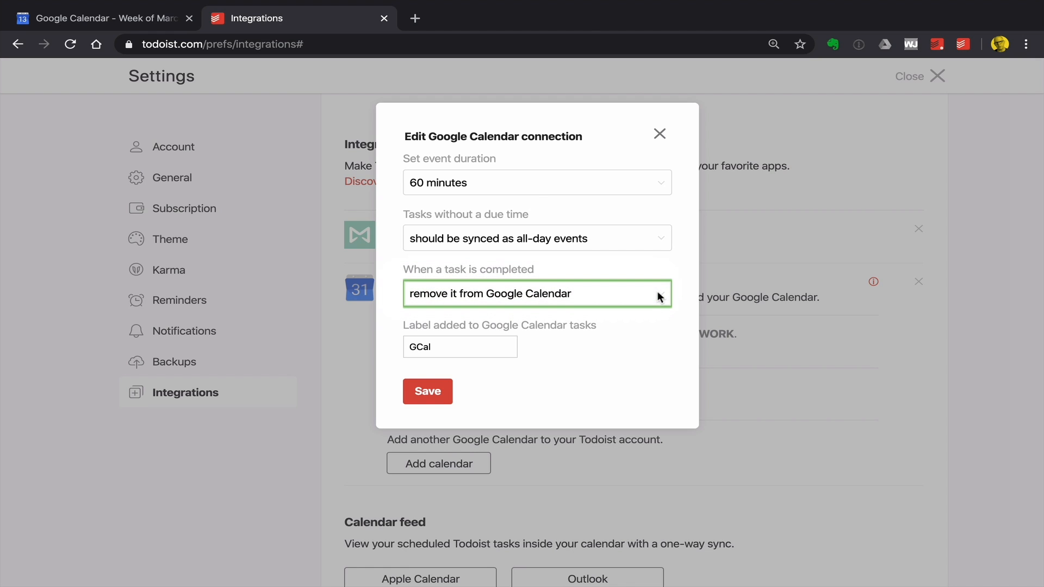
{"action": "mouse_move", "coordinate": [473, 304]}
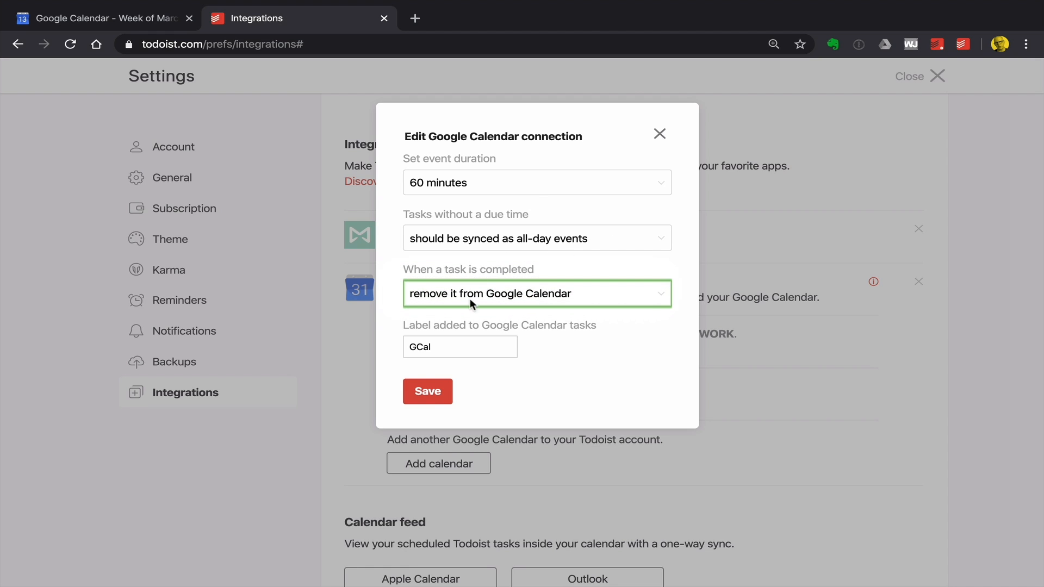
{"action": "left_click", "coordinate": [427, 392]}
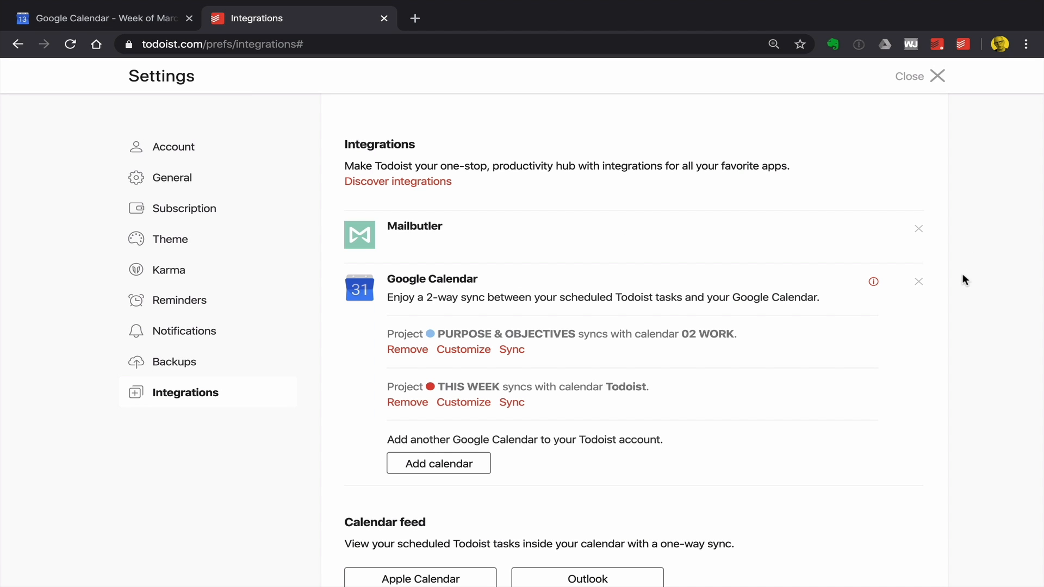
{"action": "mouse_move", "coordinate": [636, 165]}
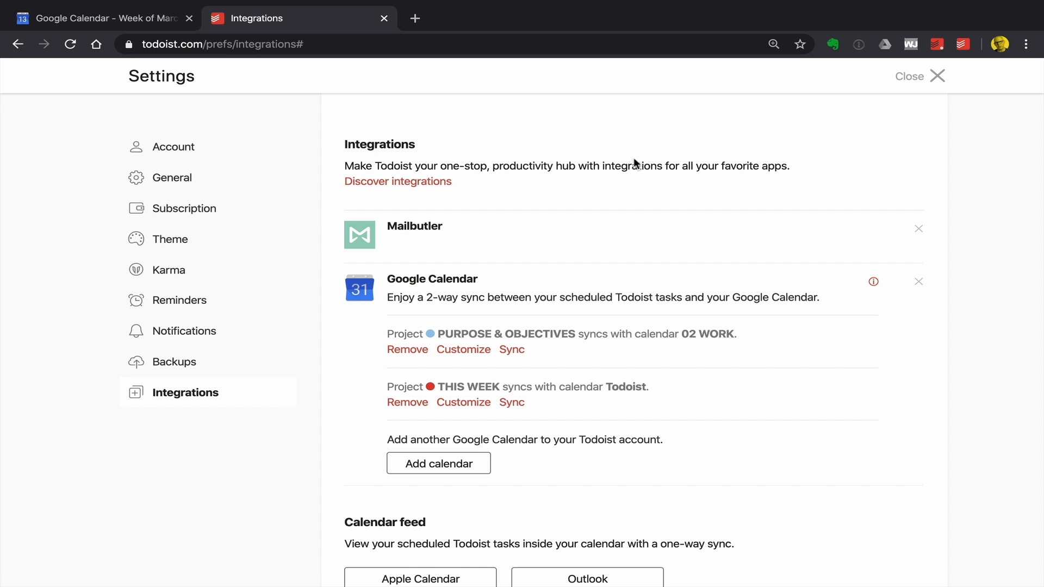
{"action": "left_click", "coordinate": [100, 18]}
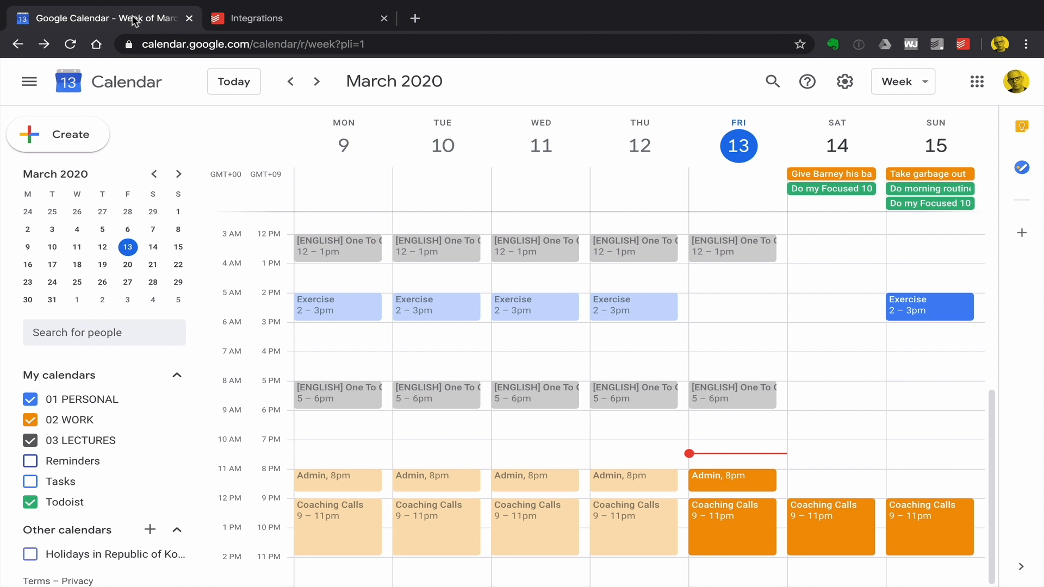